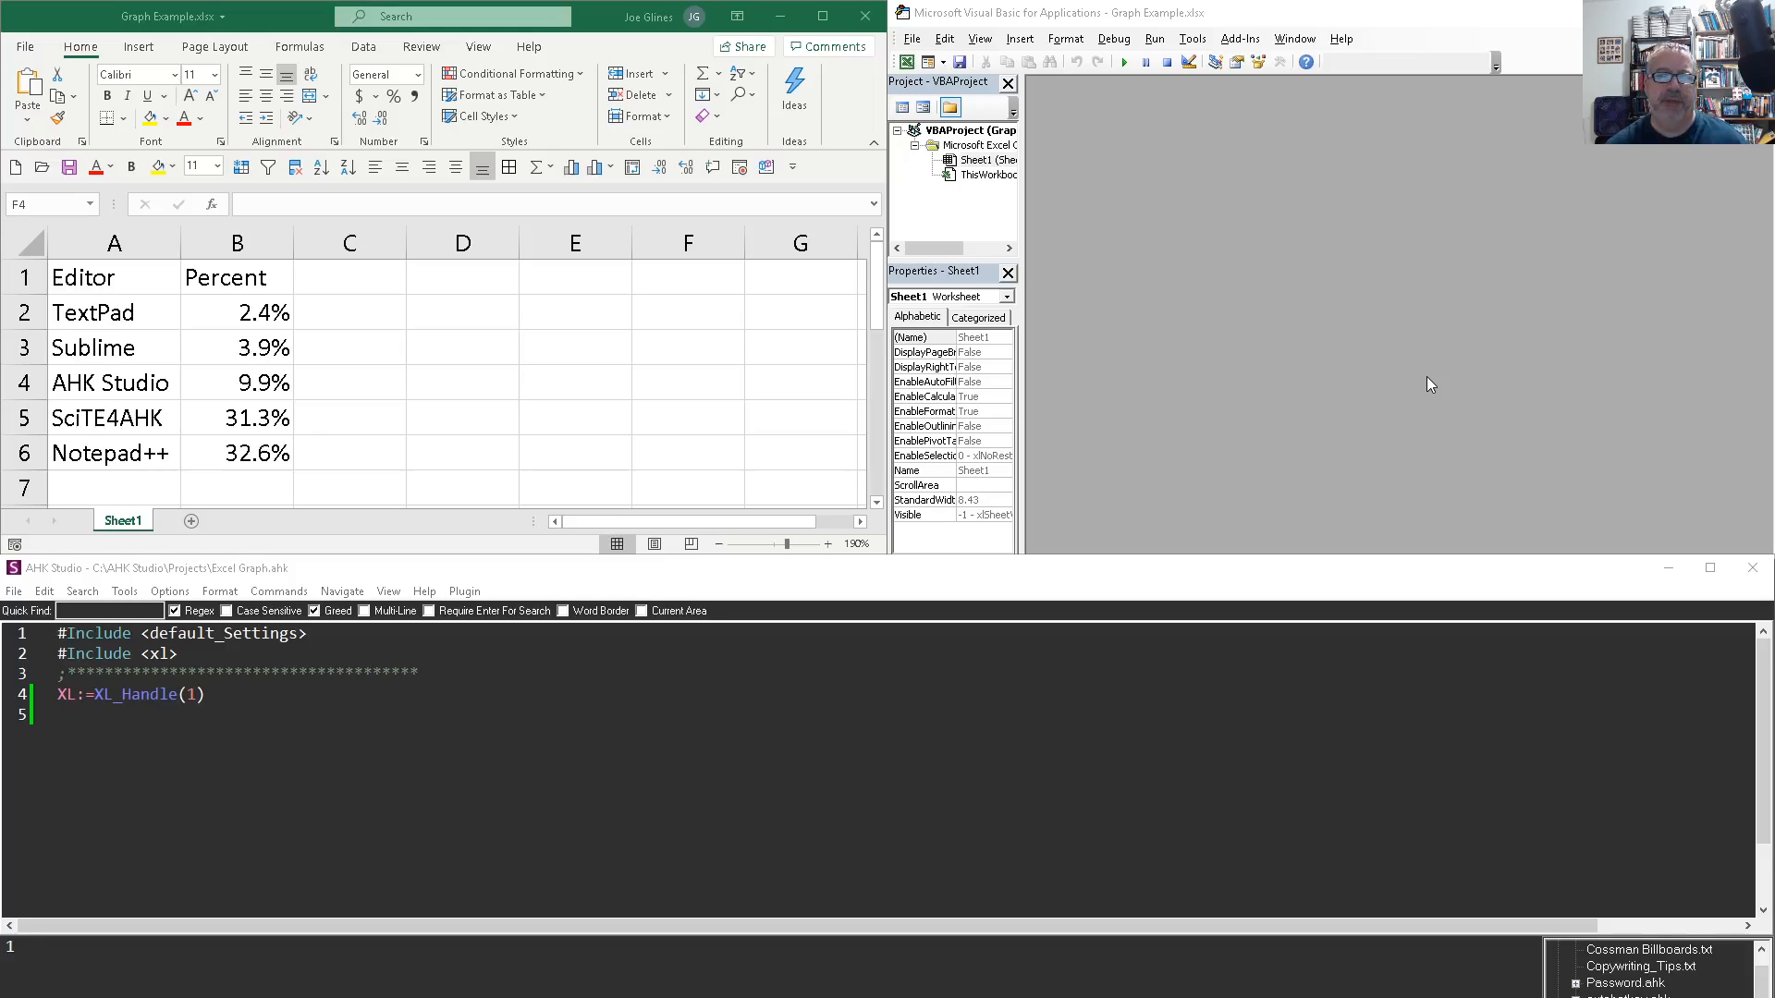
pyautogui.moveTo(1442, 362)
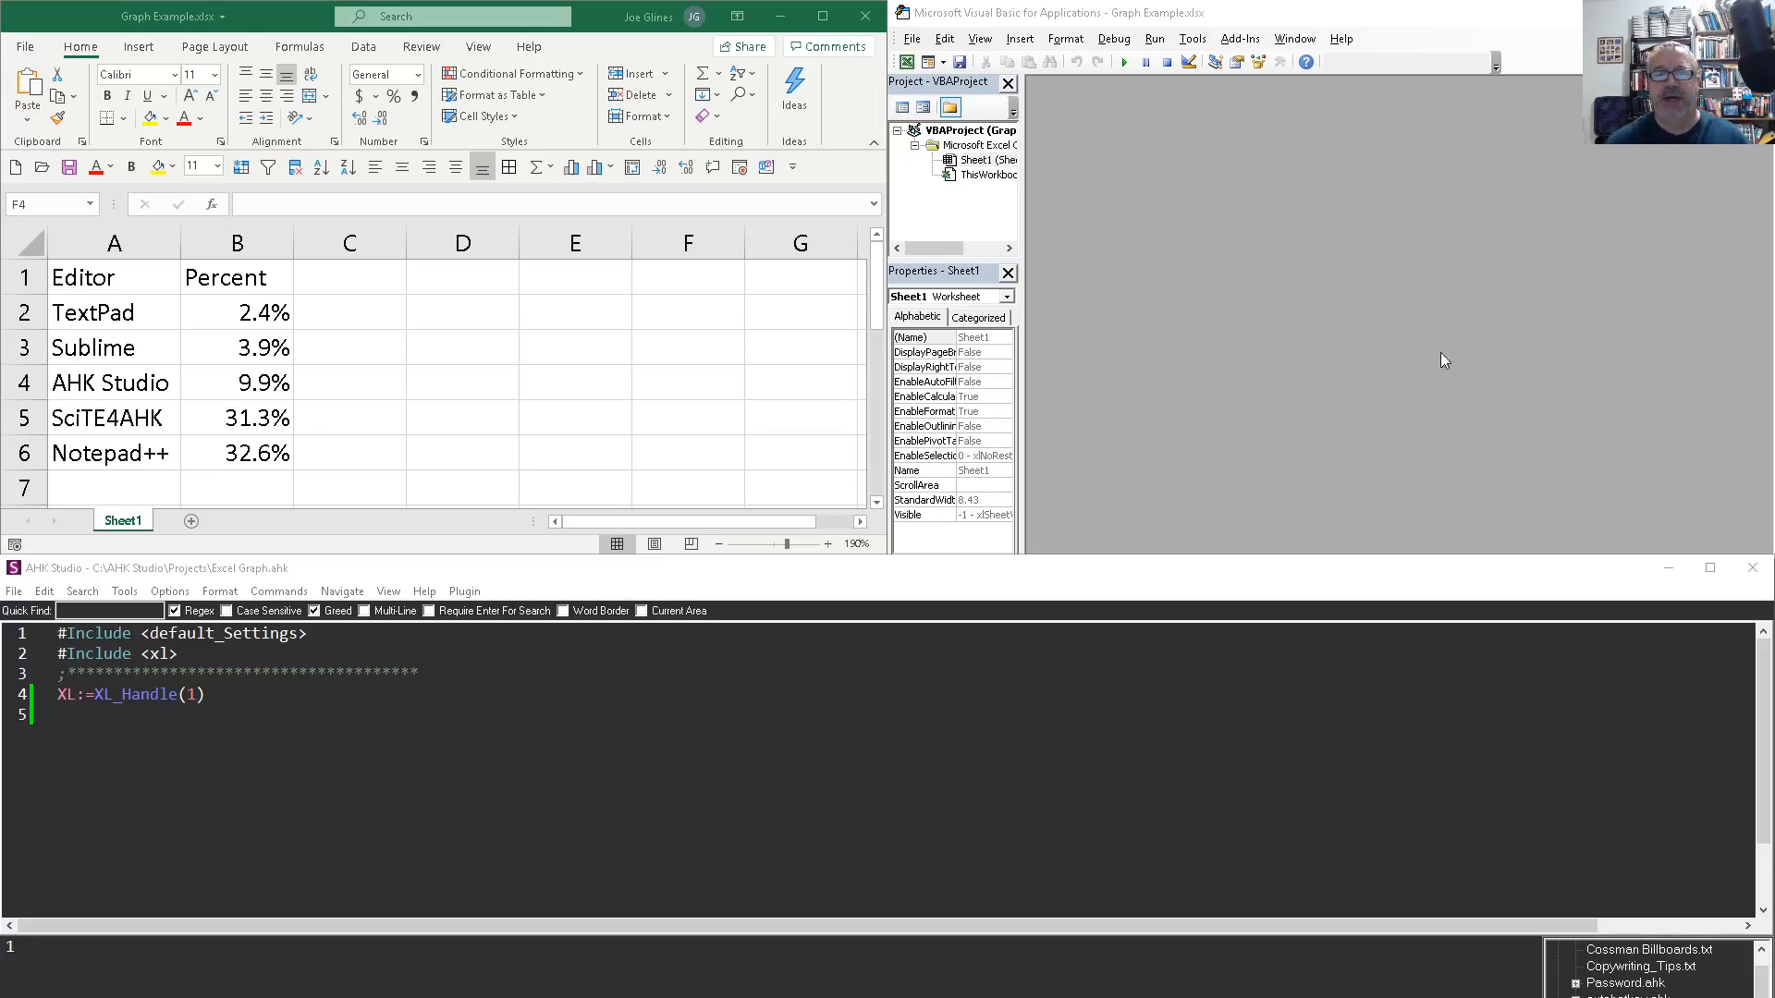
pyautogui.moveTo(555, 388)
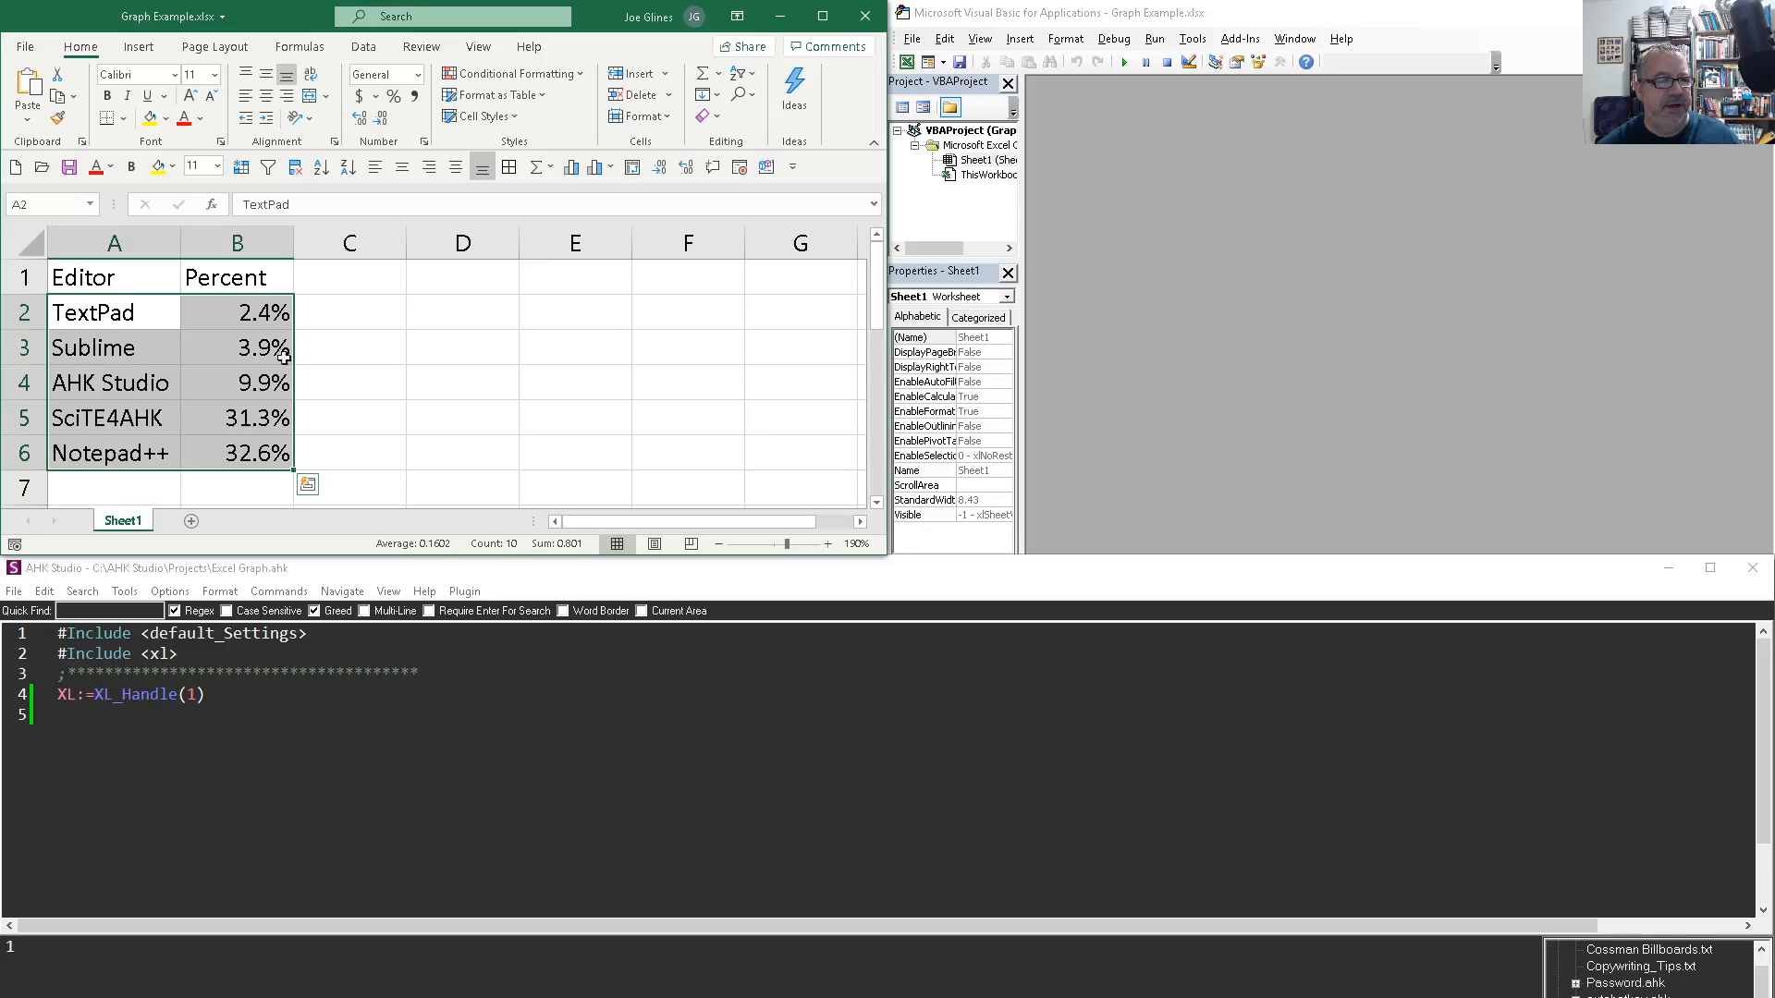
# Step: Insert a test clustered bar chart of the Editor and Percent data
pyautogui.click(599, 166)
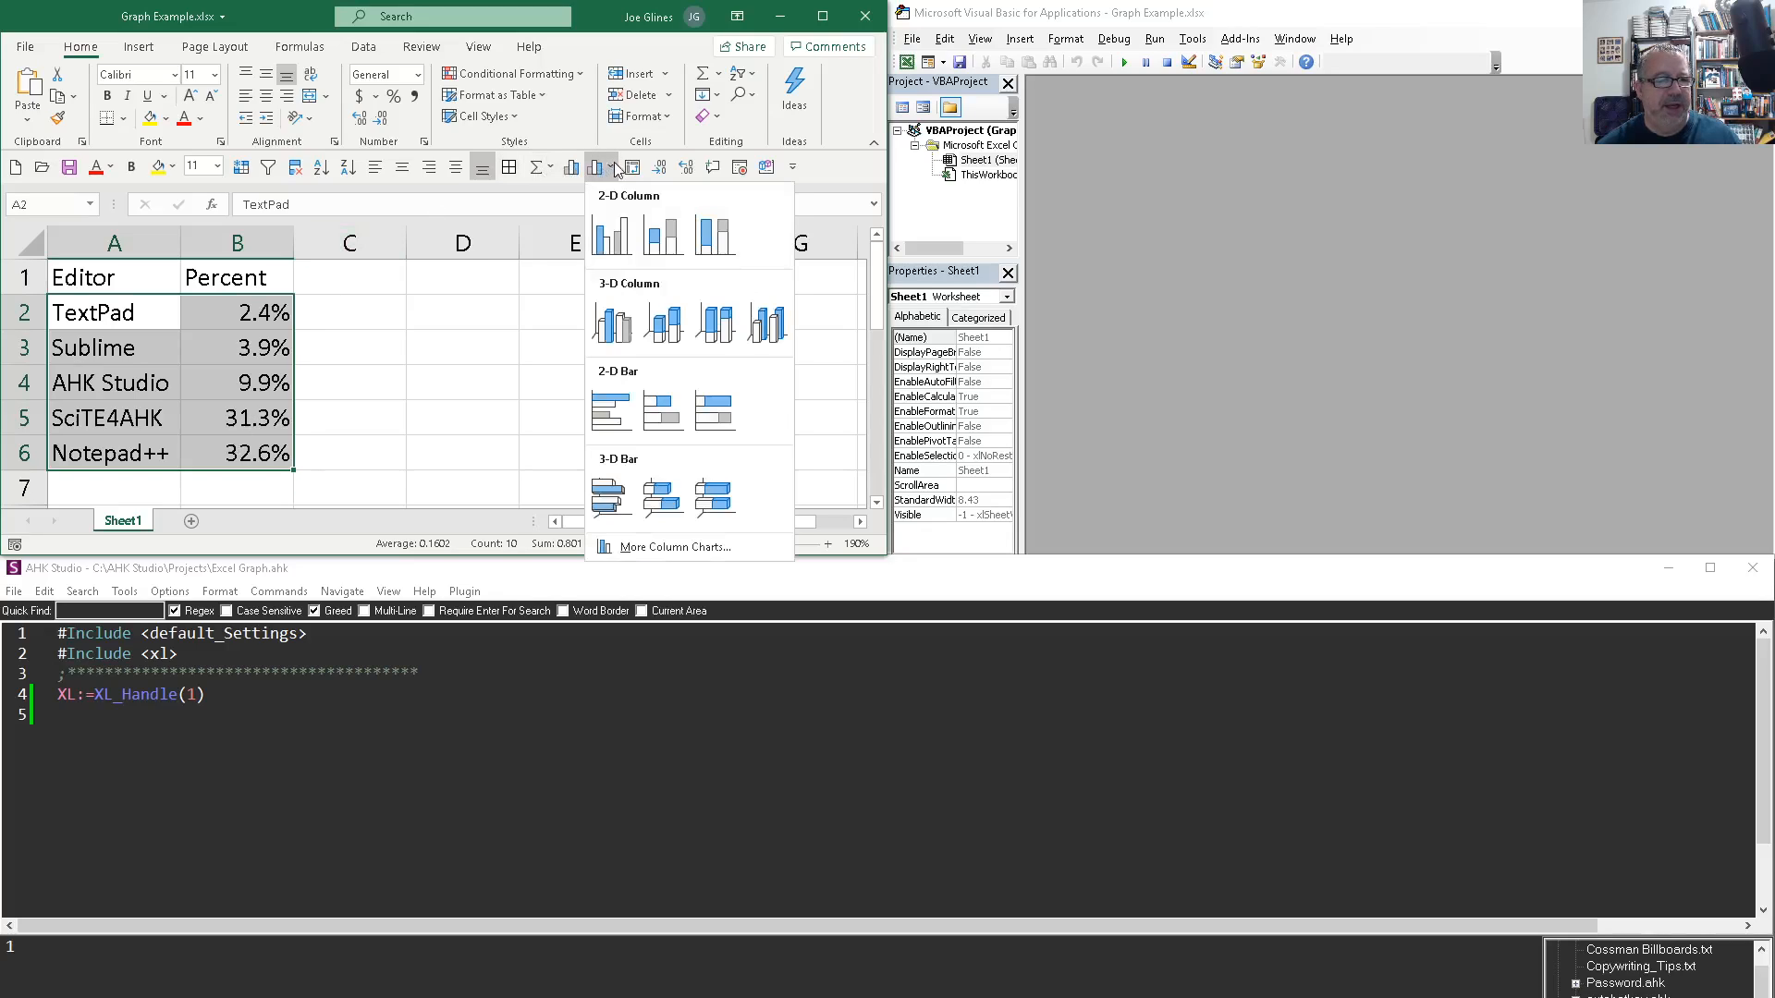
pyautogui.click(610, 409)
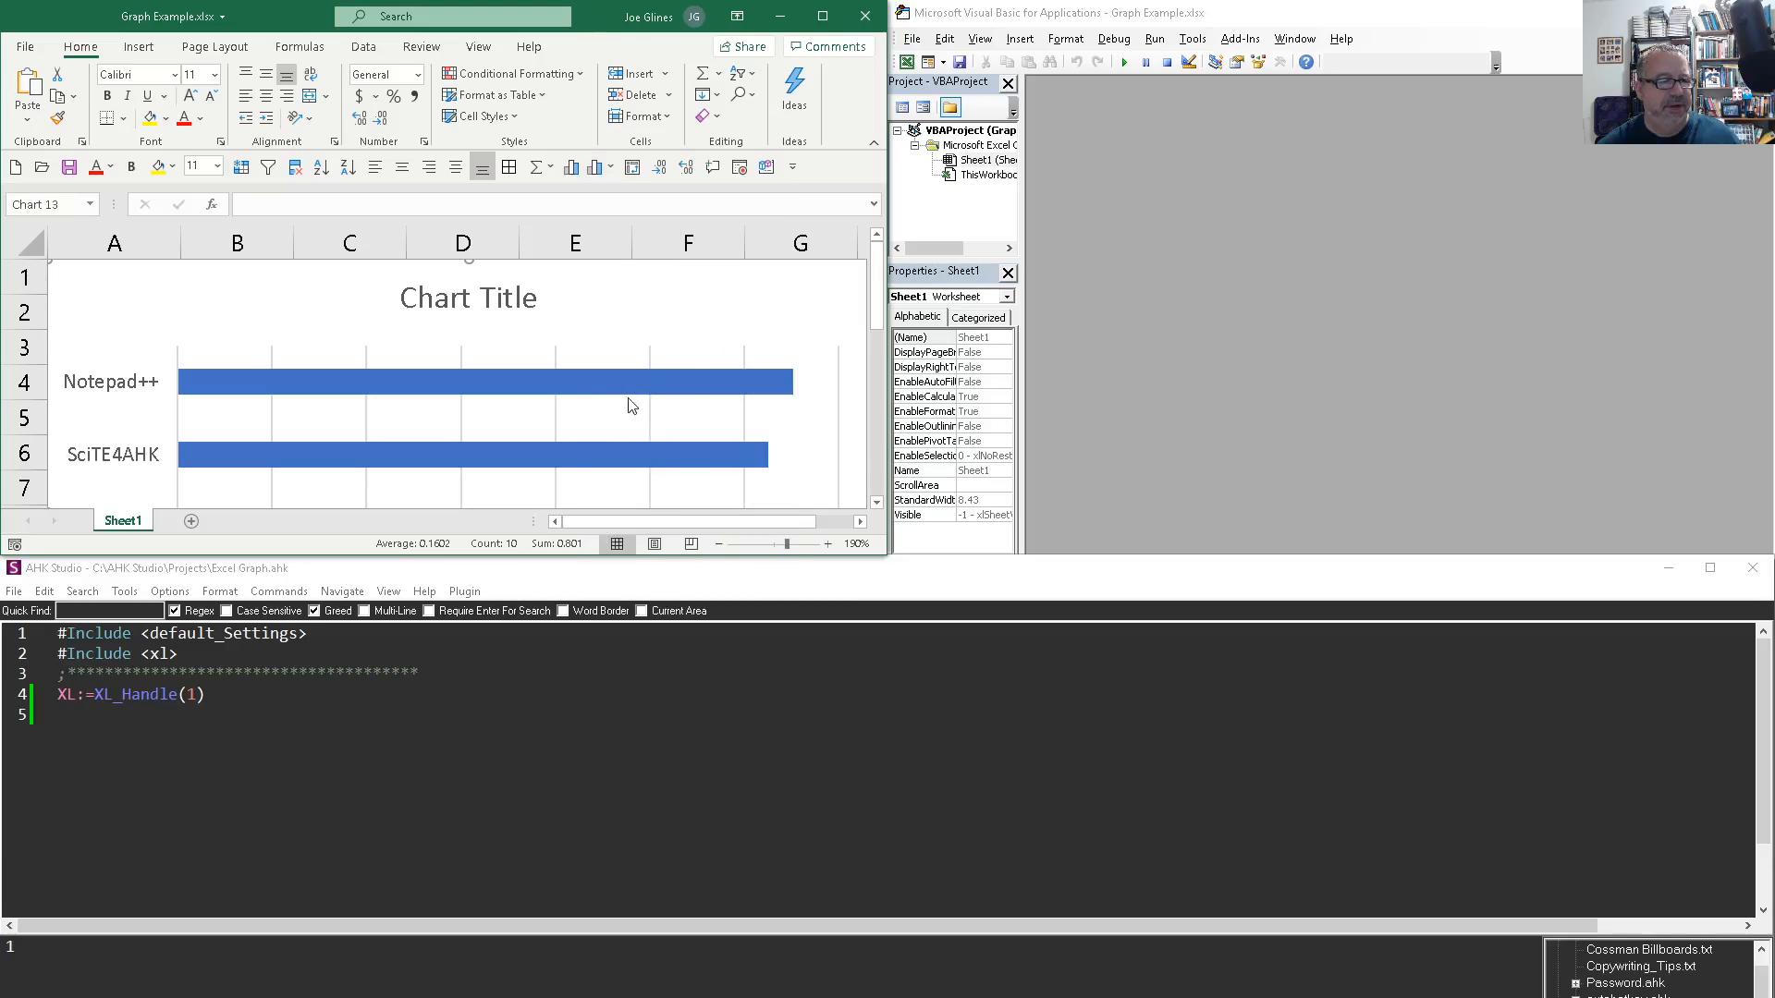
pyautogui.click(634, 405)
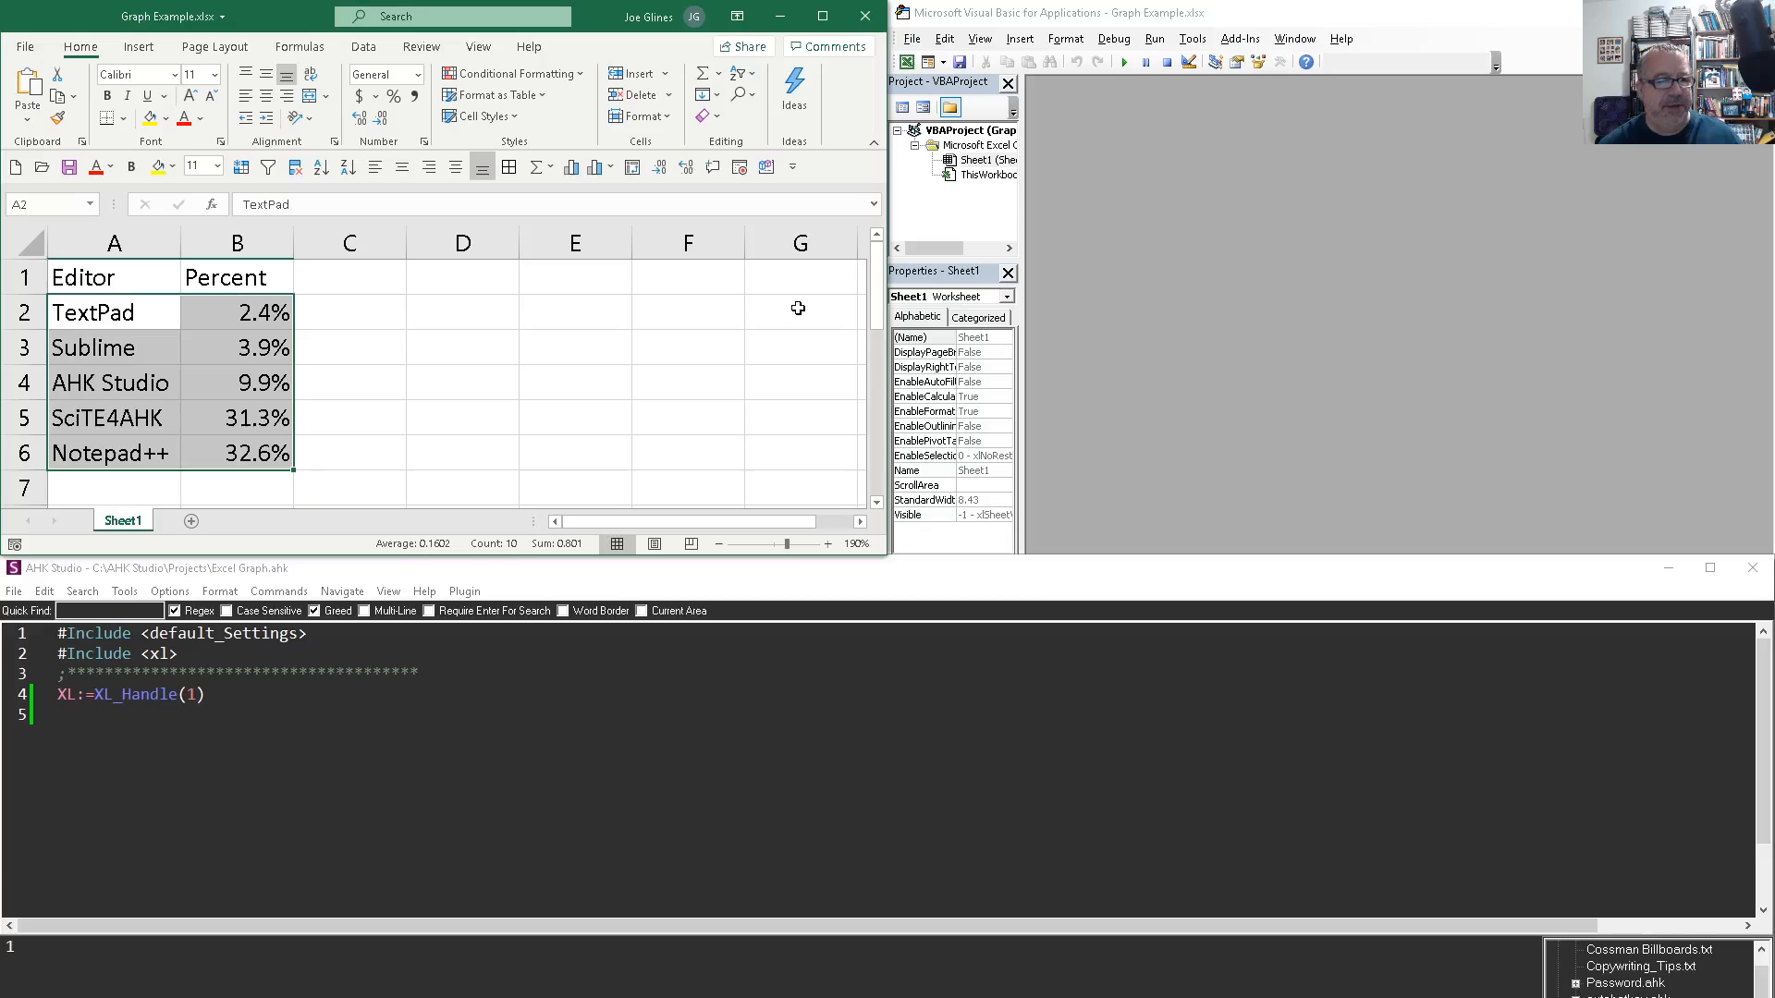
pyautogui.moveTo(737, 166)
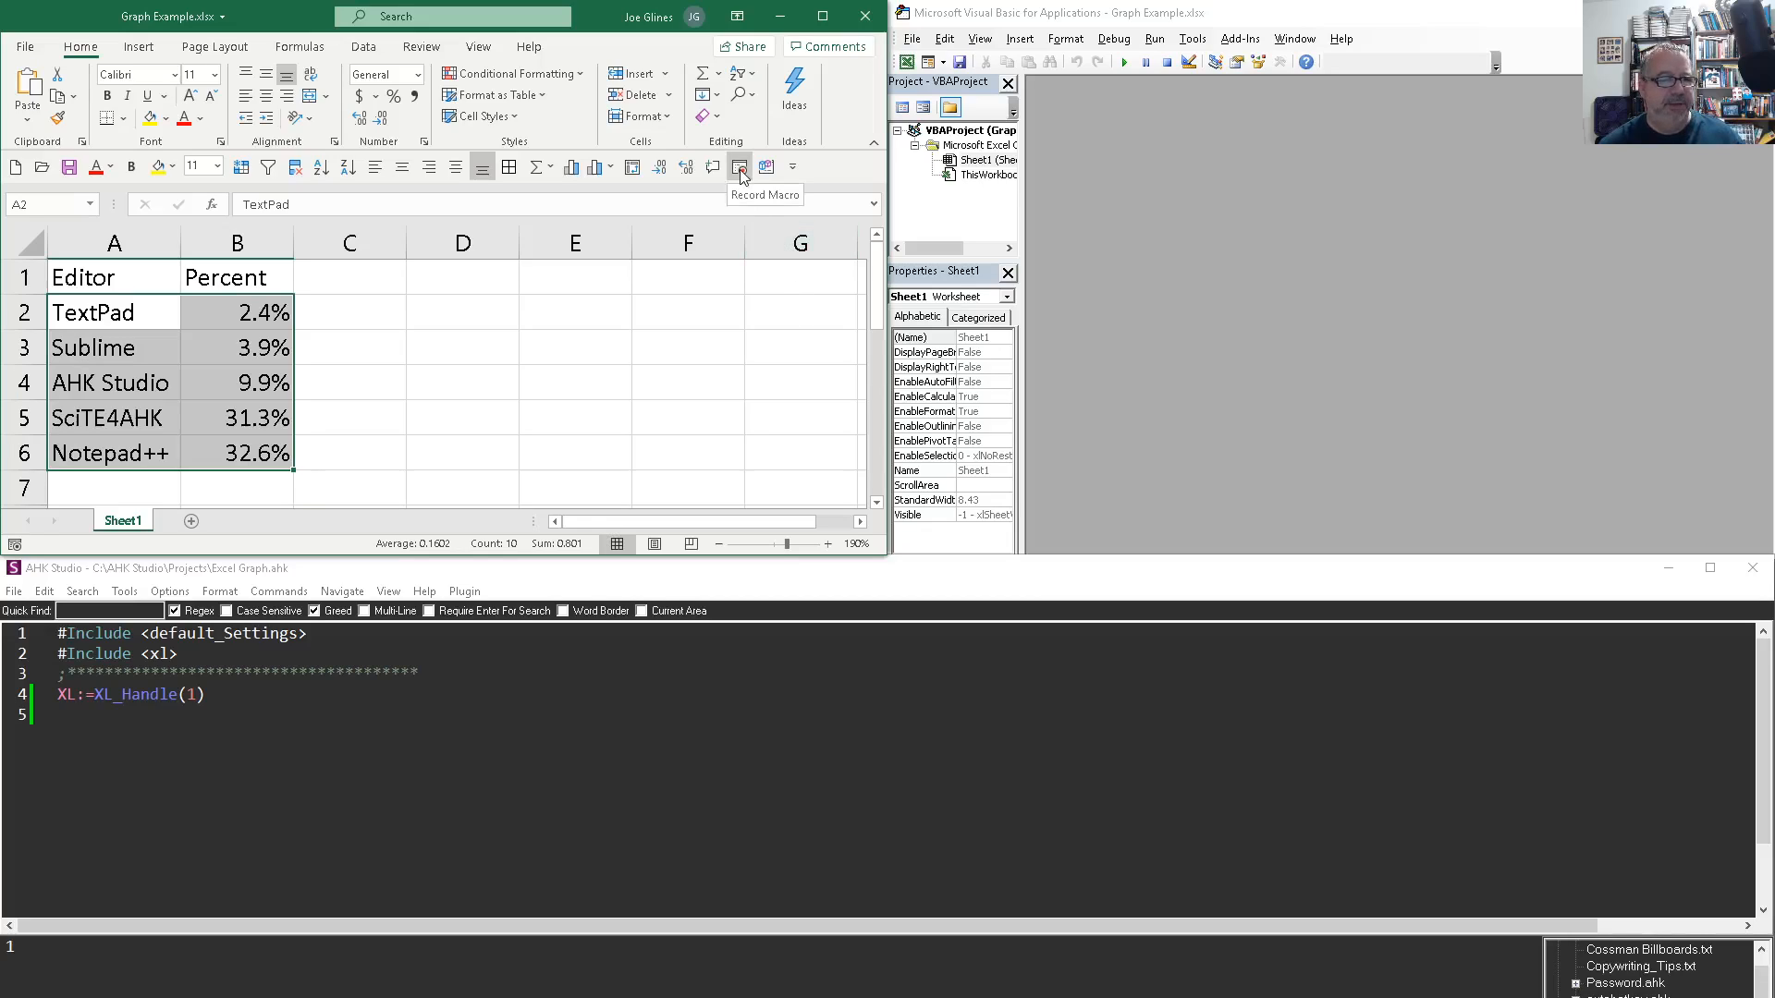
# Step: Record a macro that selects A1:B6 and inserts a 2-D clustered bar chart
pyautogui.click(739, 166)
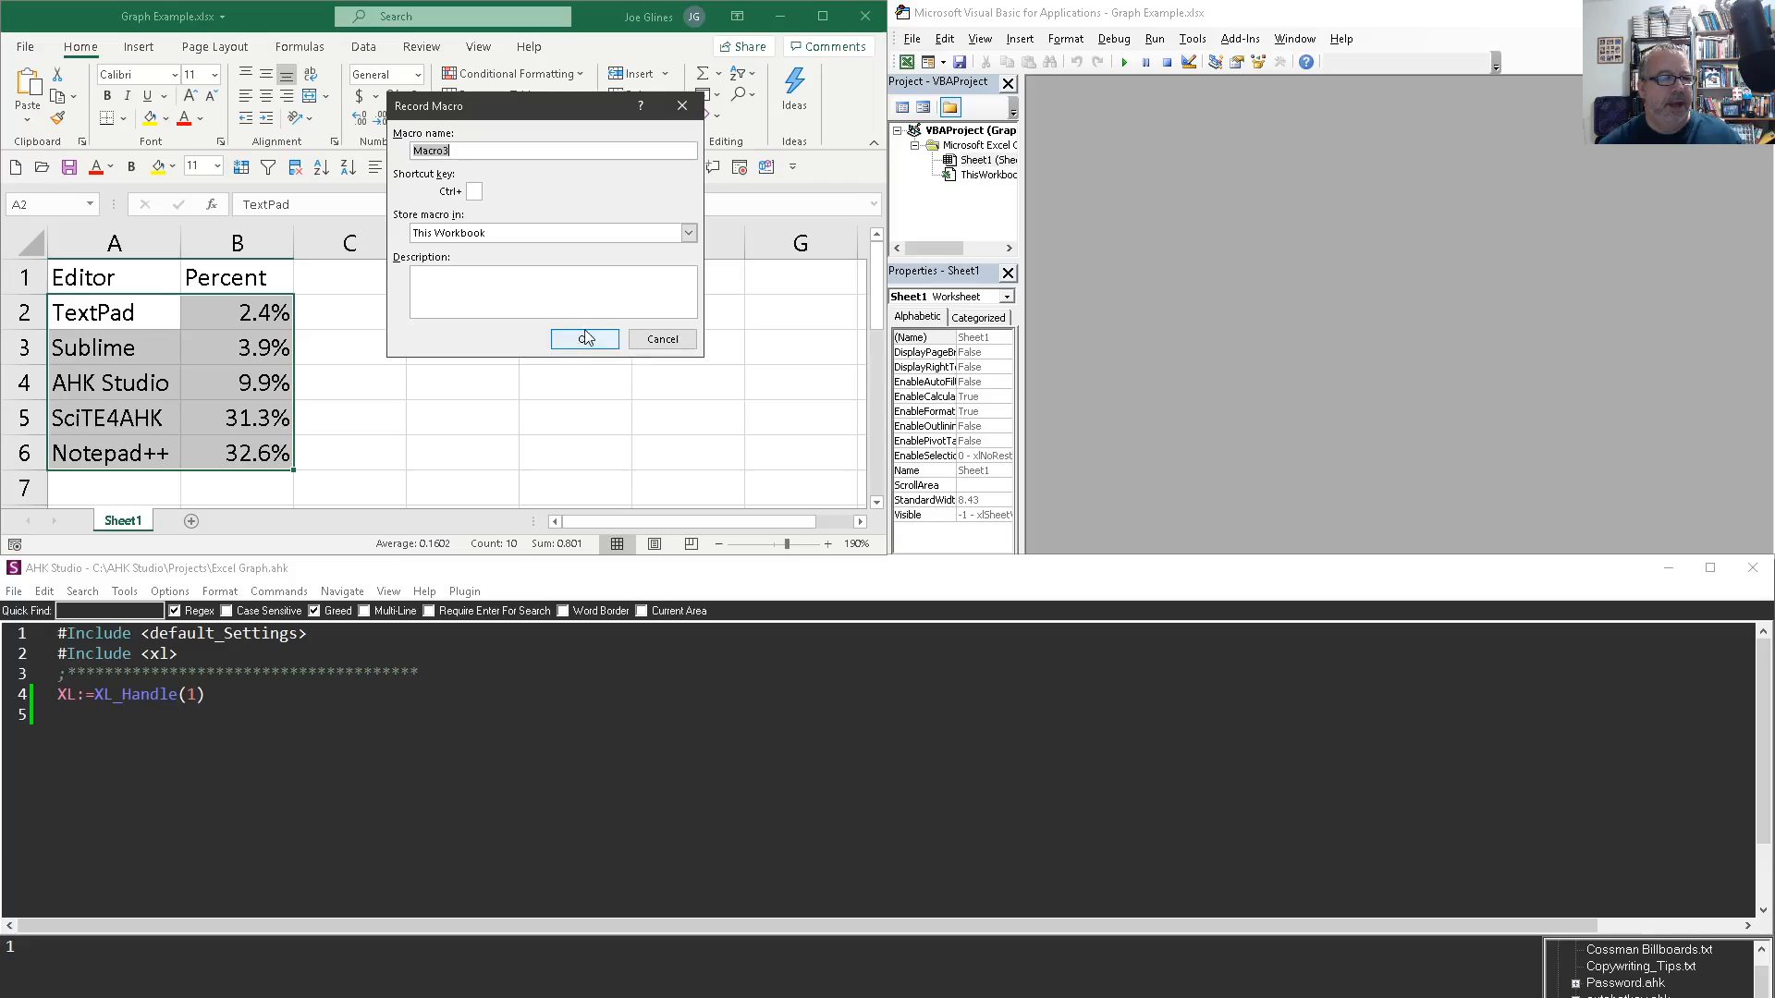
pyautogui.click(584, 339)
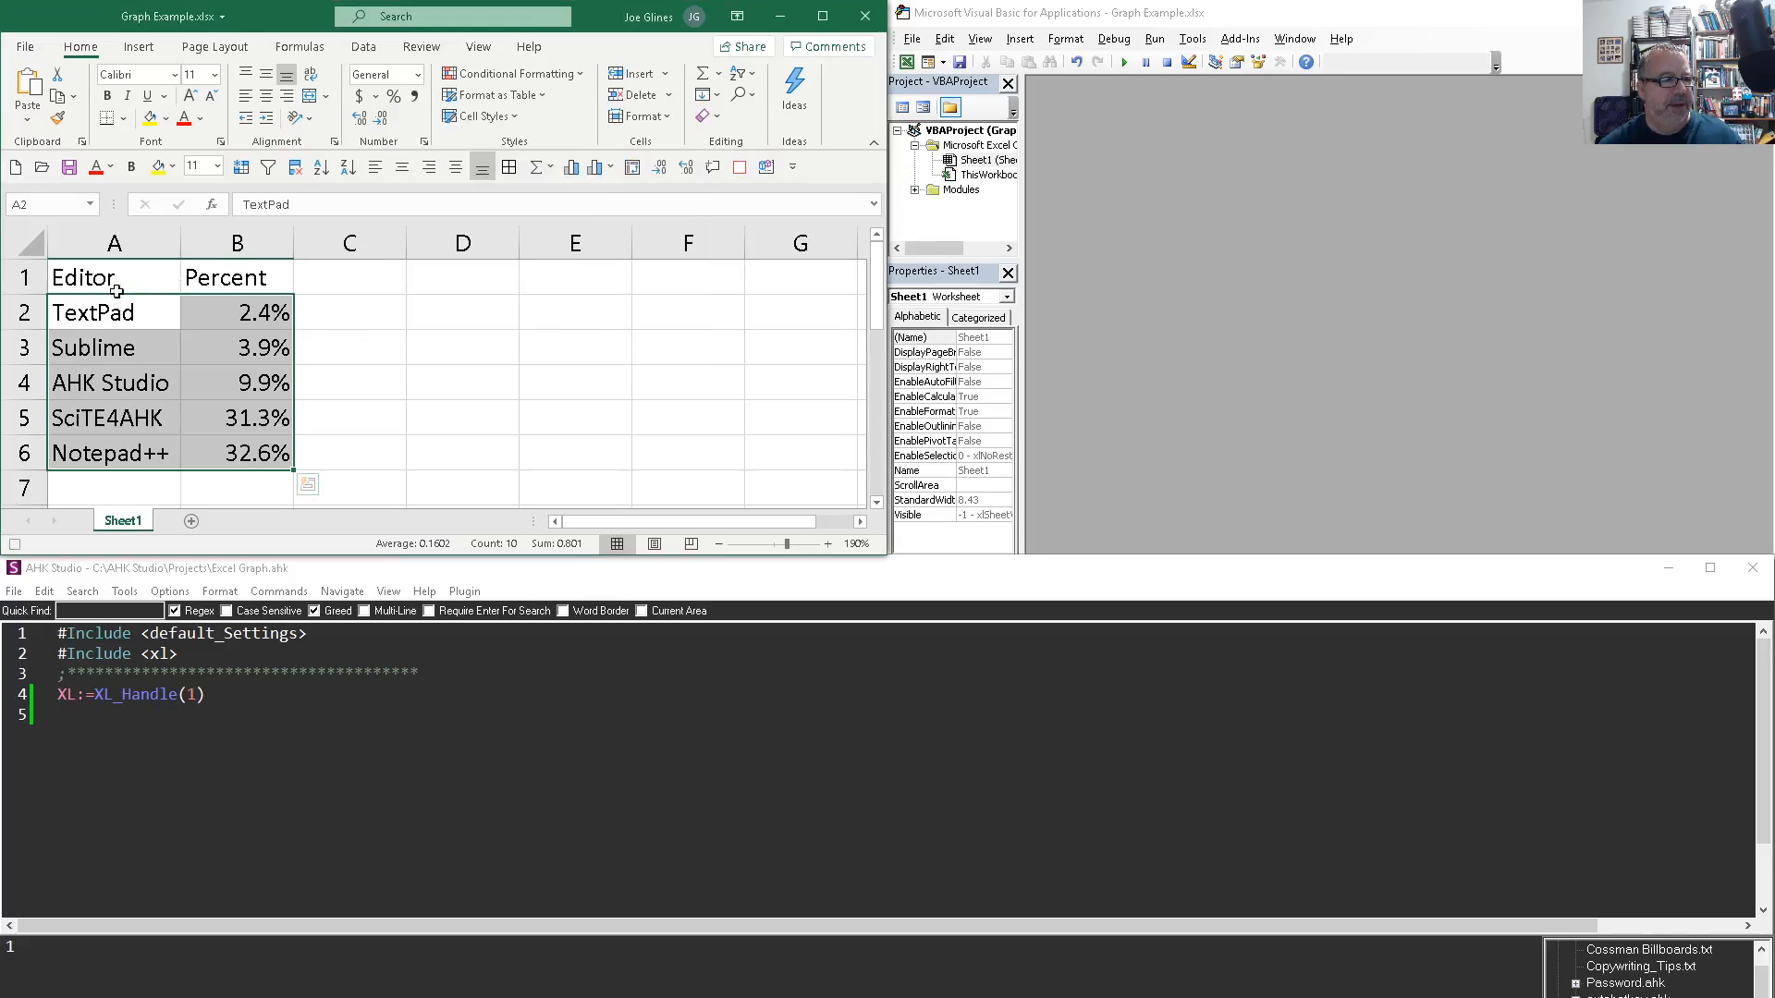
pyautogui.click(114, 276)
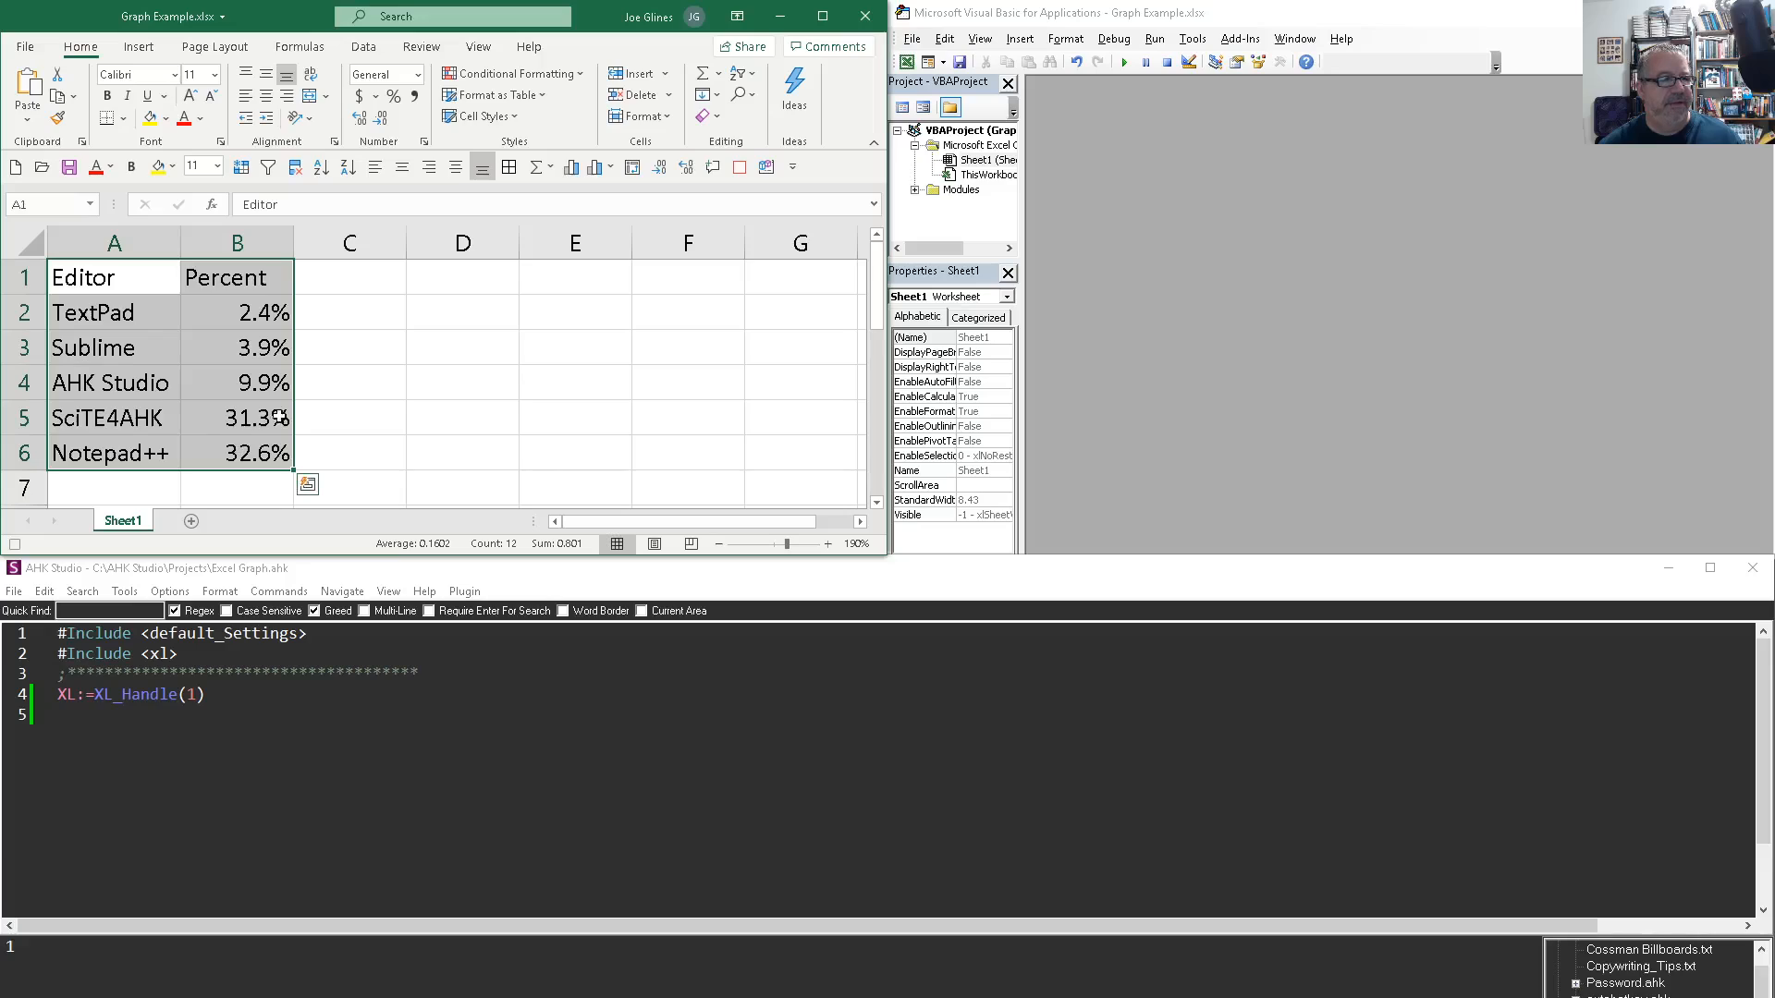
pyautogui.click(599, 166)
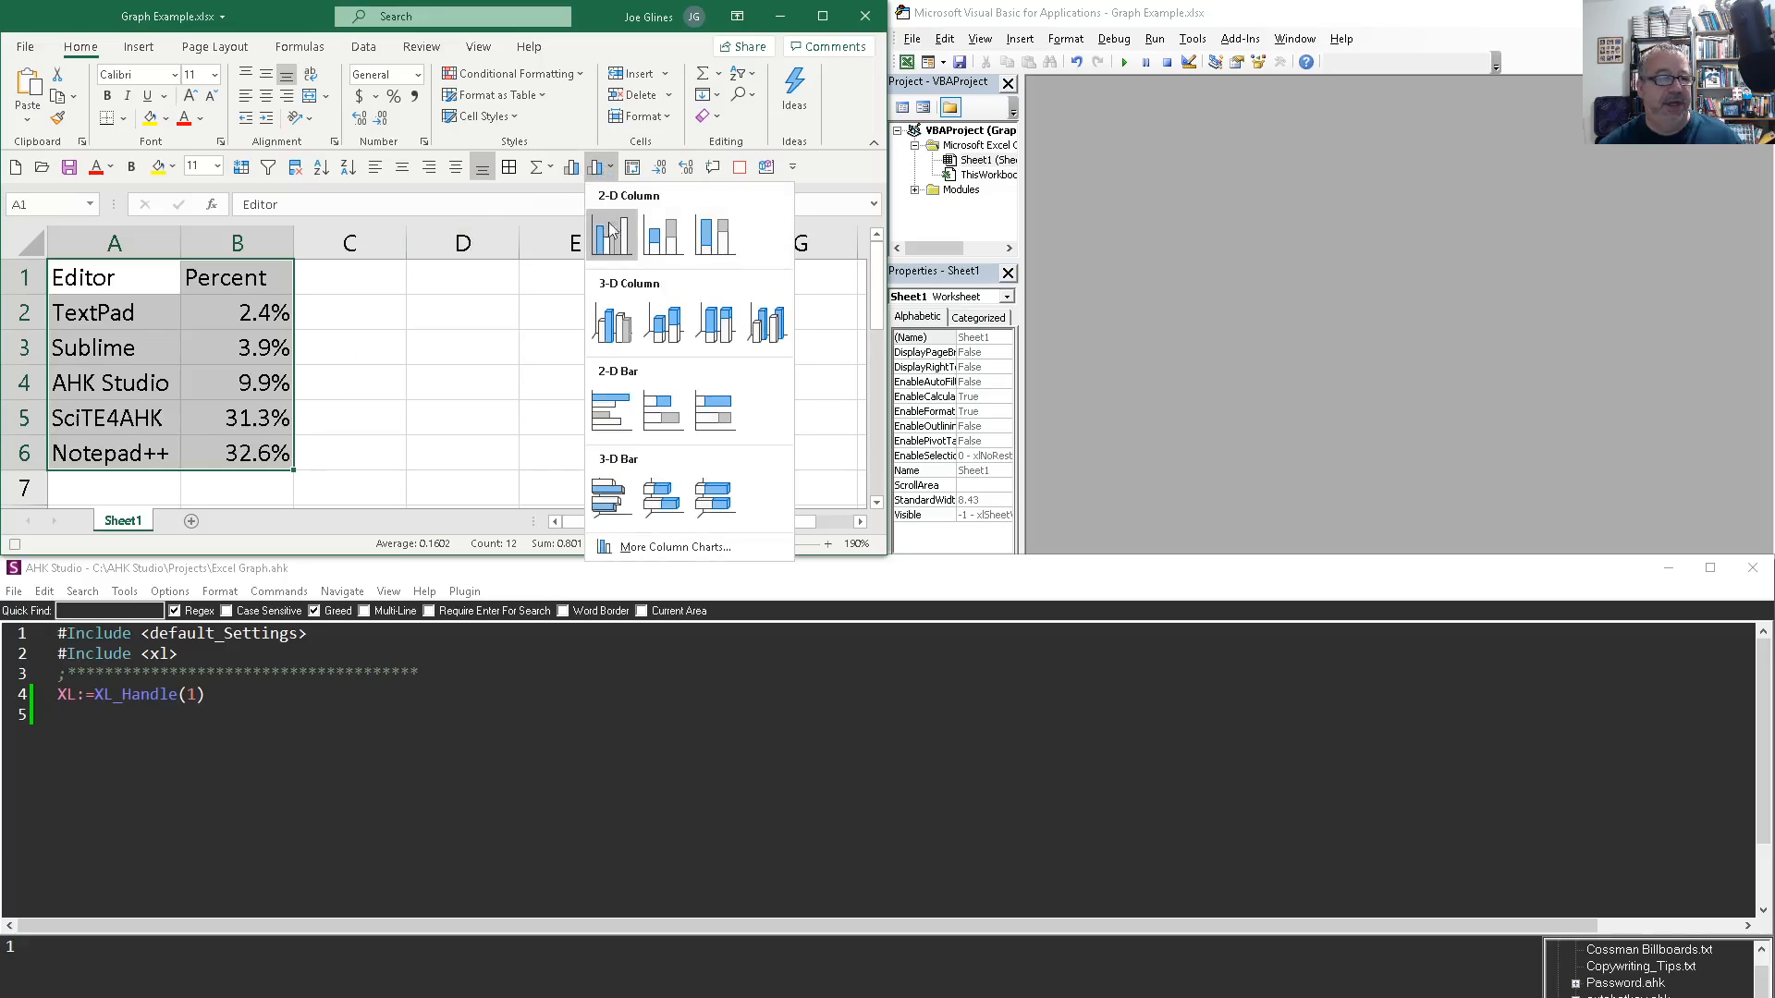
pyautogui.click(610, 409)
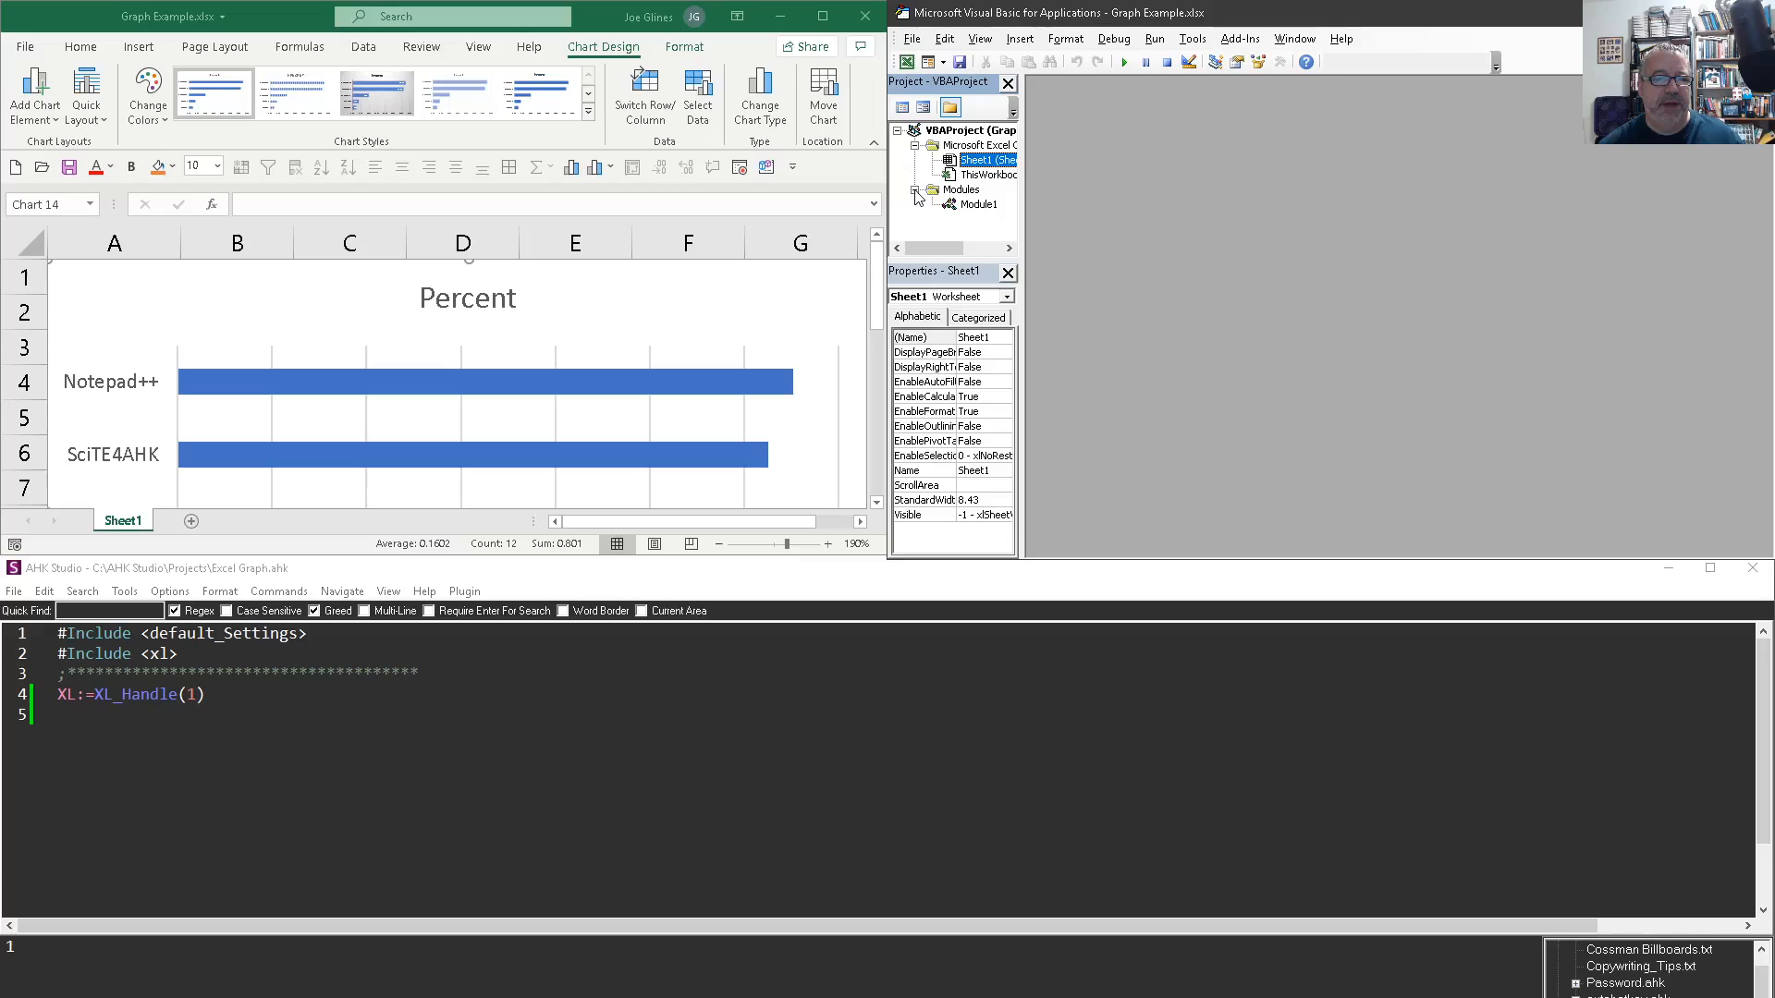
# Step: Open Macro3's code in Module1 and run it to rebuild the chart
pyautogui.doubleClick(978, 203)
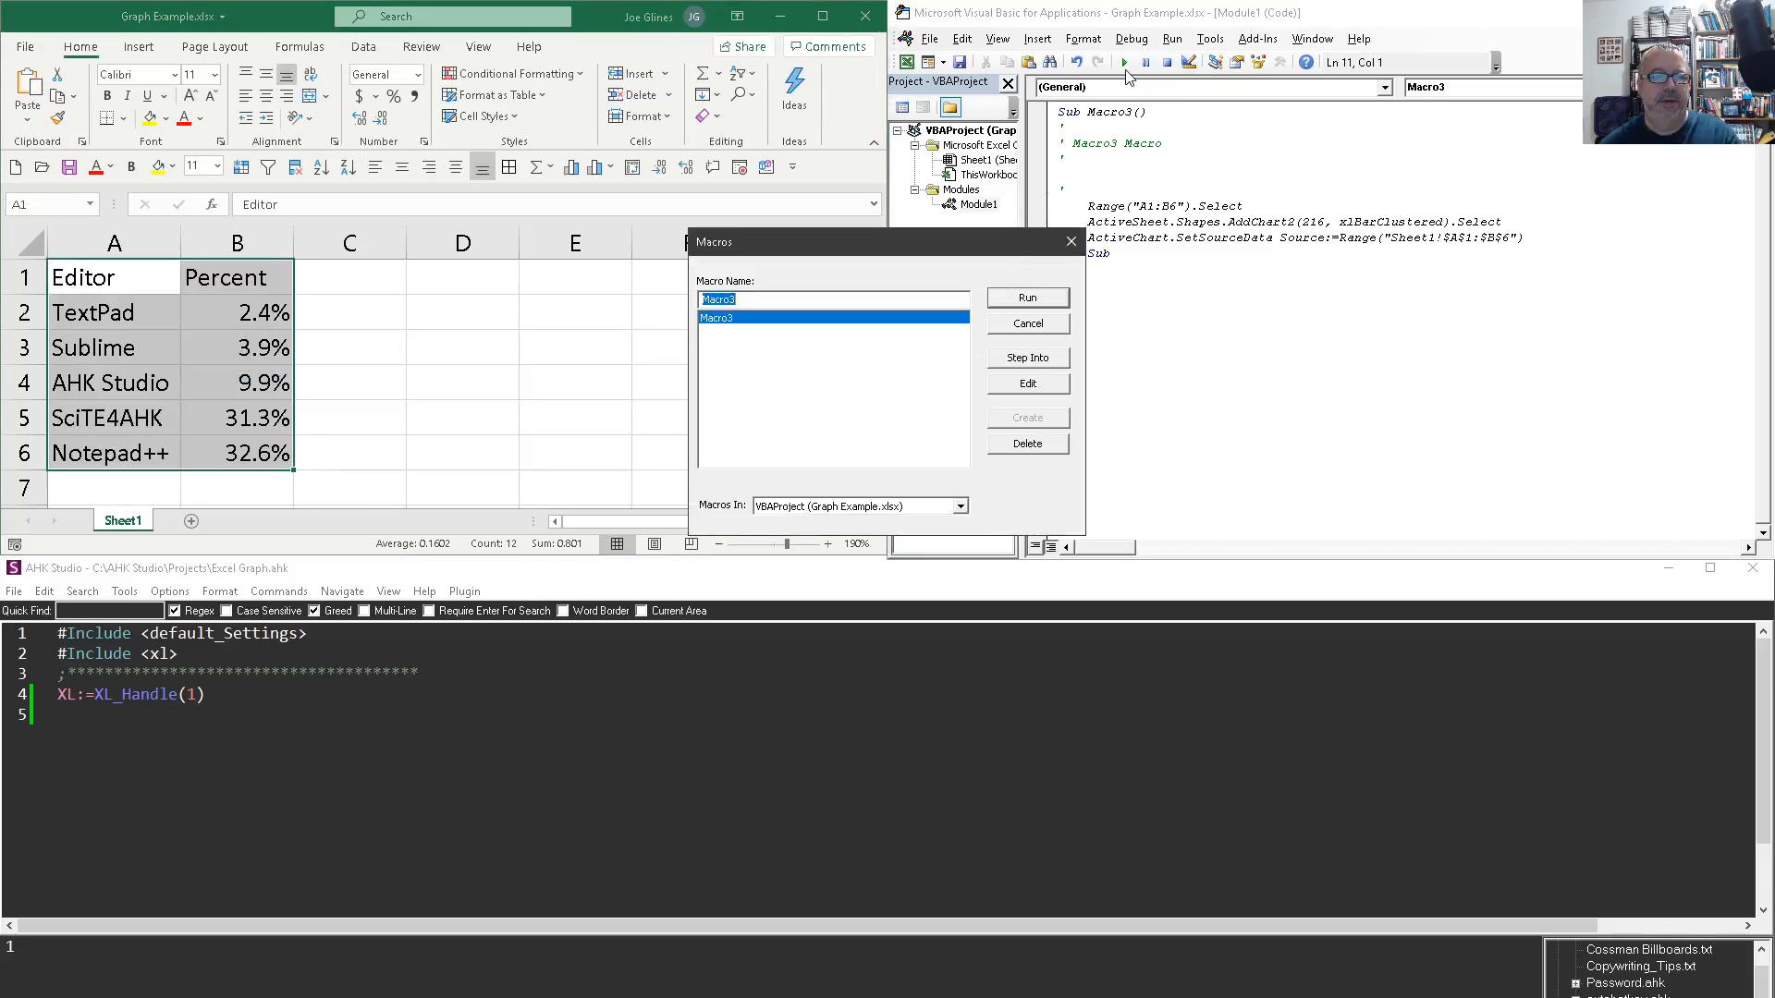
pyautogui.click(1025, 297)
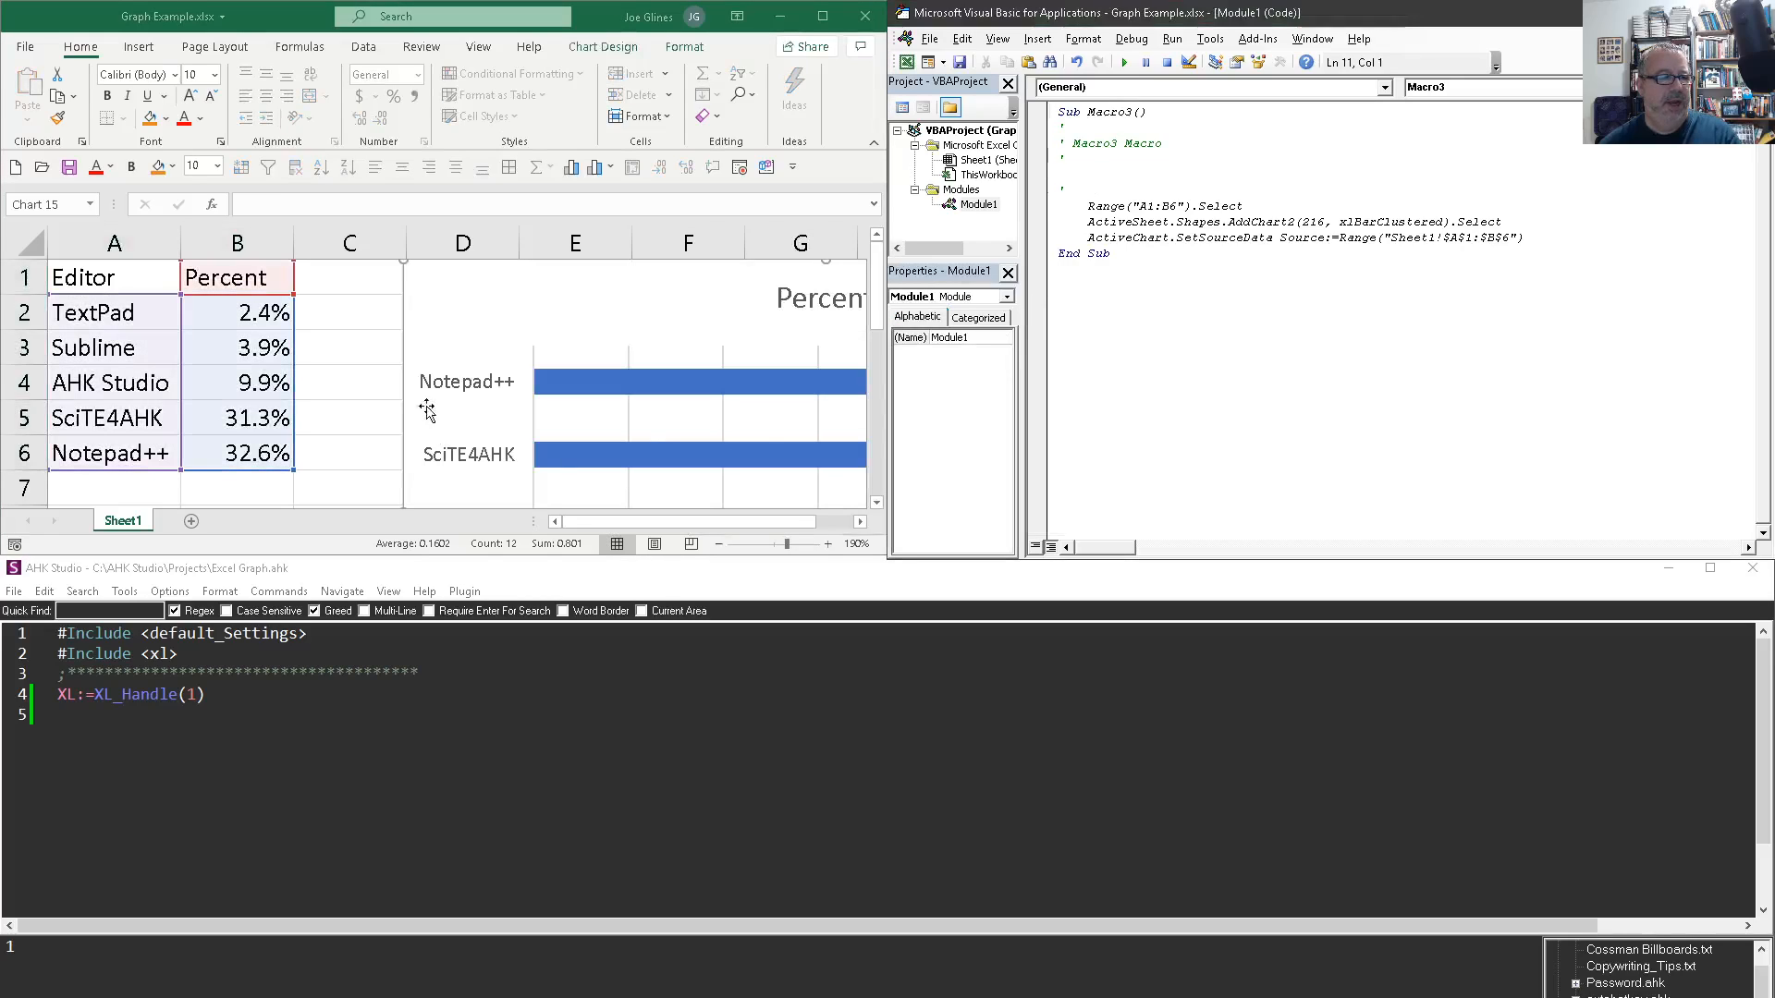
pyautogui.moveTo(632, 325)
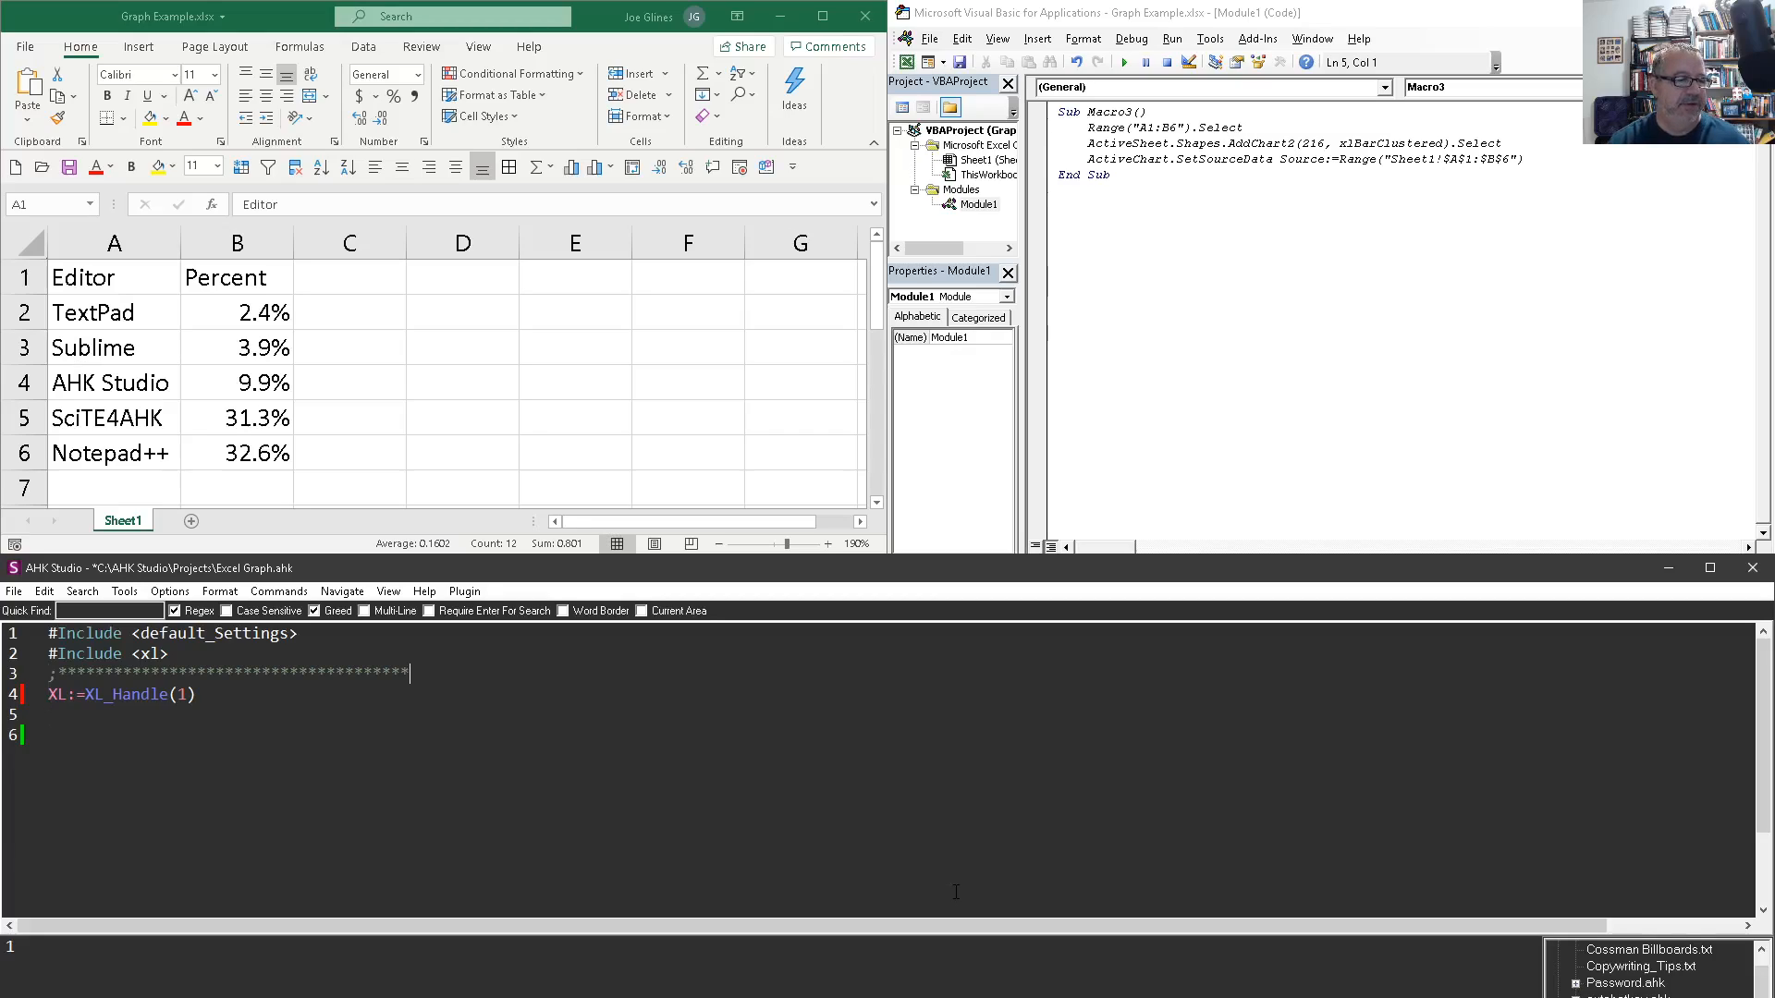
# Step: Add the comment ';Connect to Excel' on the XL_Handle(1) line
pyautogui.write('; Co')
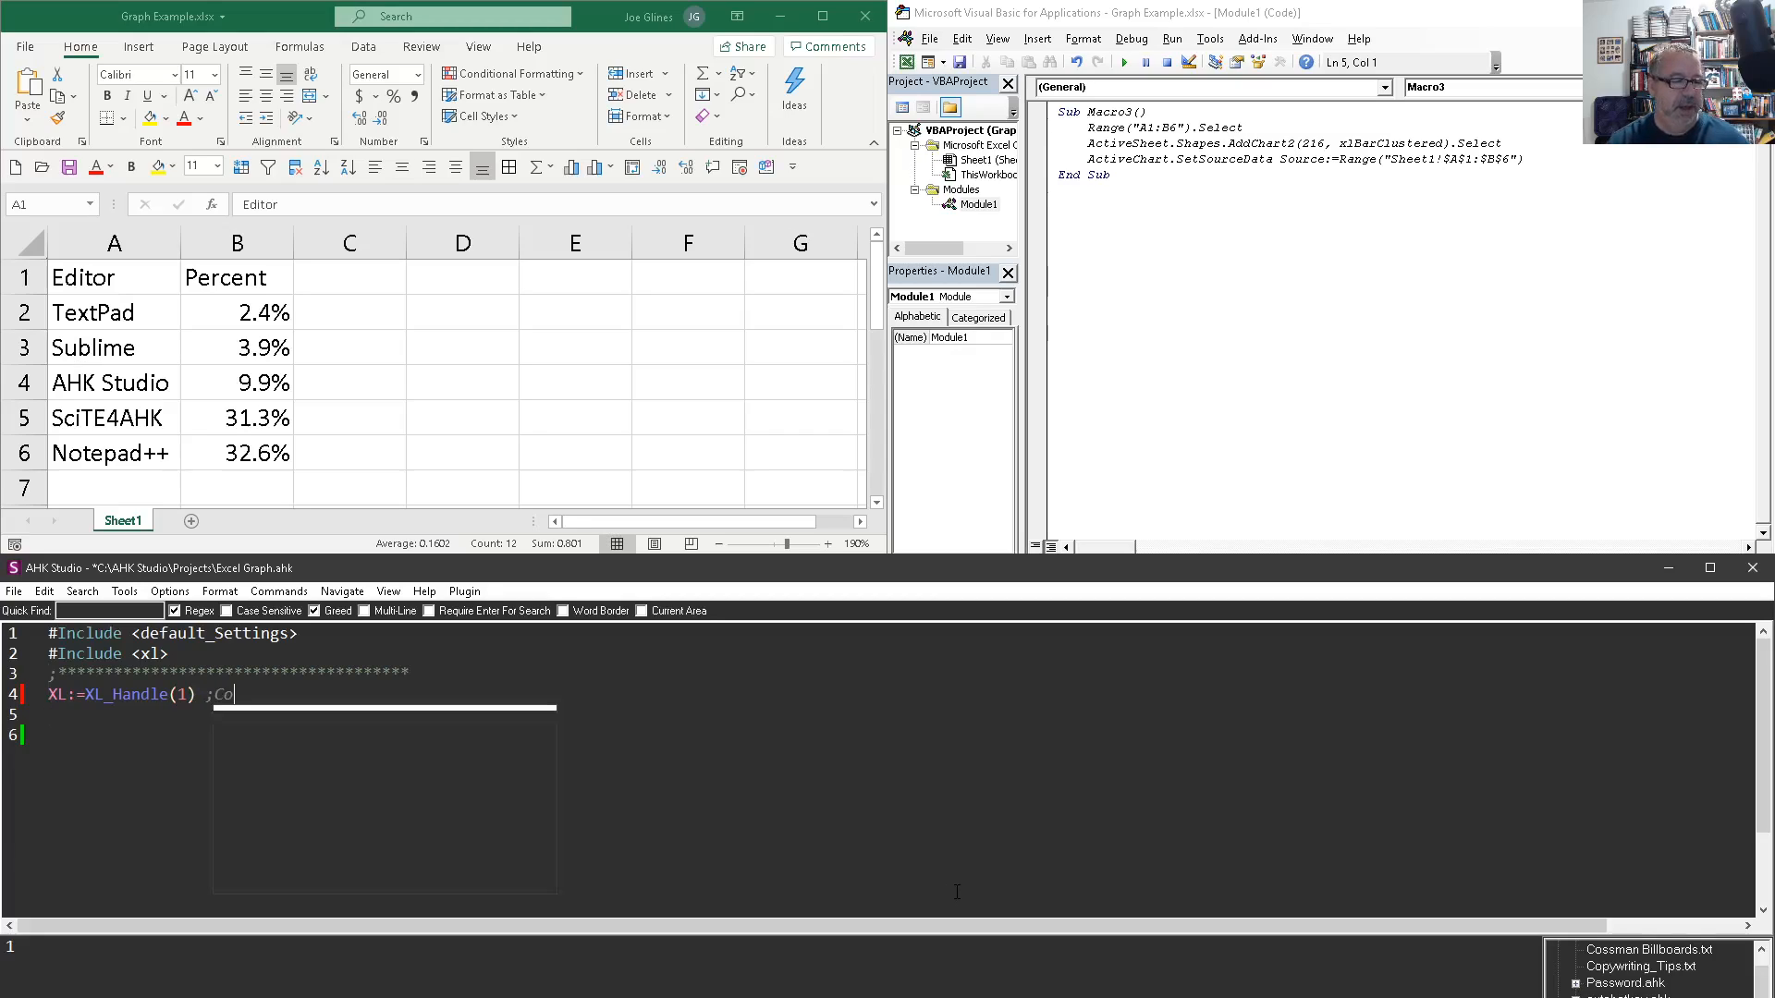
pyautogui.write('nnect to')
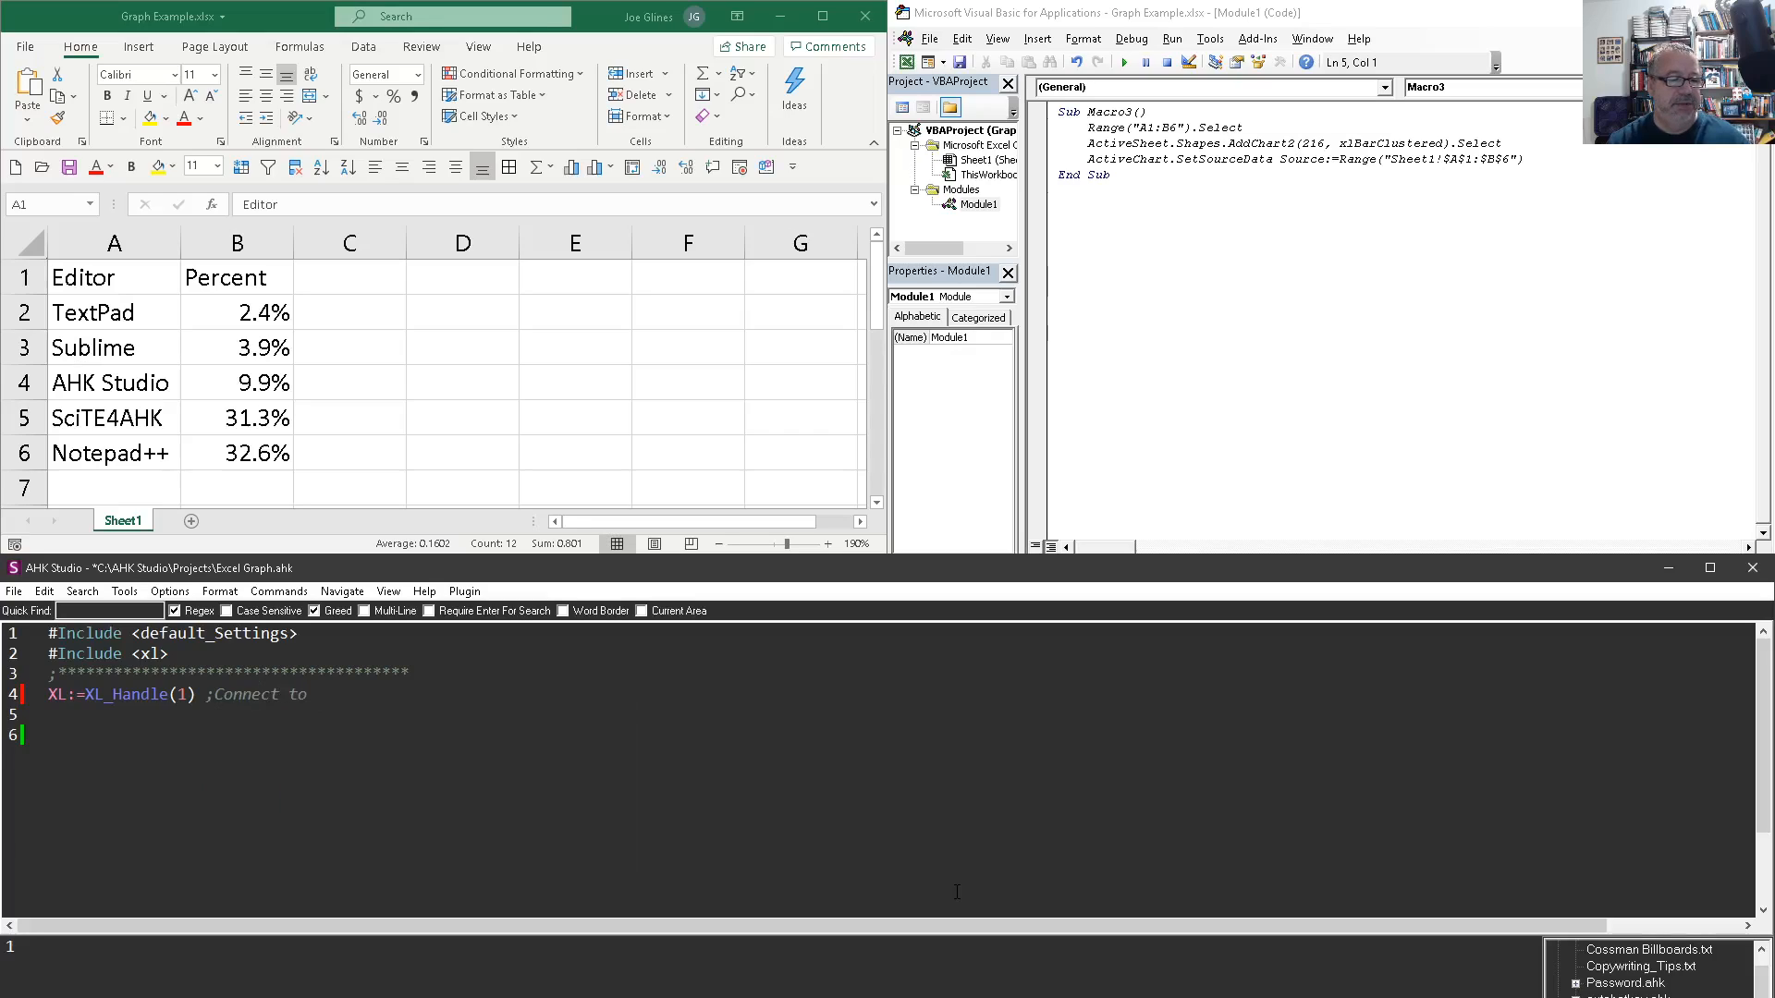
pyautogui.write('Excel')
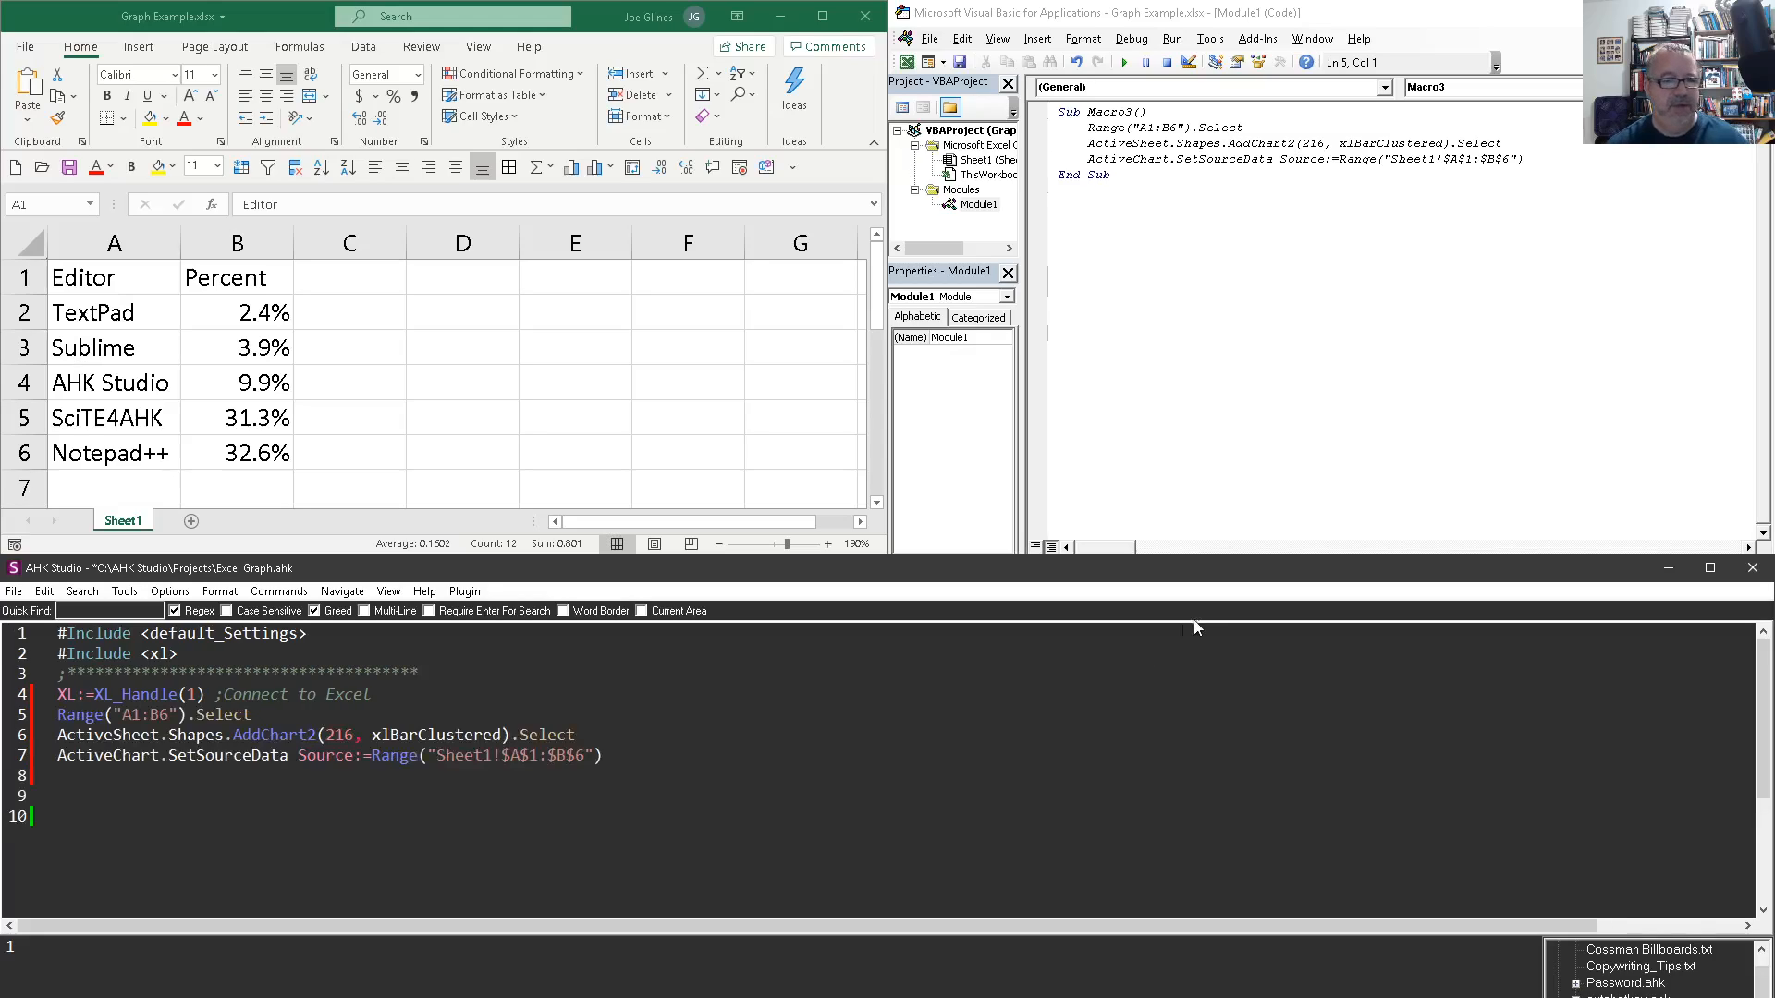
# Step: Prefix the pasted Range, AddChart2 and SetSourceData lines with XL
pyautogui.doubleClick(222, 714)
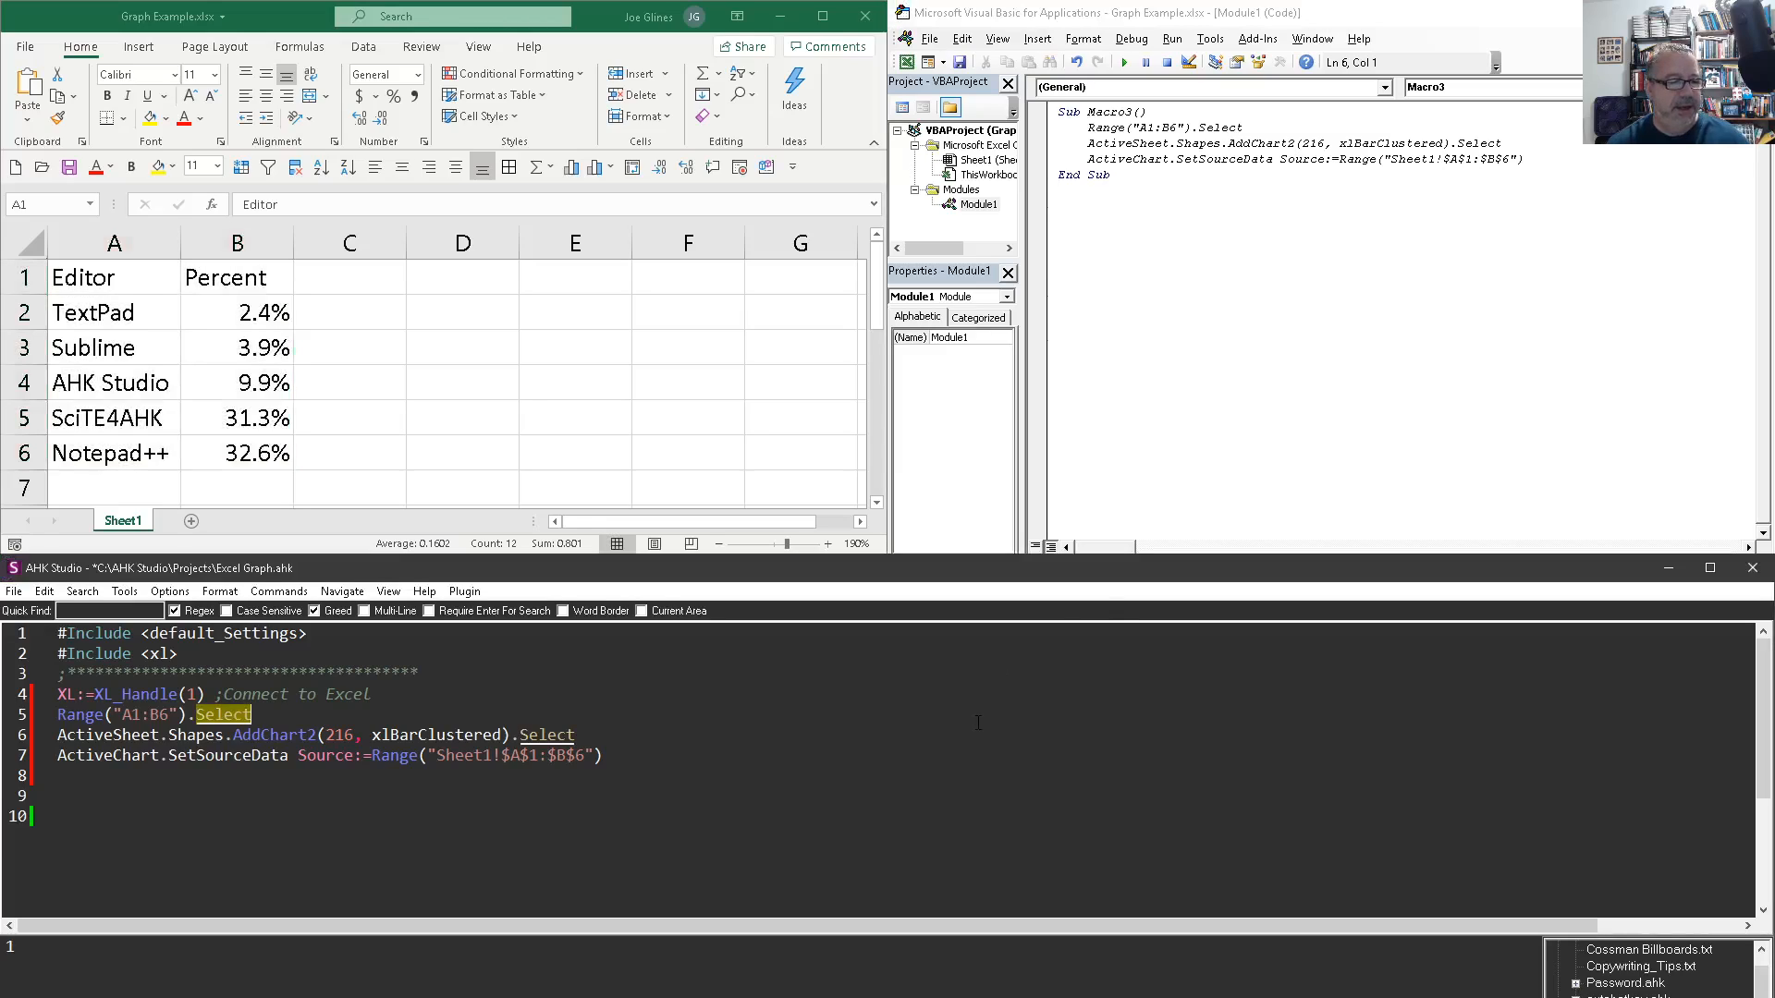
pyautogui.moveTo(1053, 717)
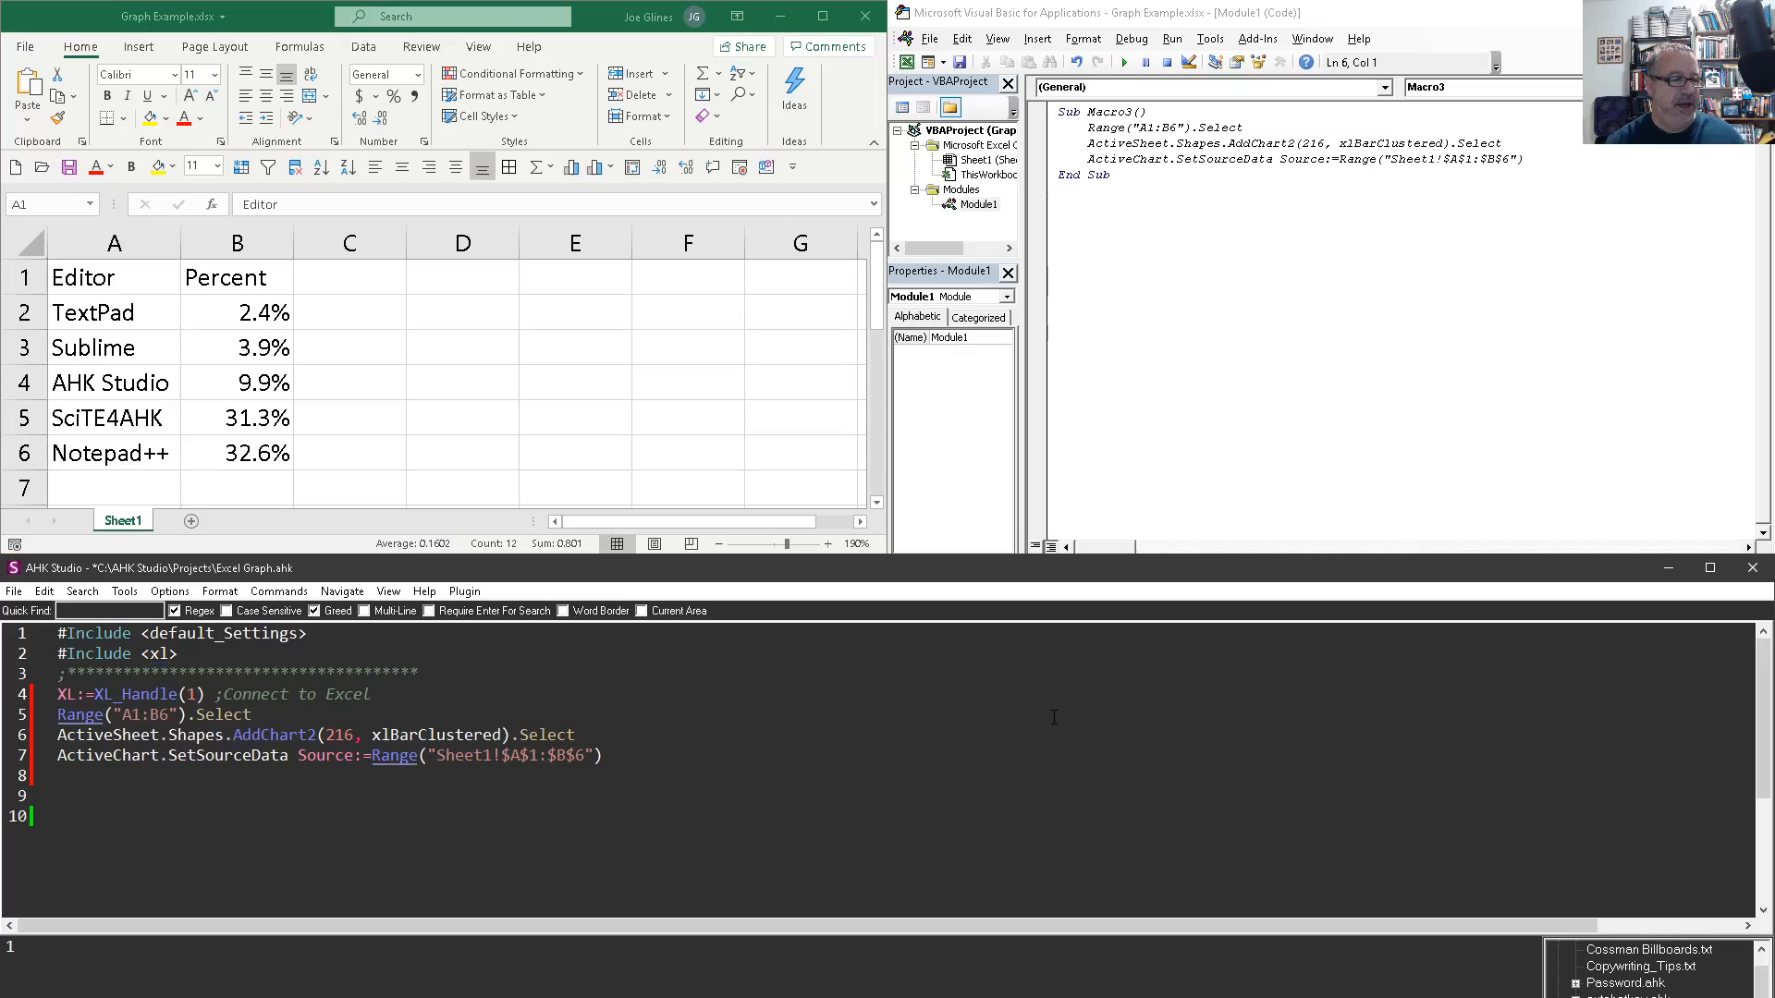
pyautogui.write('XL.')
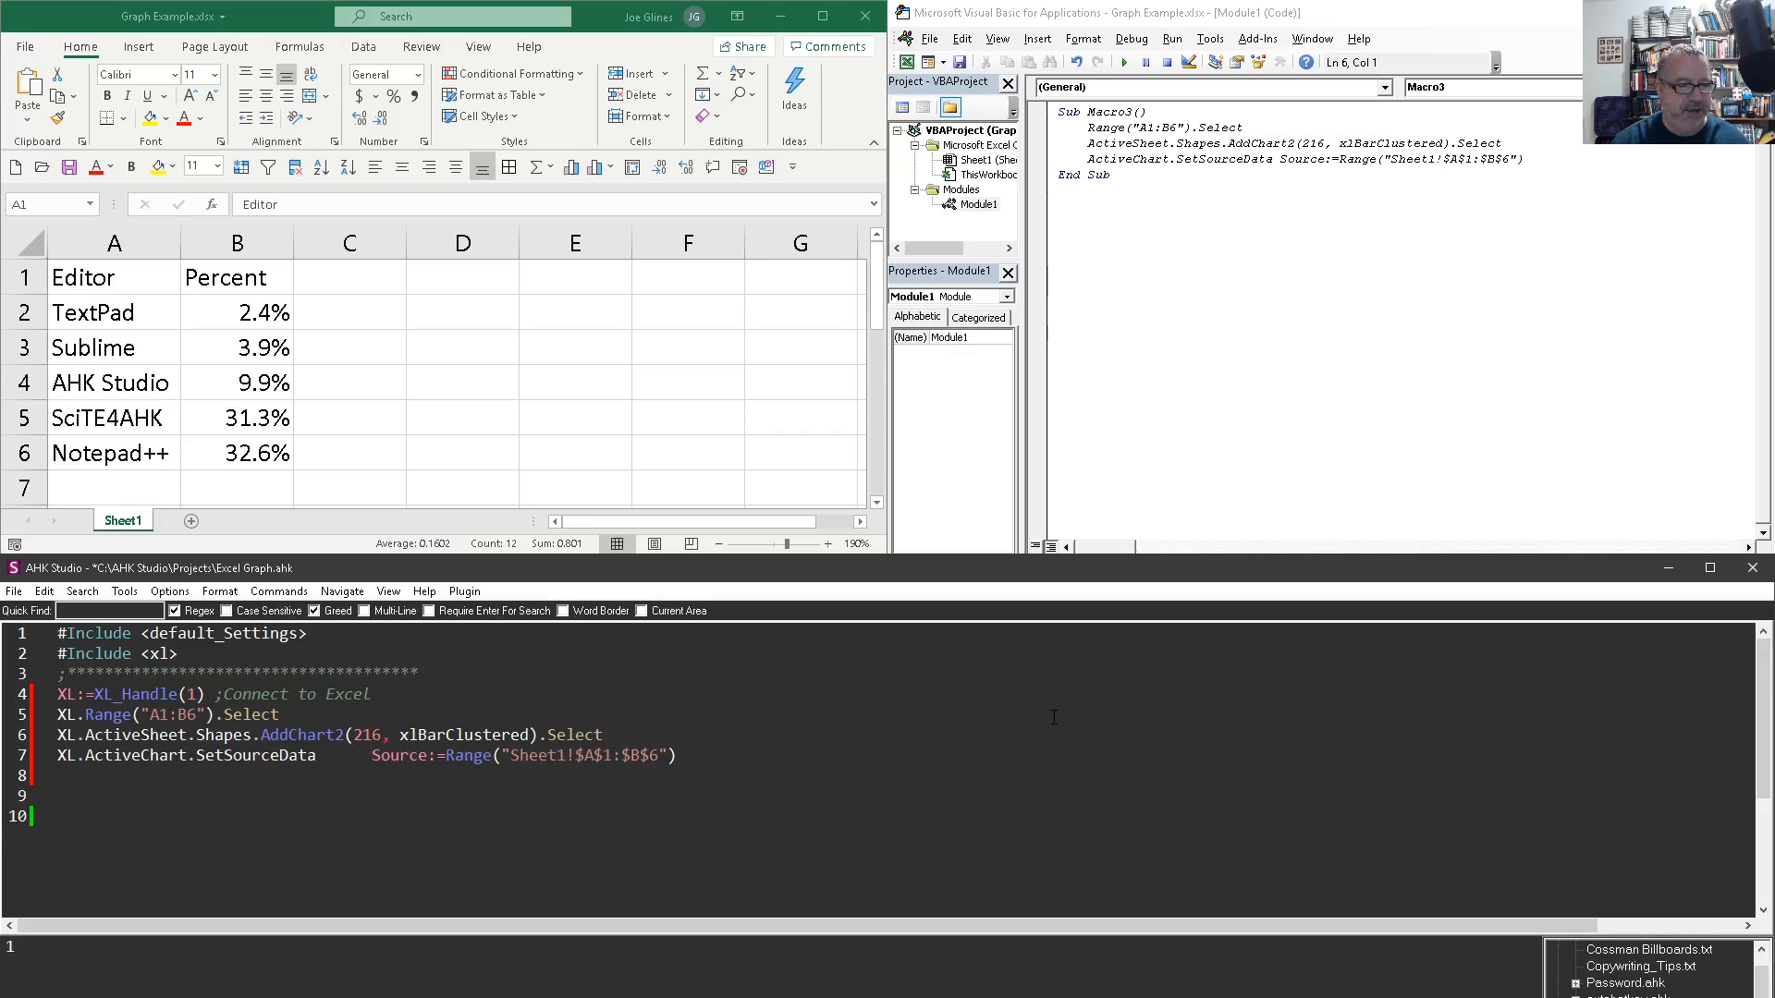
pyautogui.click(329, 733)
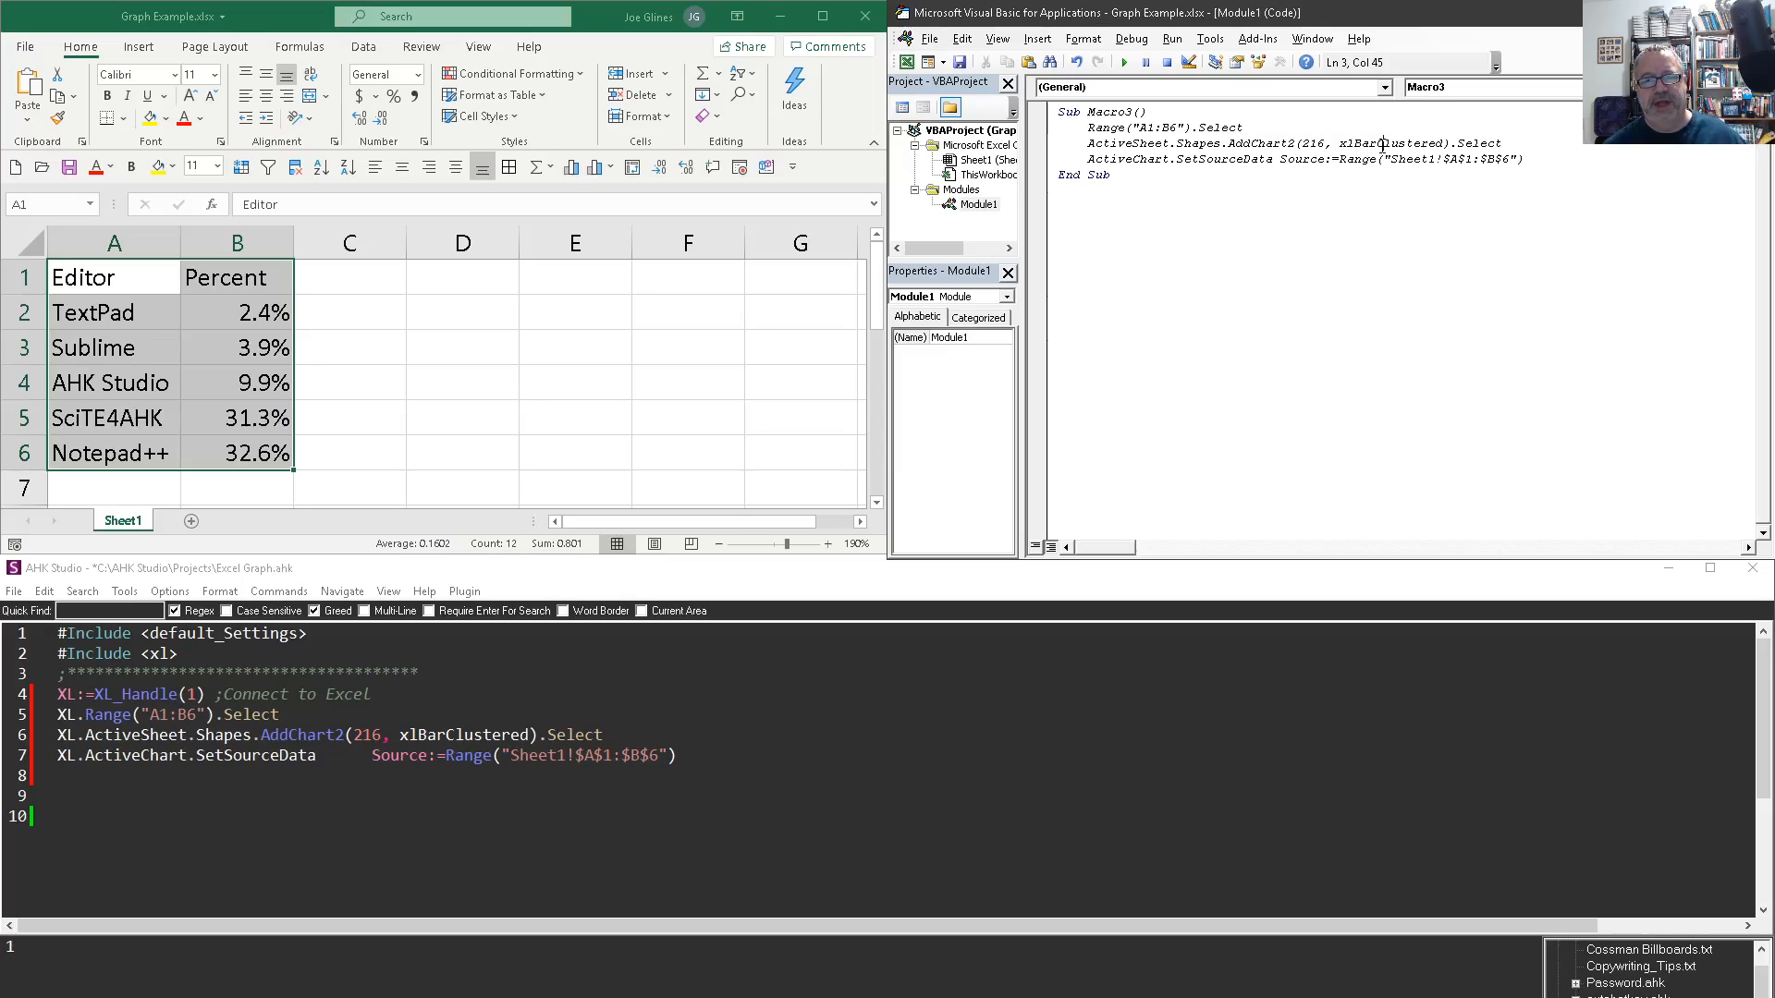
# Step: Look up xlBarClustered's value (57) via Quick Info and select it in the script
pyautogui.rightClick(1381, 144)
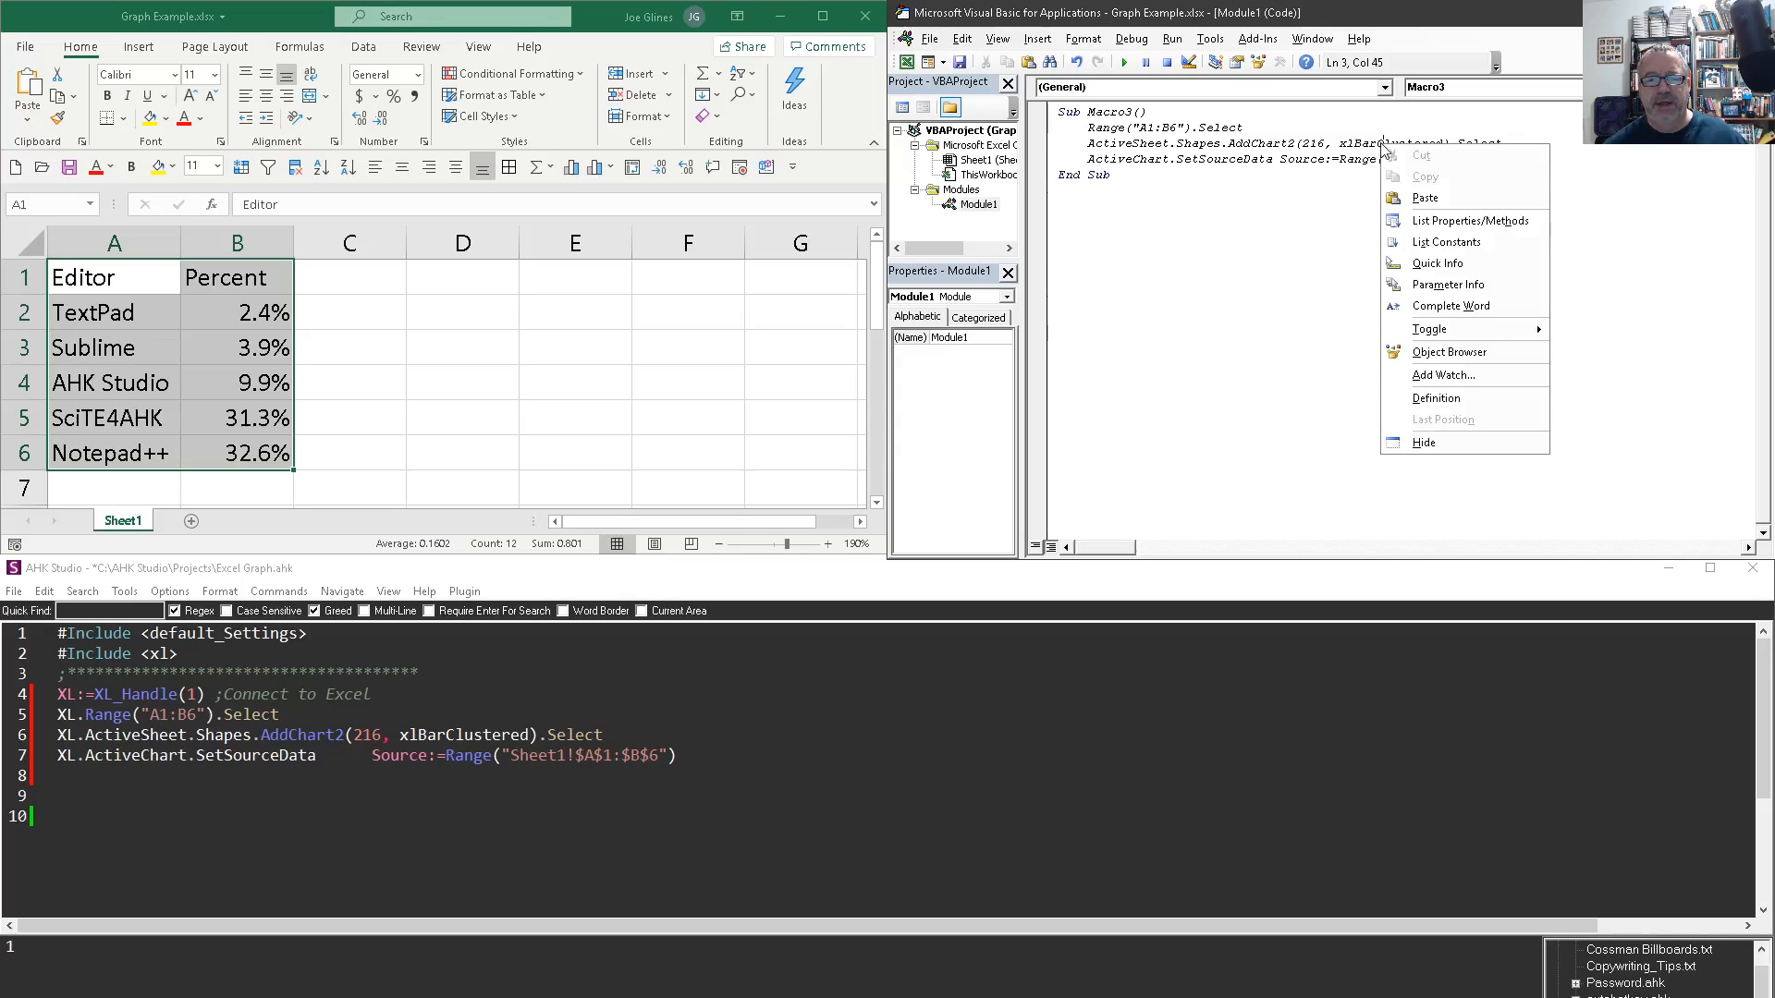
pyautogui.moveTo(1437, 263)
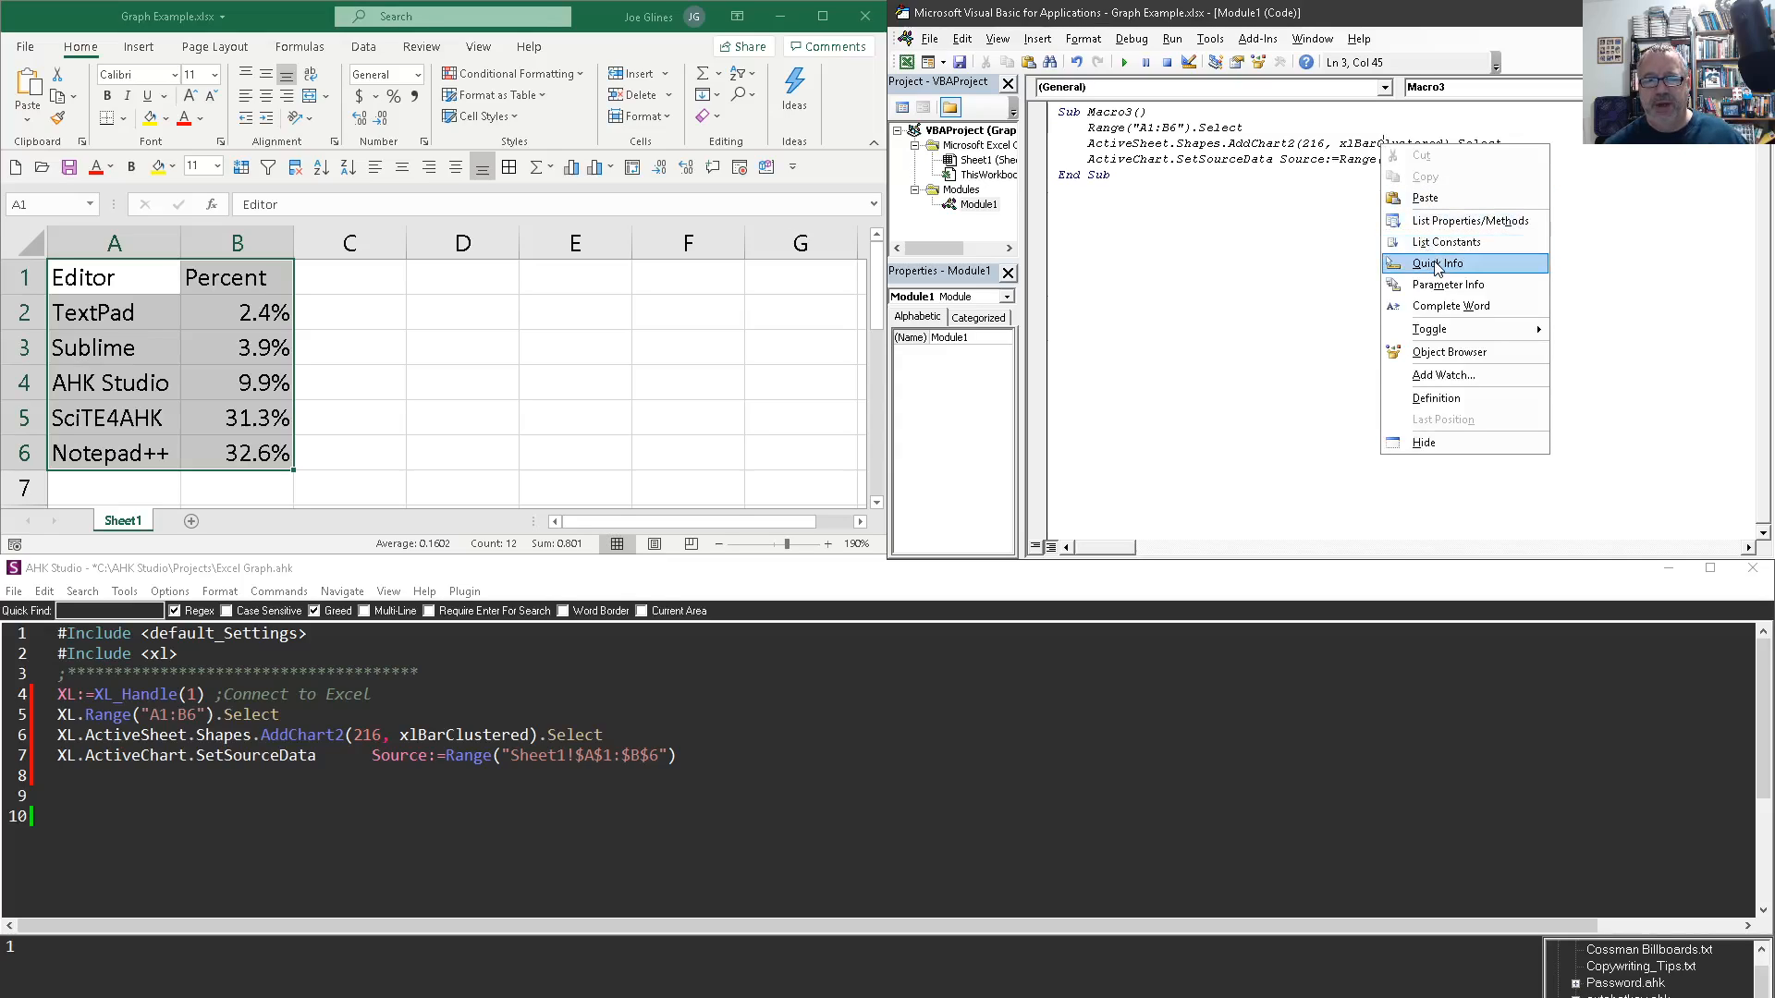
pyautogui.click(1436, 263)
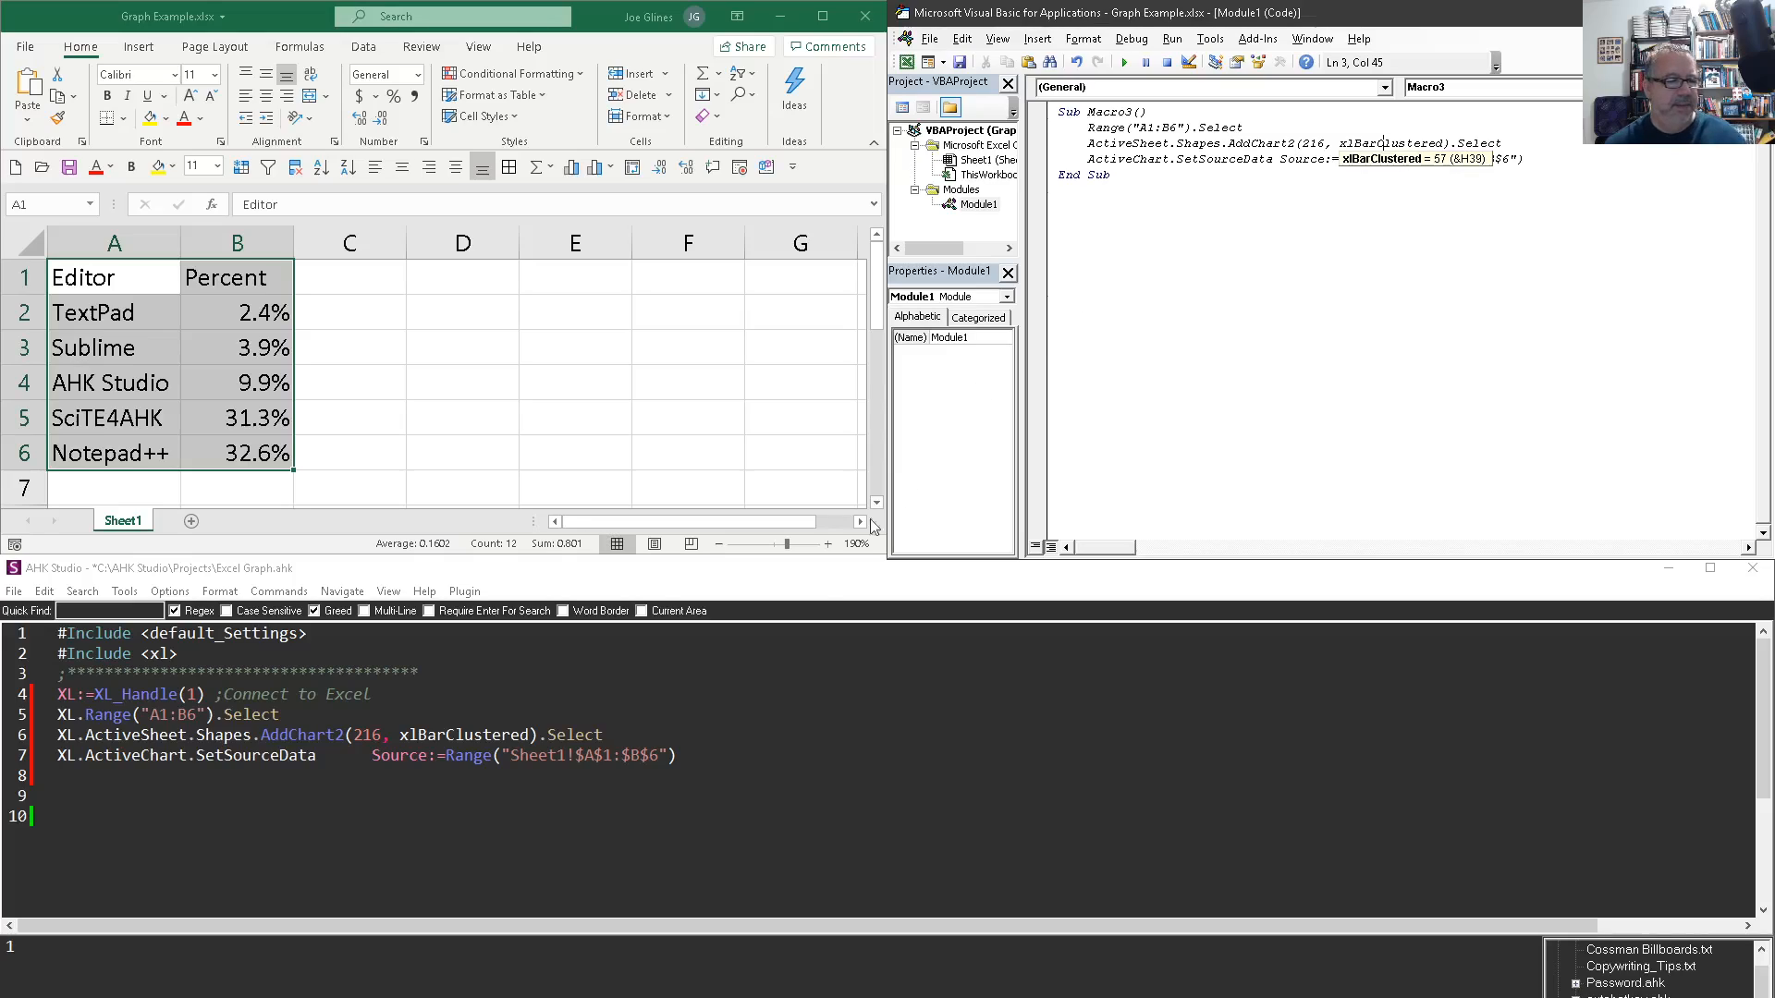
pyautogui.doubleClick(462, 735)
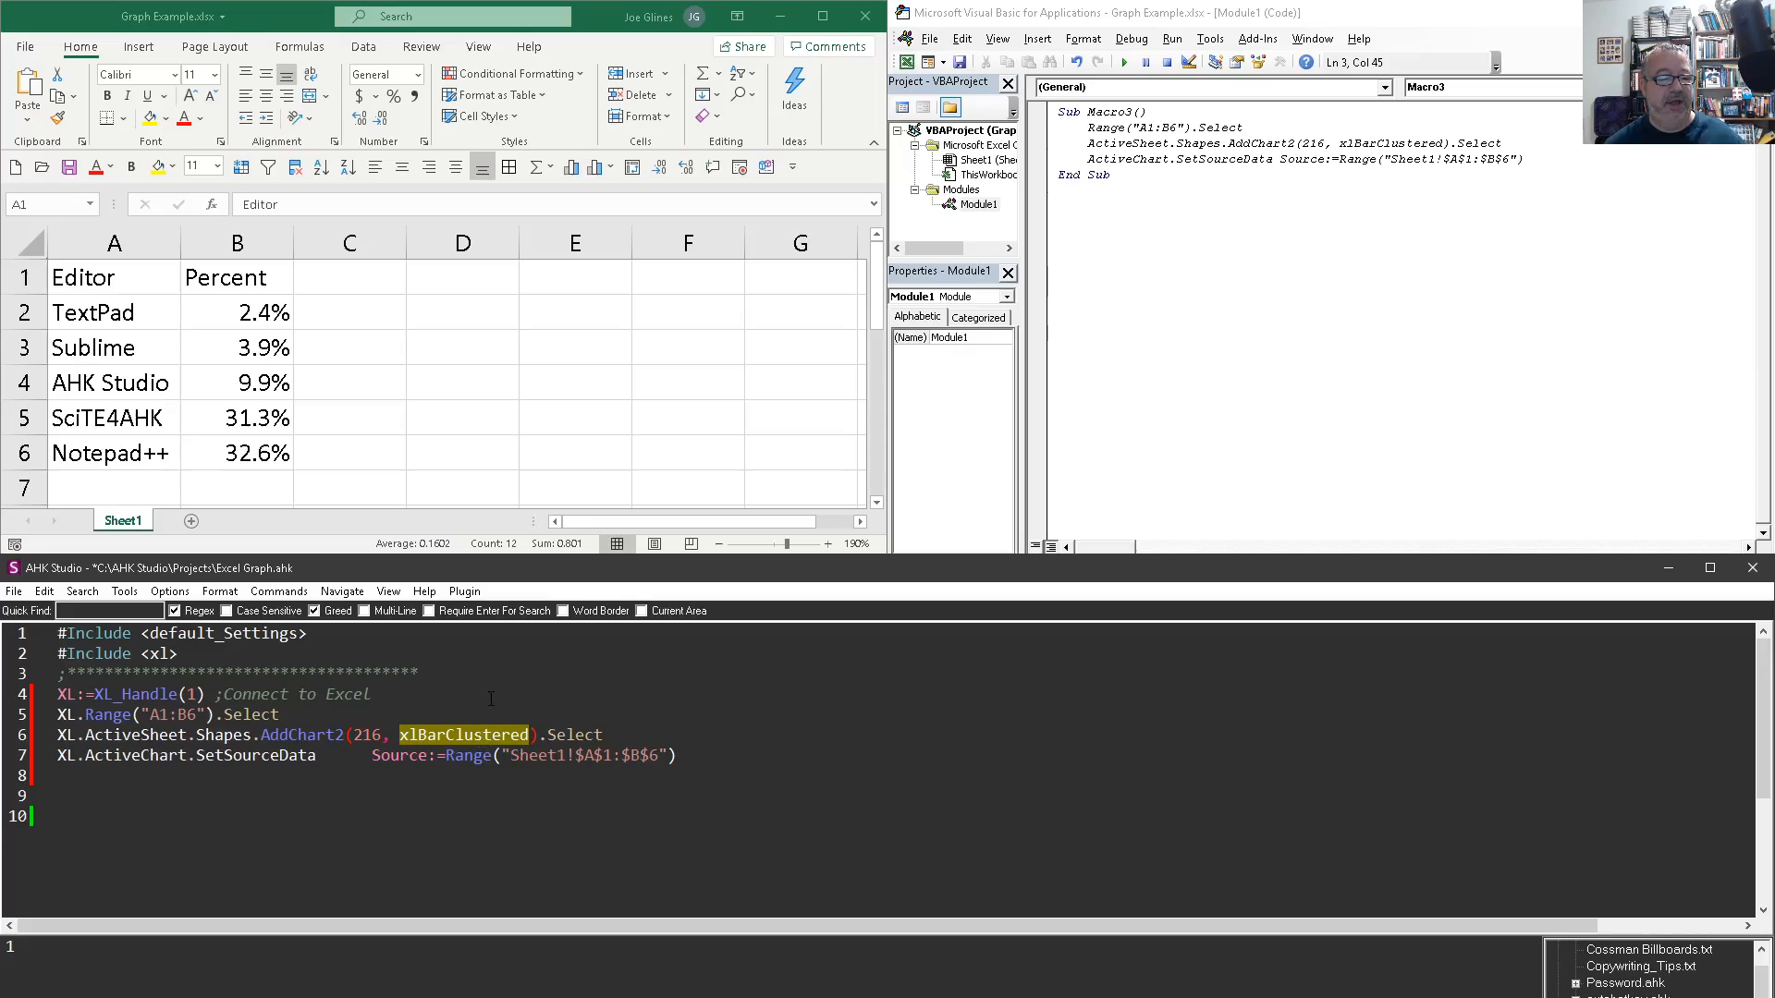
pyautogui.moveTo(493, 743)
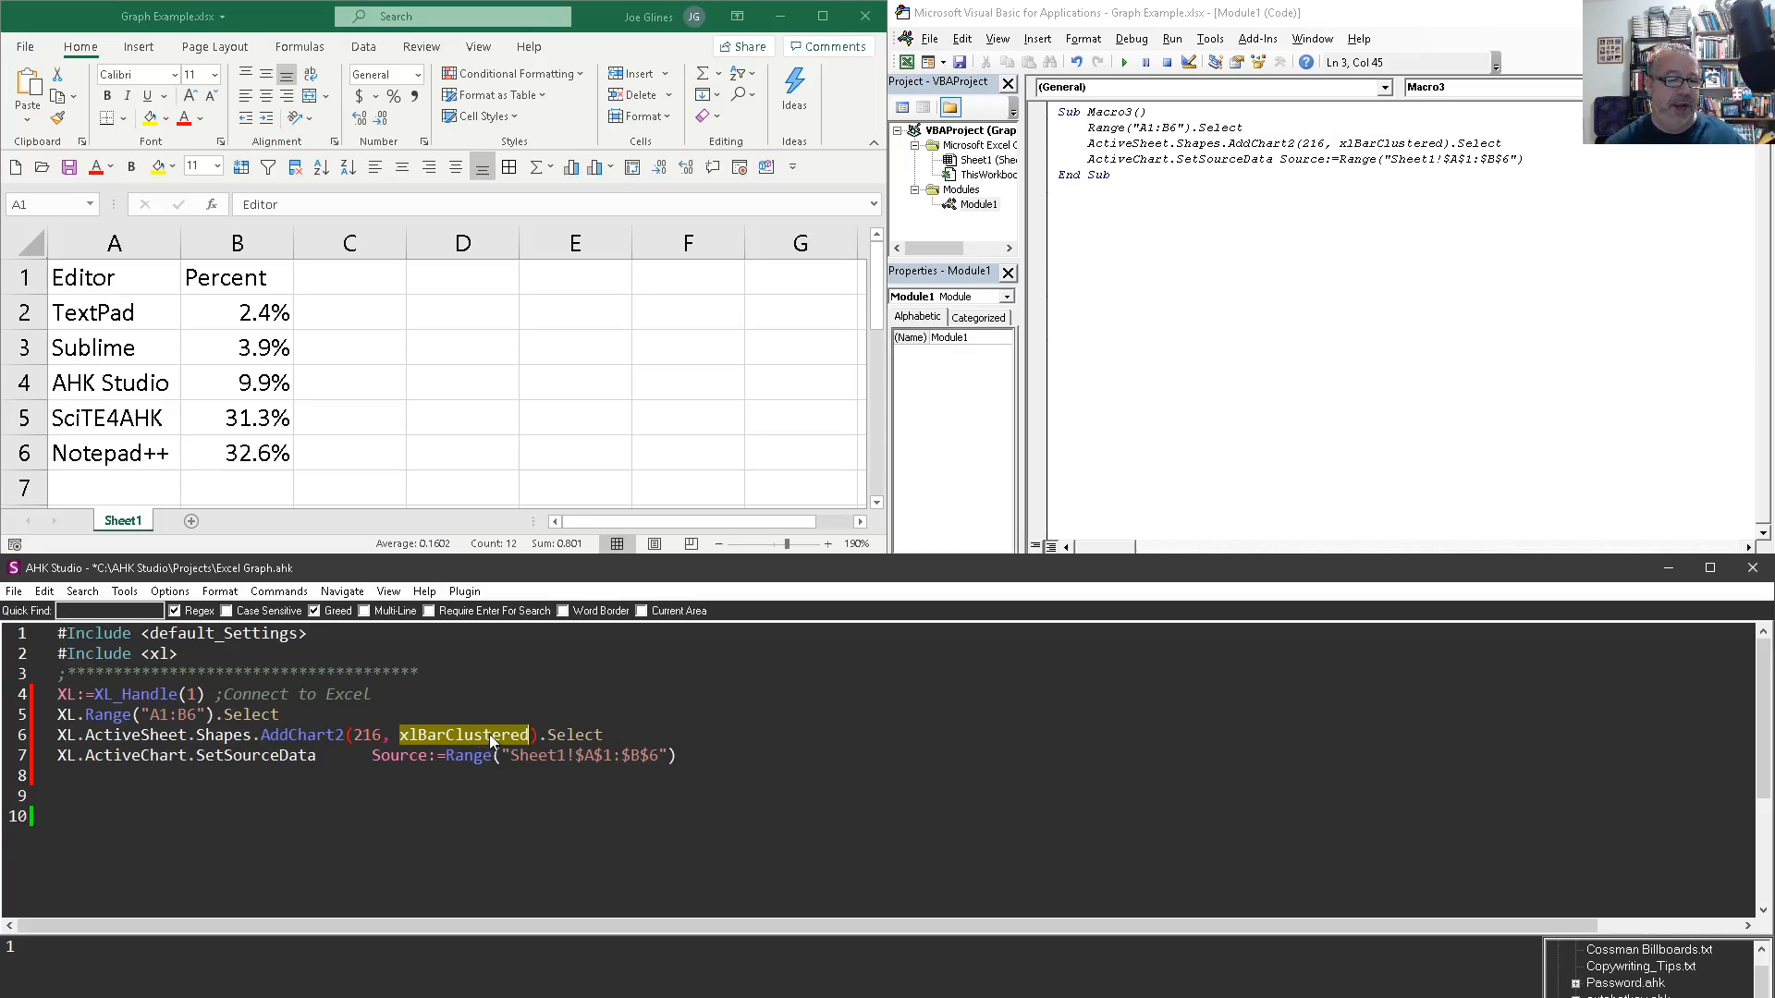
# Step: Replace xlBarClustered with 57 in AddChart2 and uncomment that line
pyautogui.write('57')
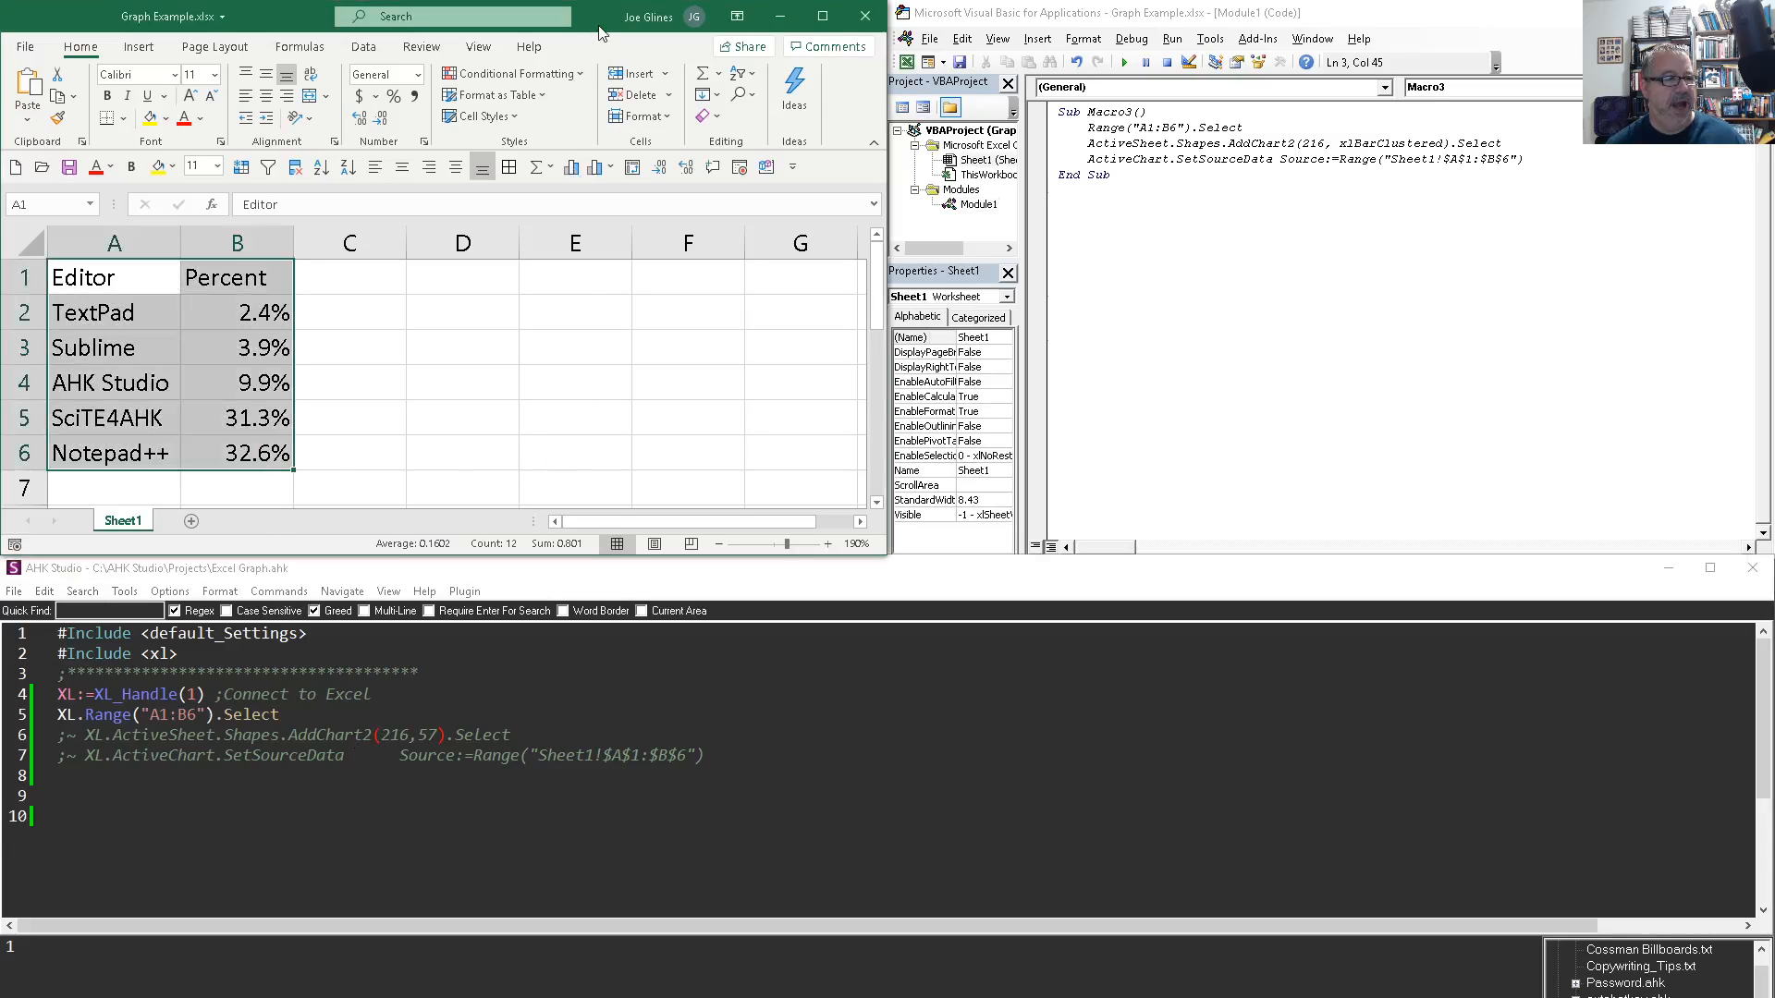
pyautogui.click(574, 381)
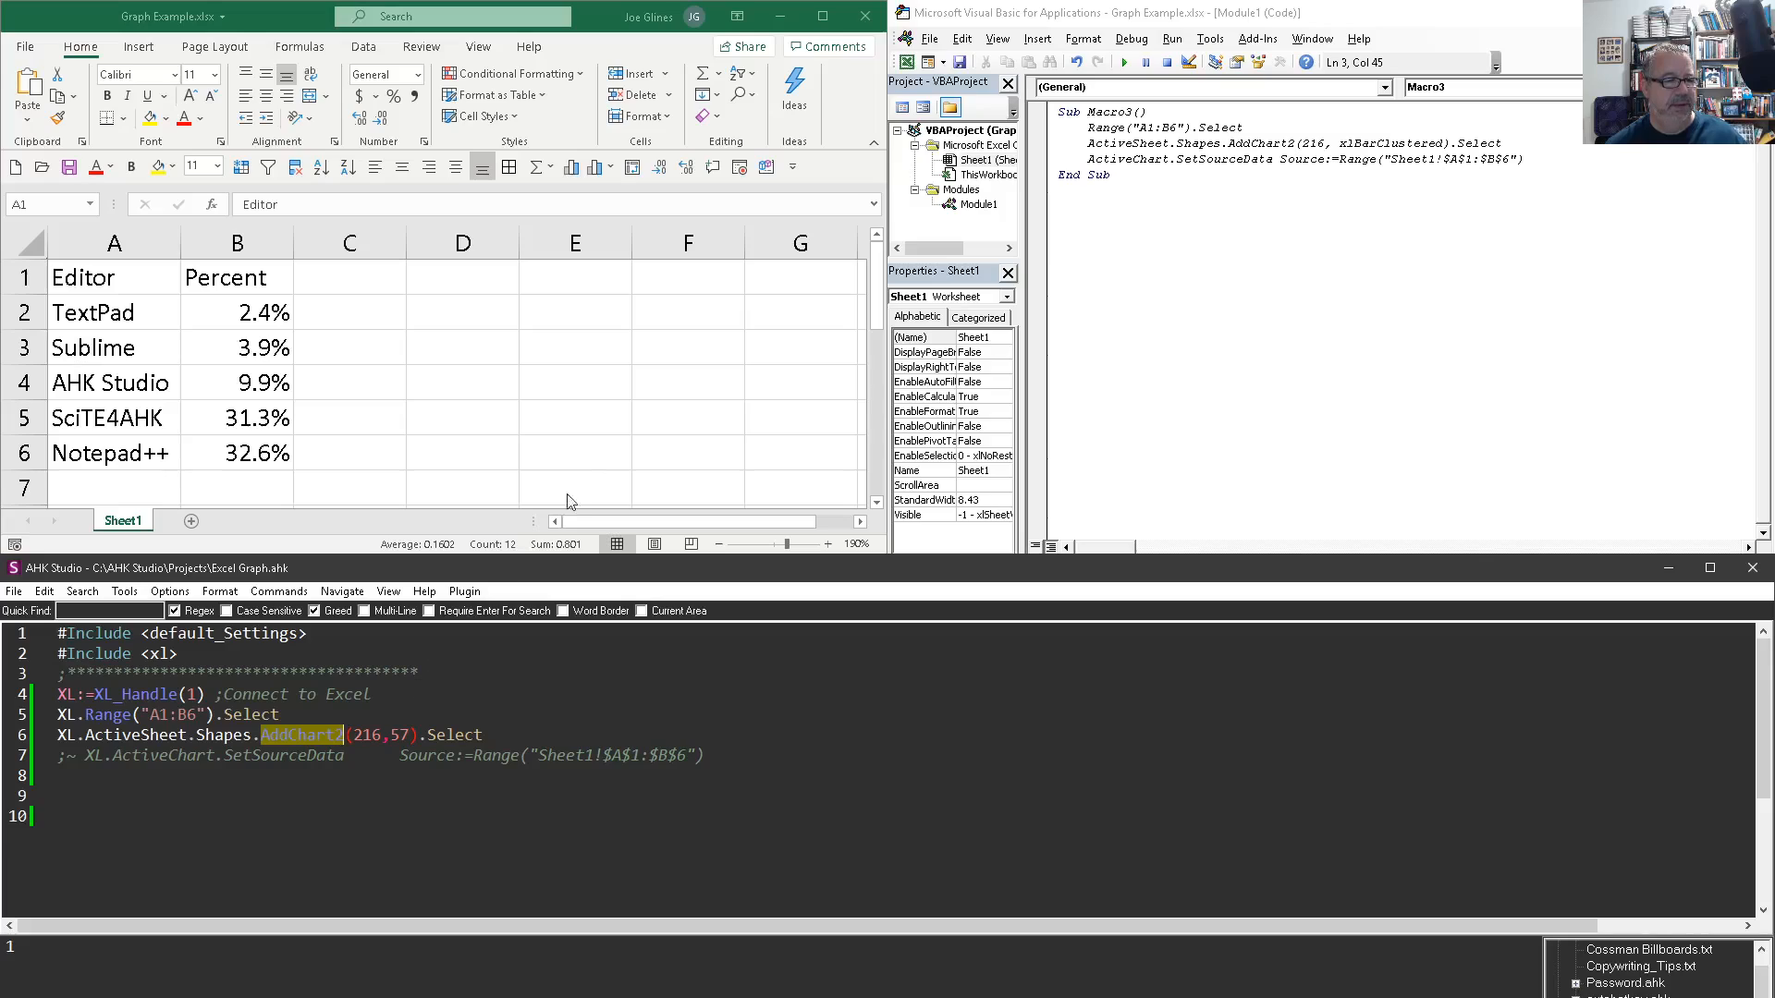
# Step: Run the AHK script to add the Percent clustered bar chart of A1:B6
pyautogui.click(687, 418)
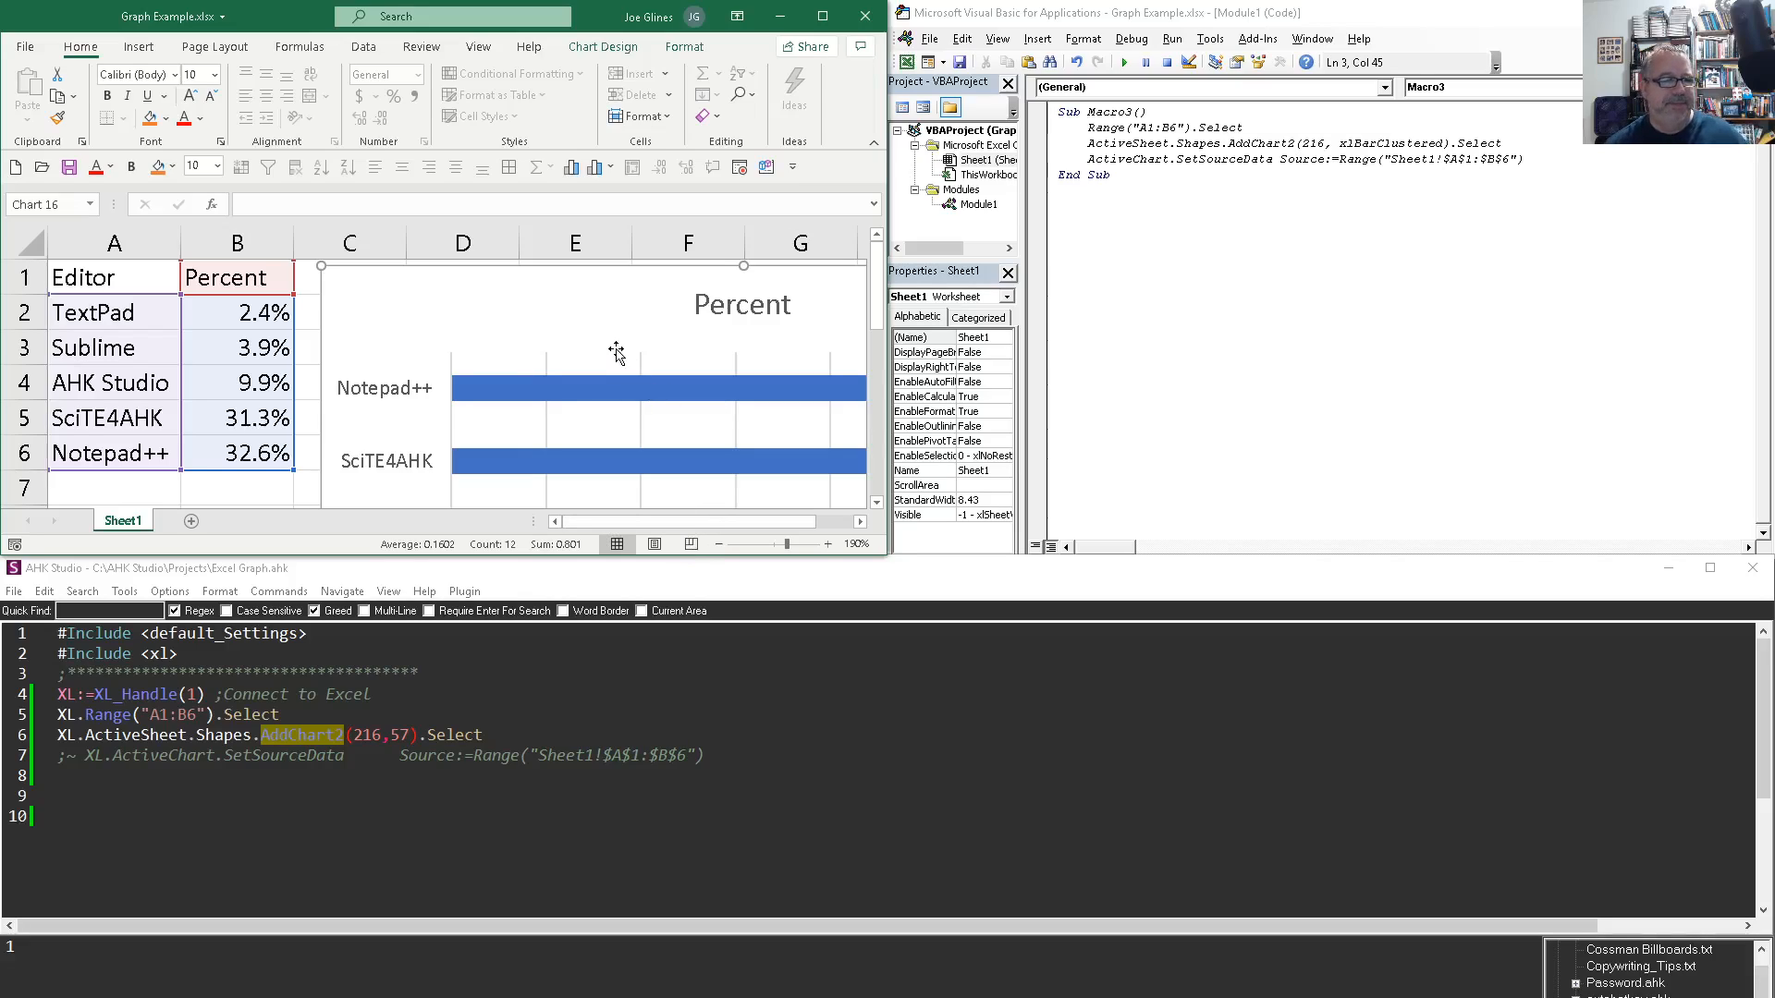
pyautogui.moveTo(554, 397)
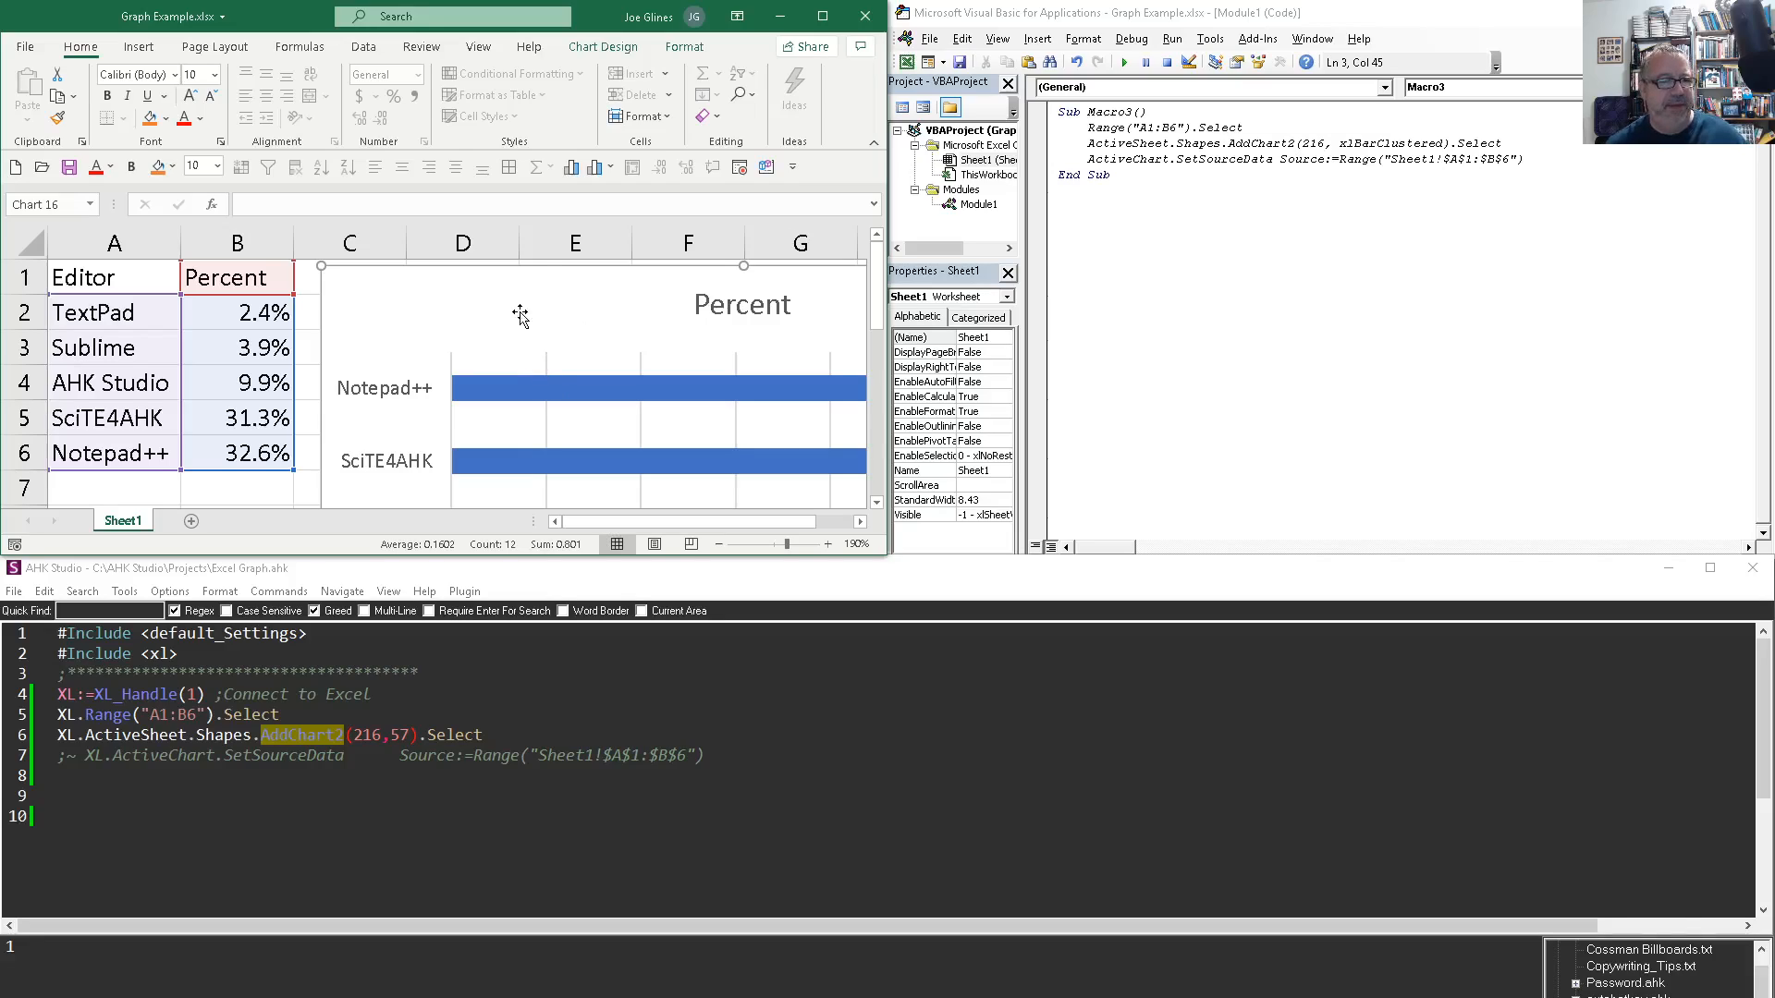
pyautogui.moveTo(741, 166)
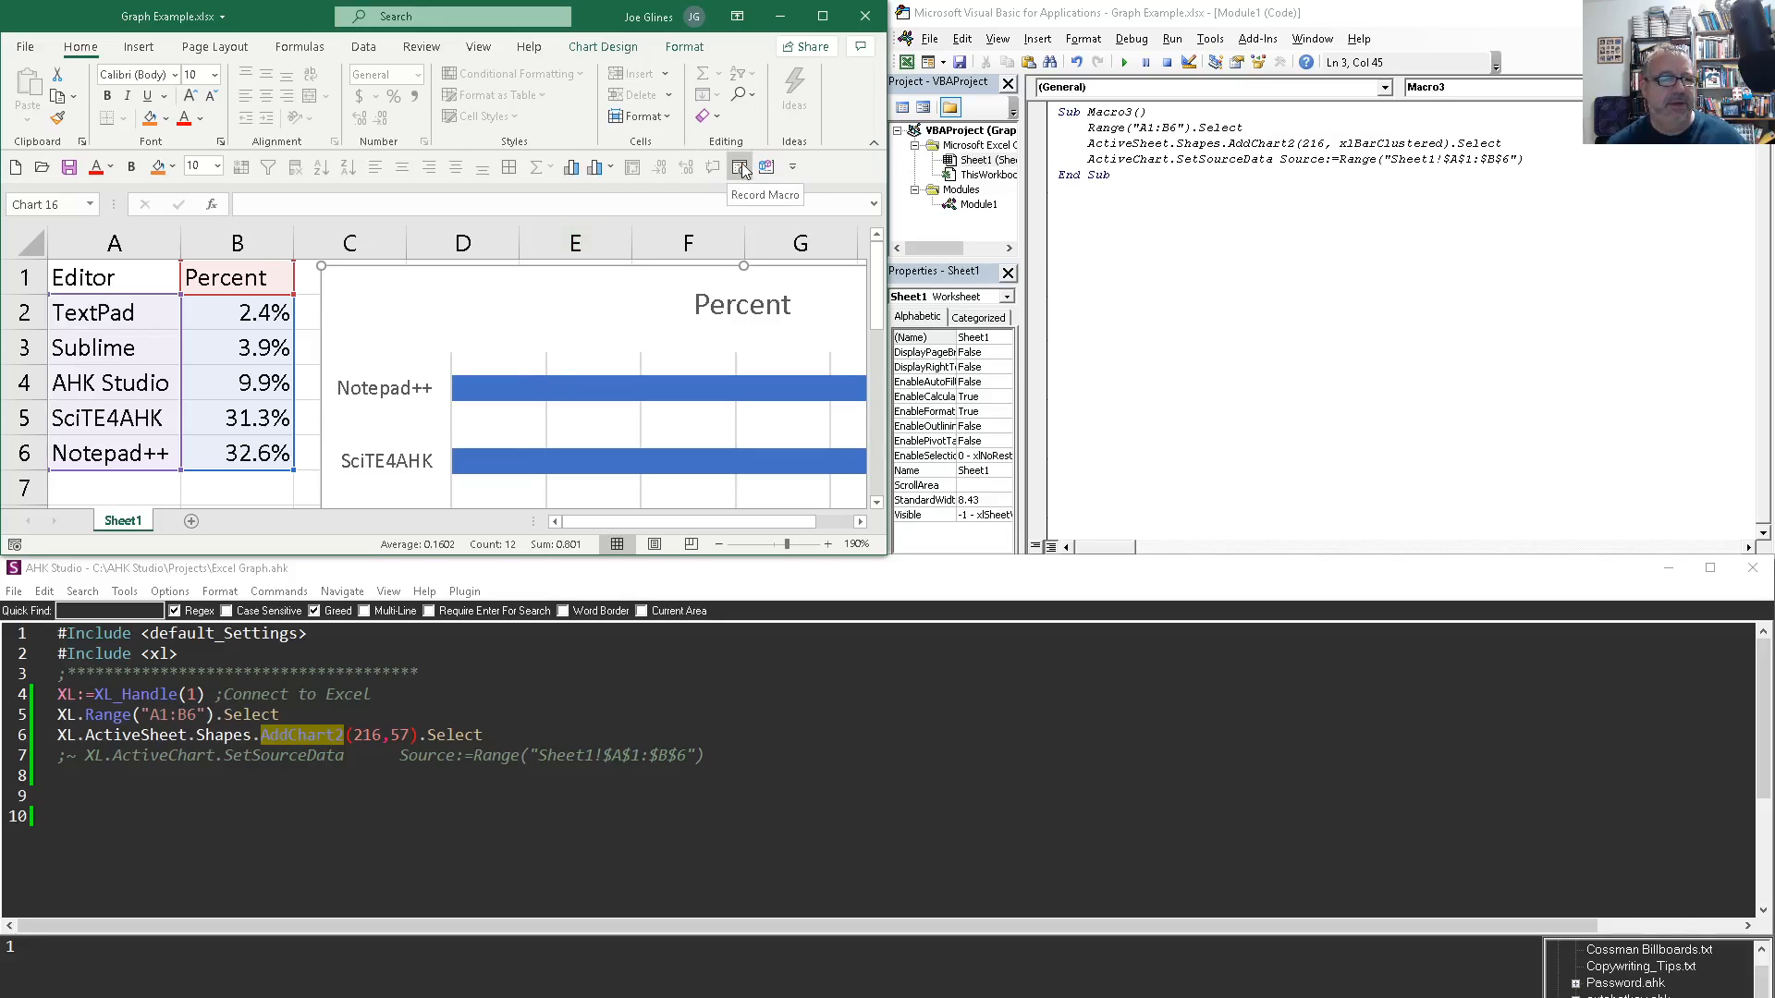
# Step: Start recording a new macro to capture moving the Percent chart
pyautogui.click(739, 166)
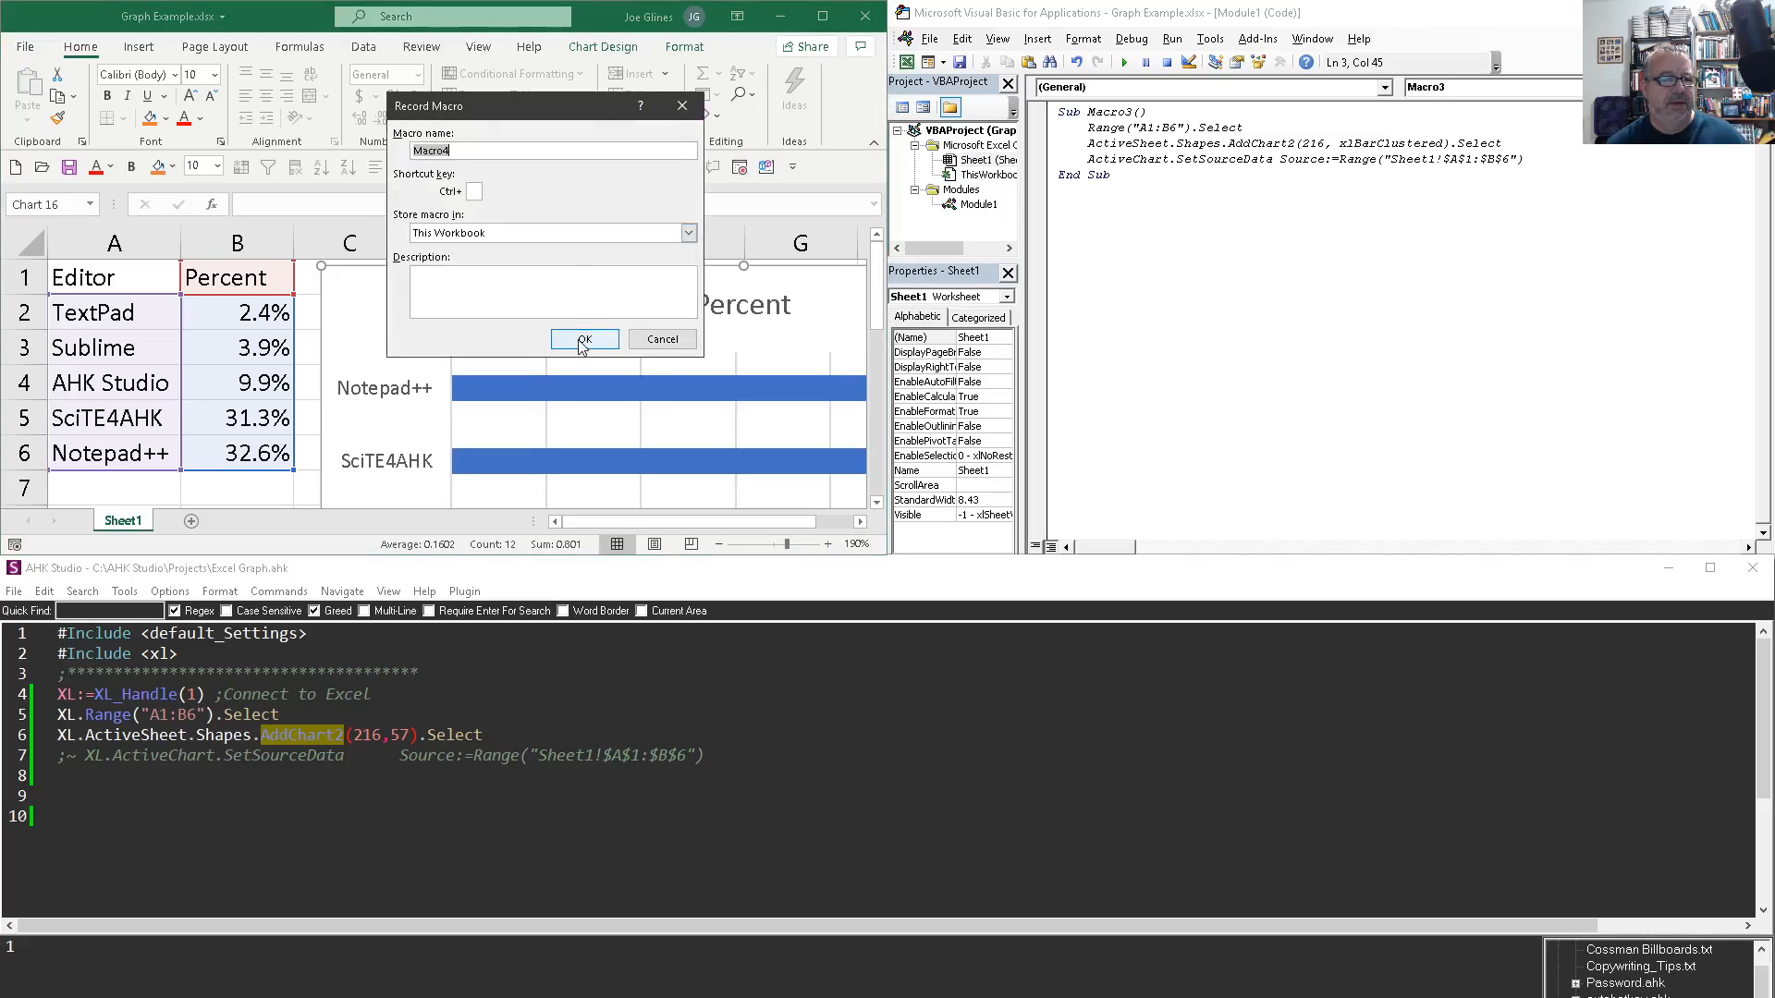
pyautogui.click(583, 339)
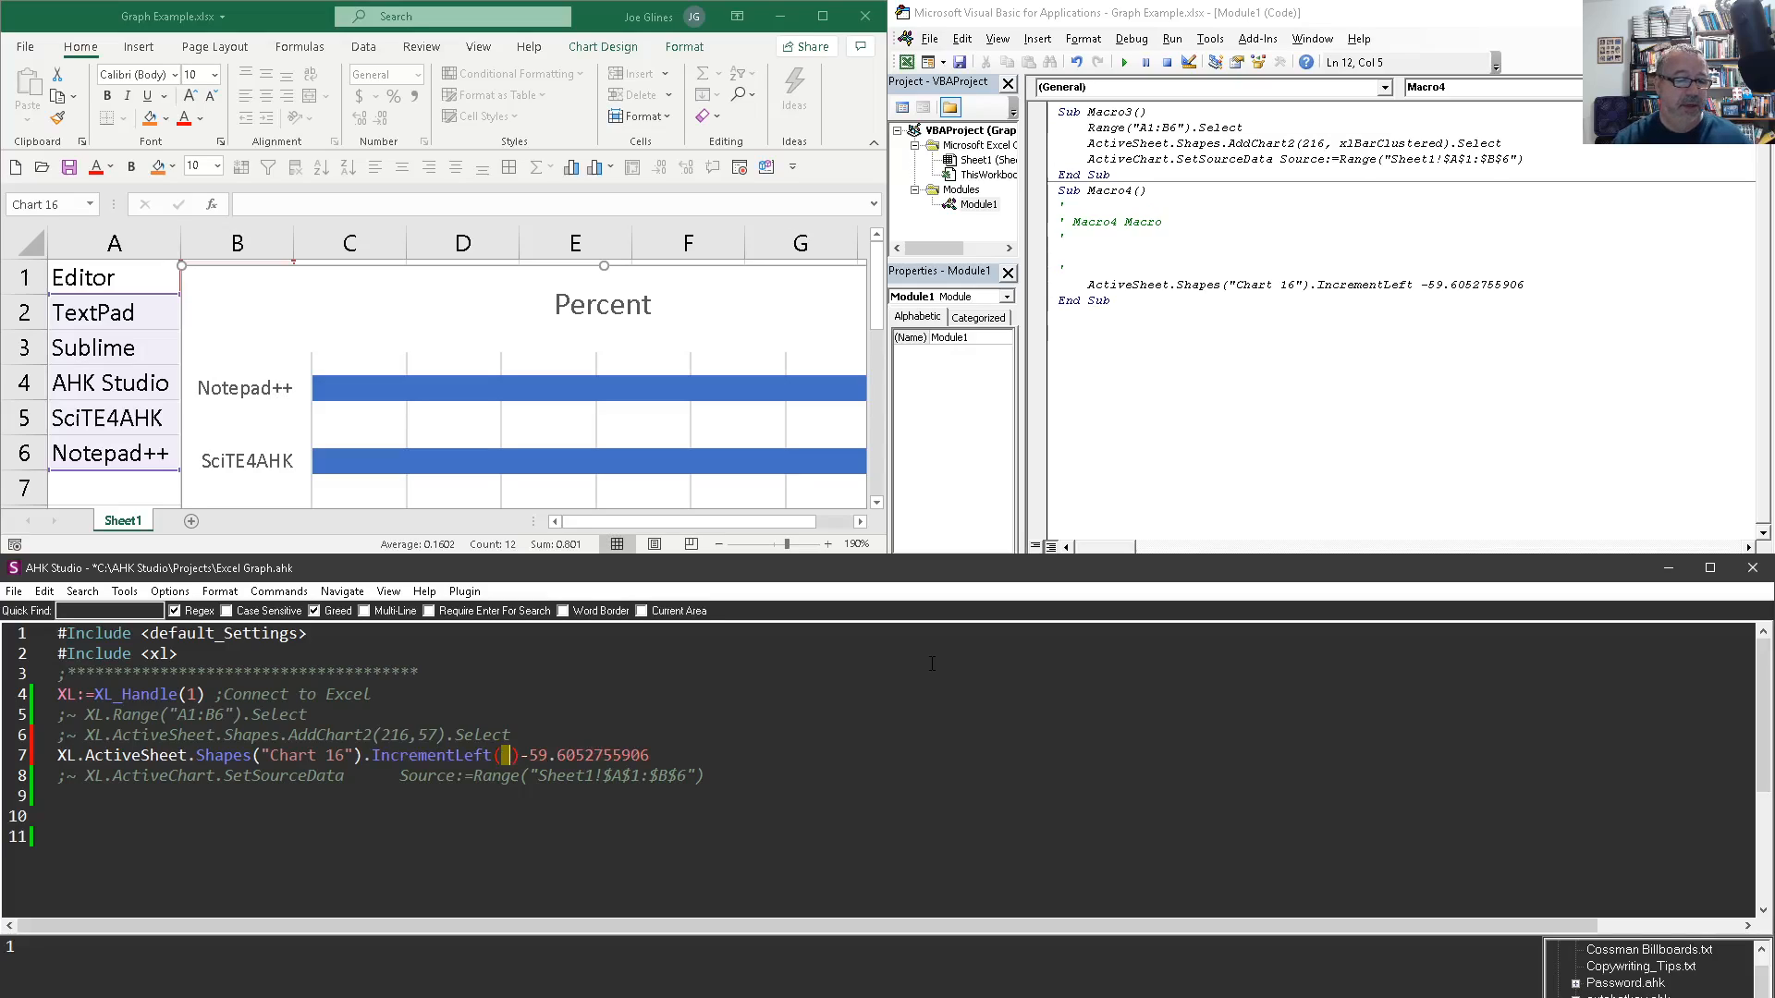
# Step: Add the IncrementLeft(-59.6052755906) line and correct the include to #Include <xl>
pyautogui.doubleClick(576, 755)
pyautogui.write(')')
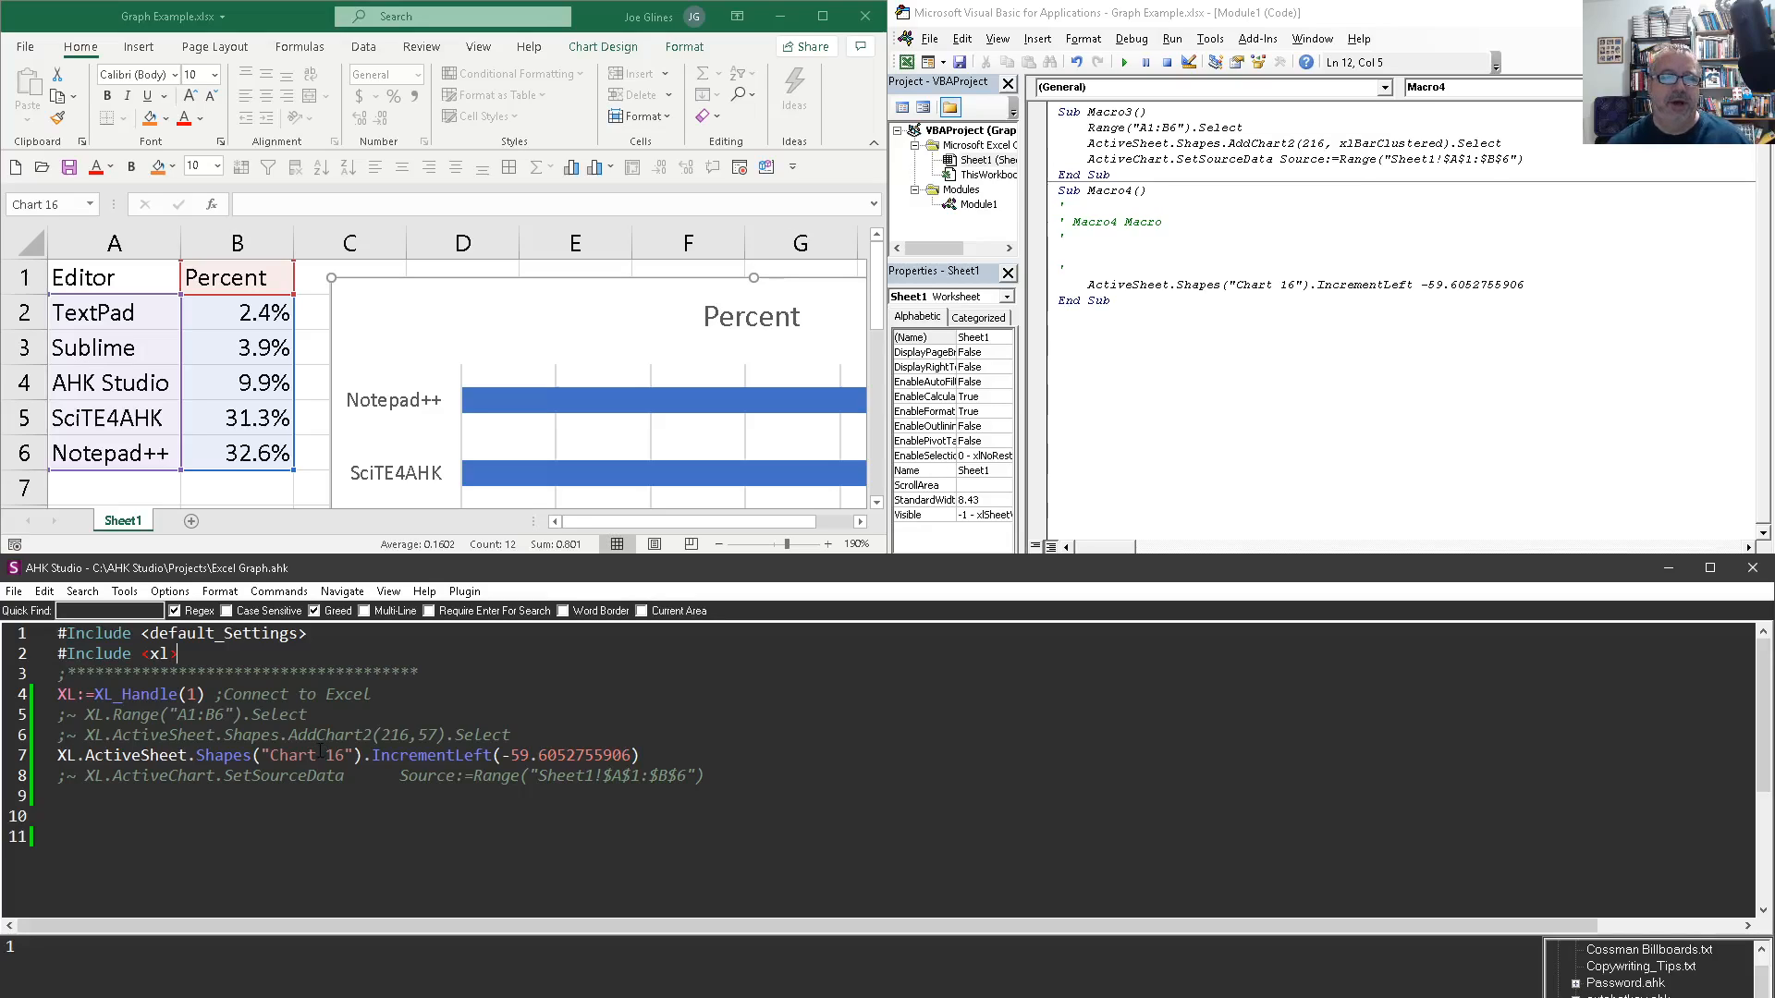
pyautogui.write('>')
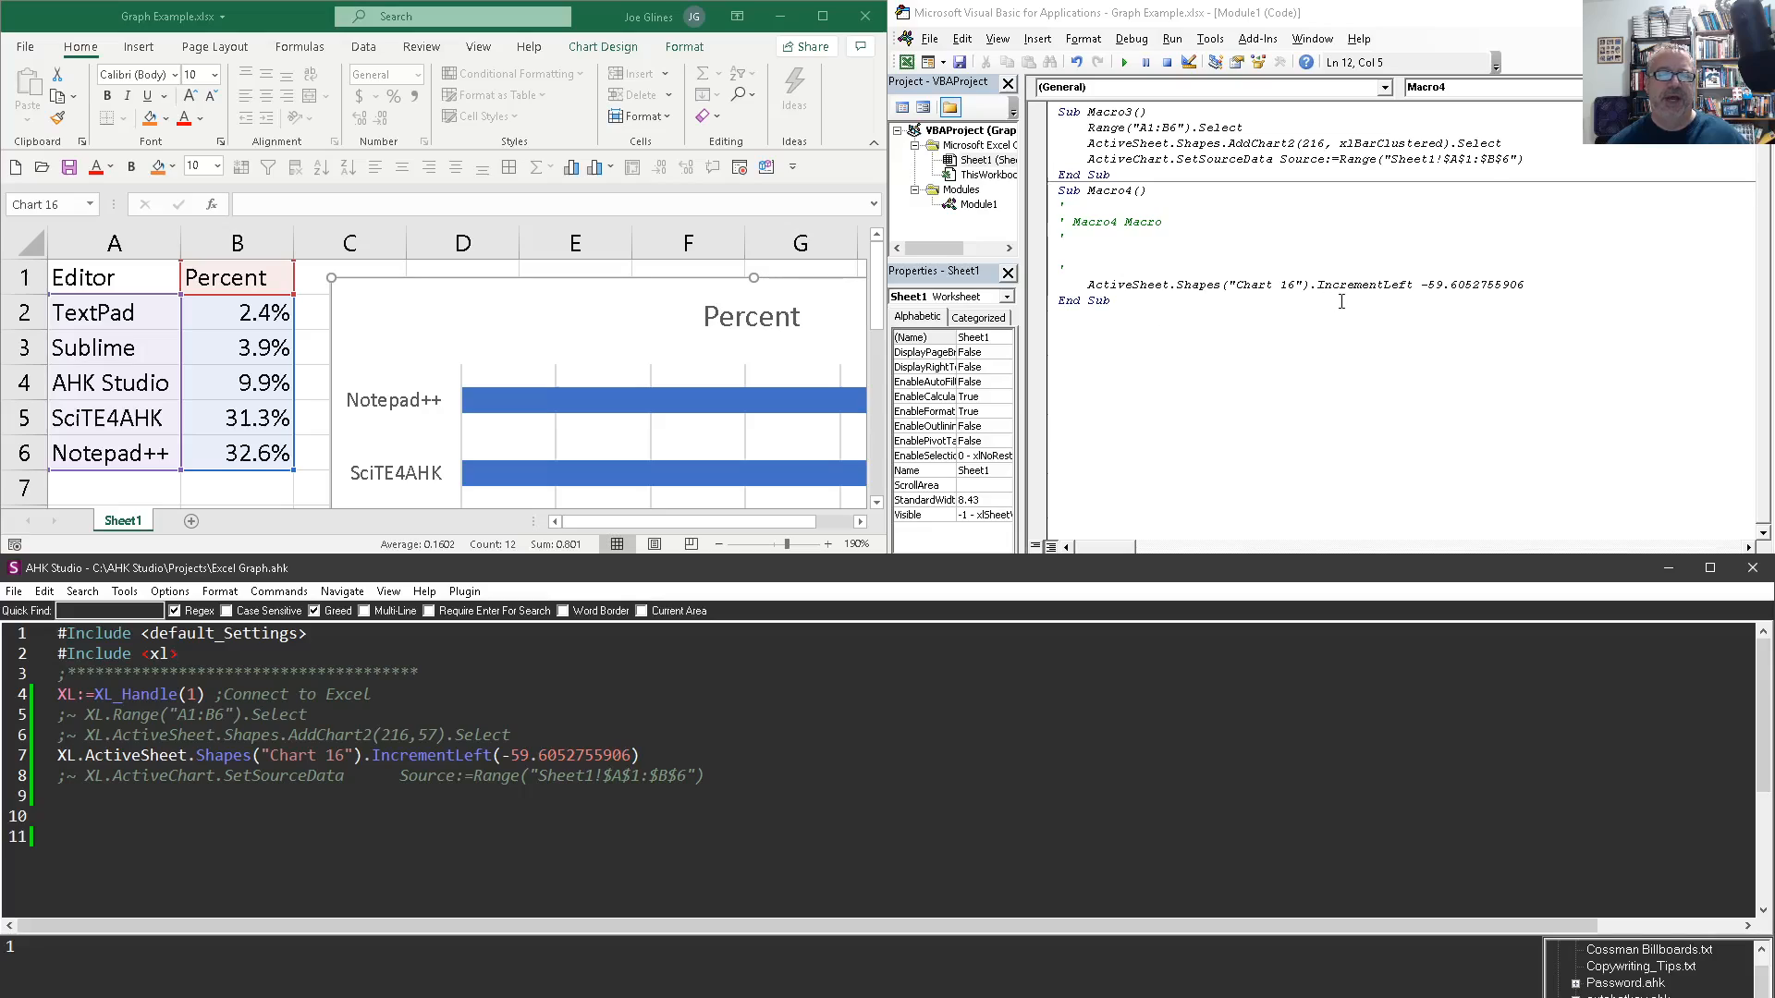
pyautogui.moveTo(1347, 297)
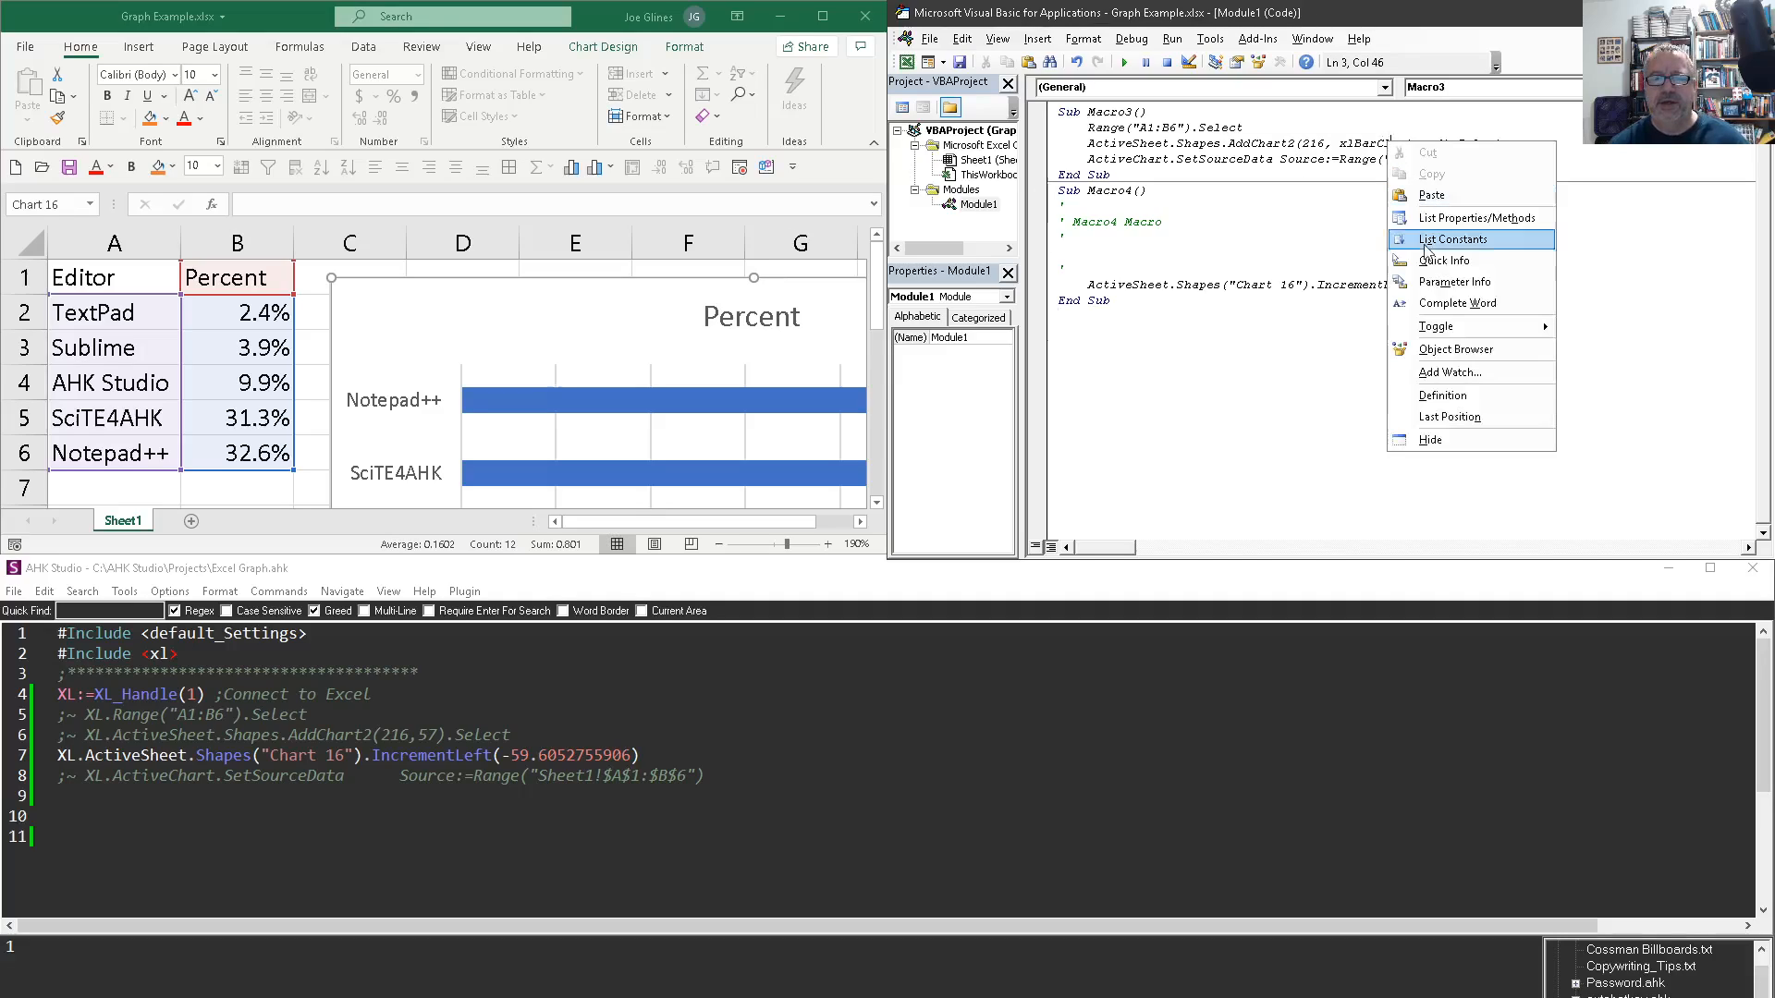
pyautogui.click(1452, 238)
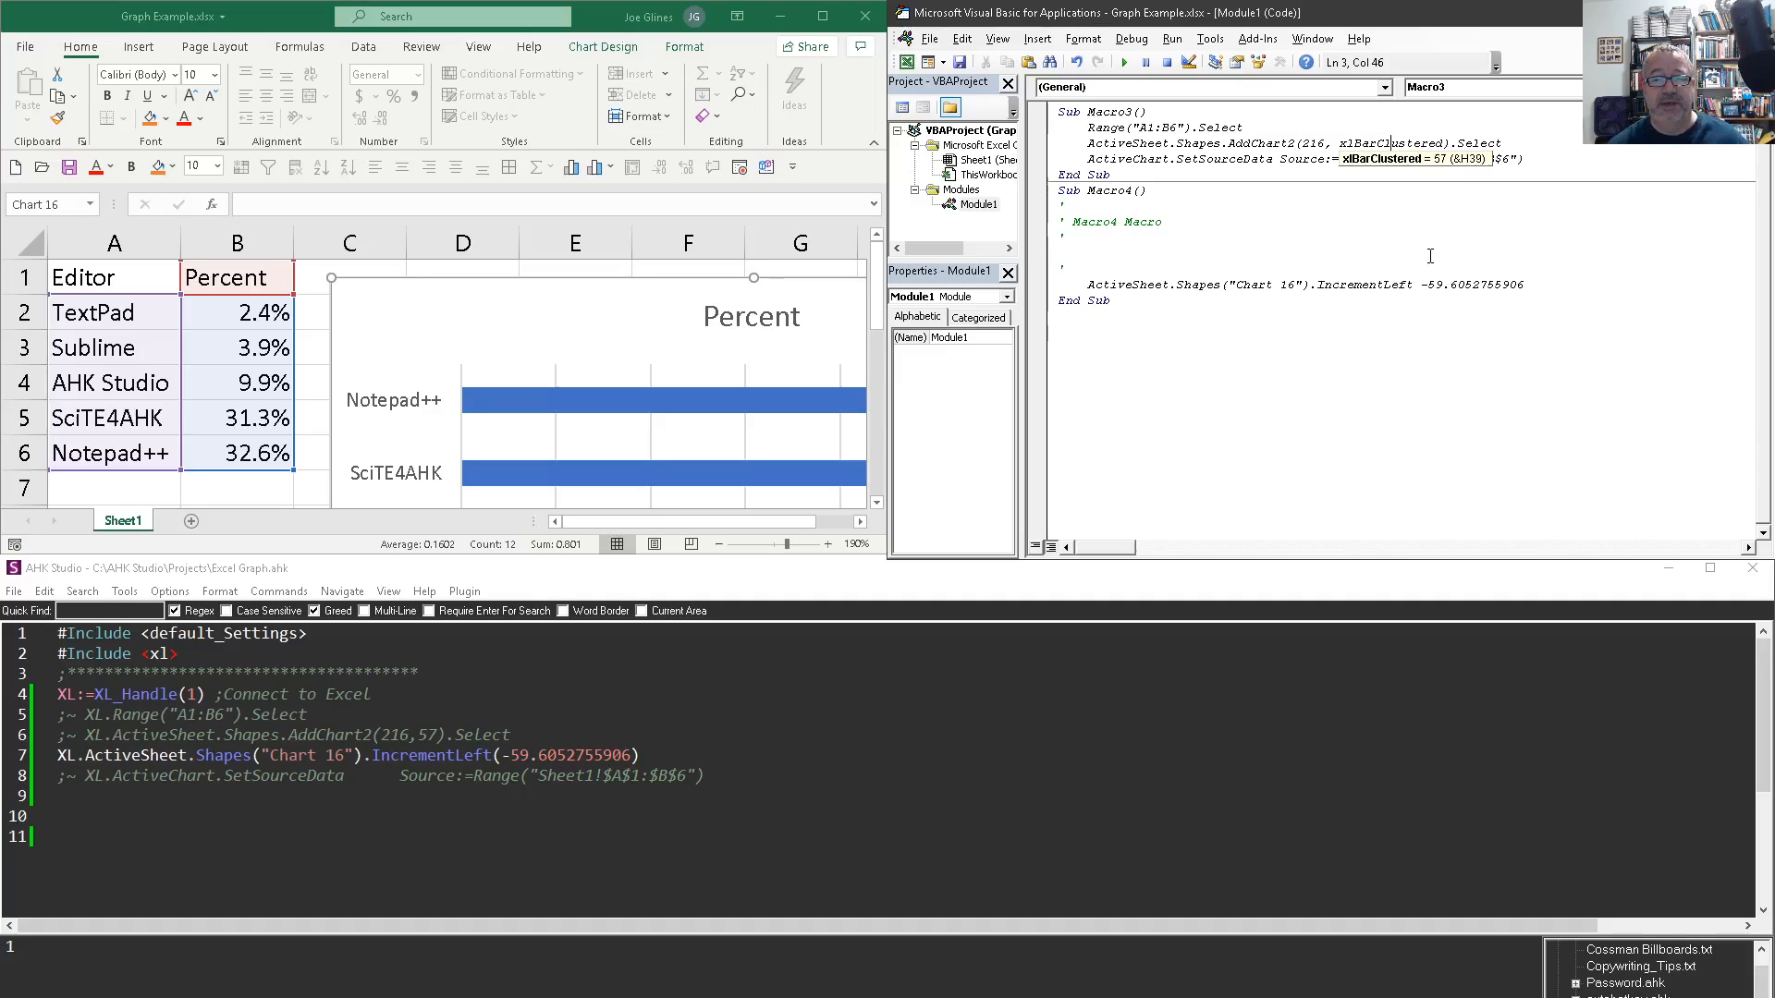
pyautogui.rightClick(1381, 158)
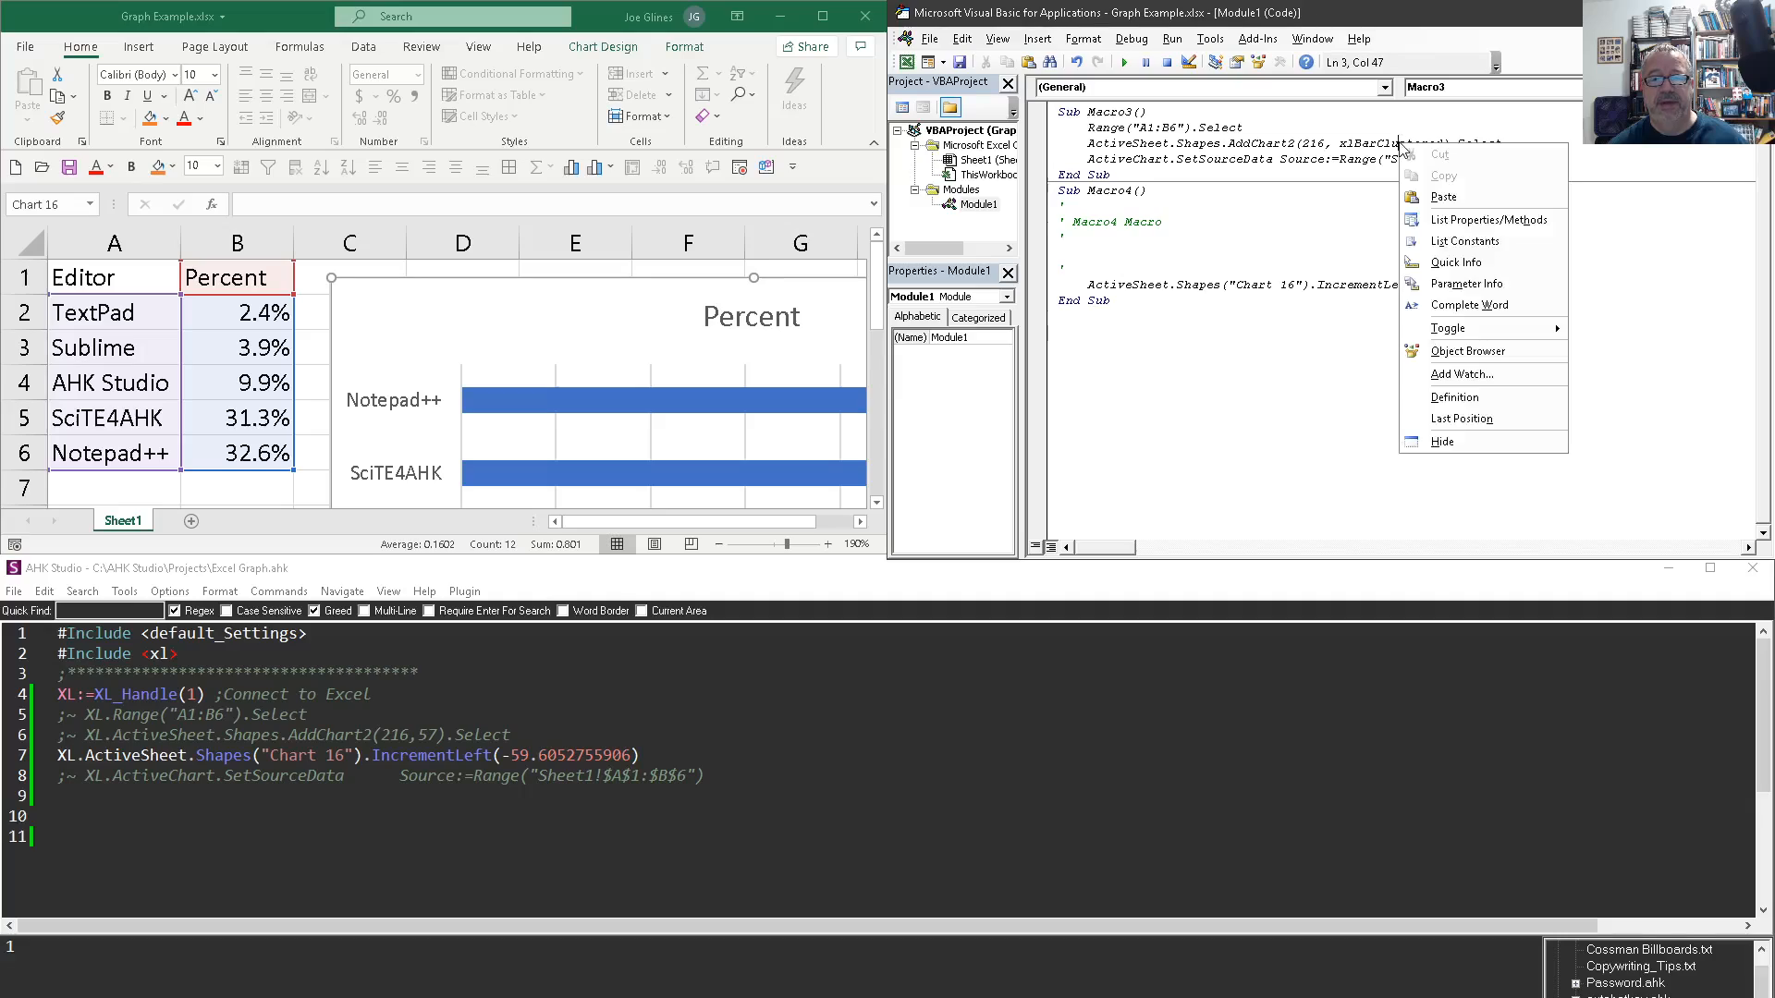
pyautogui.moveTo(1464, 241)
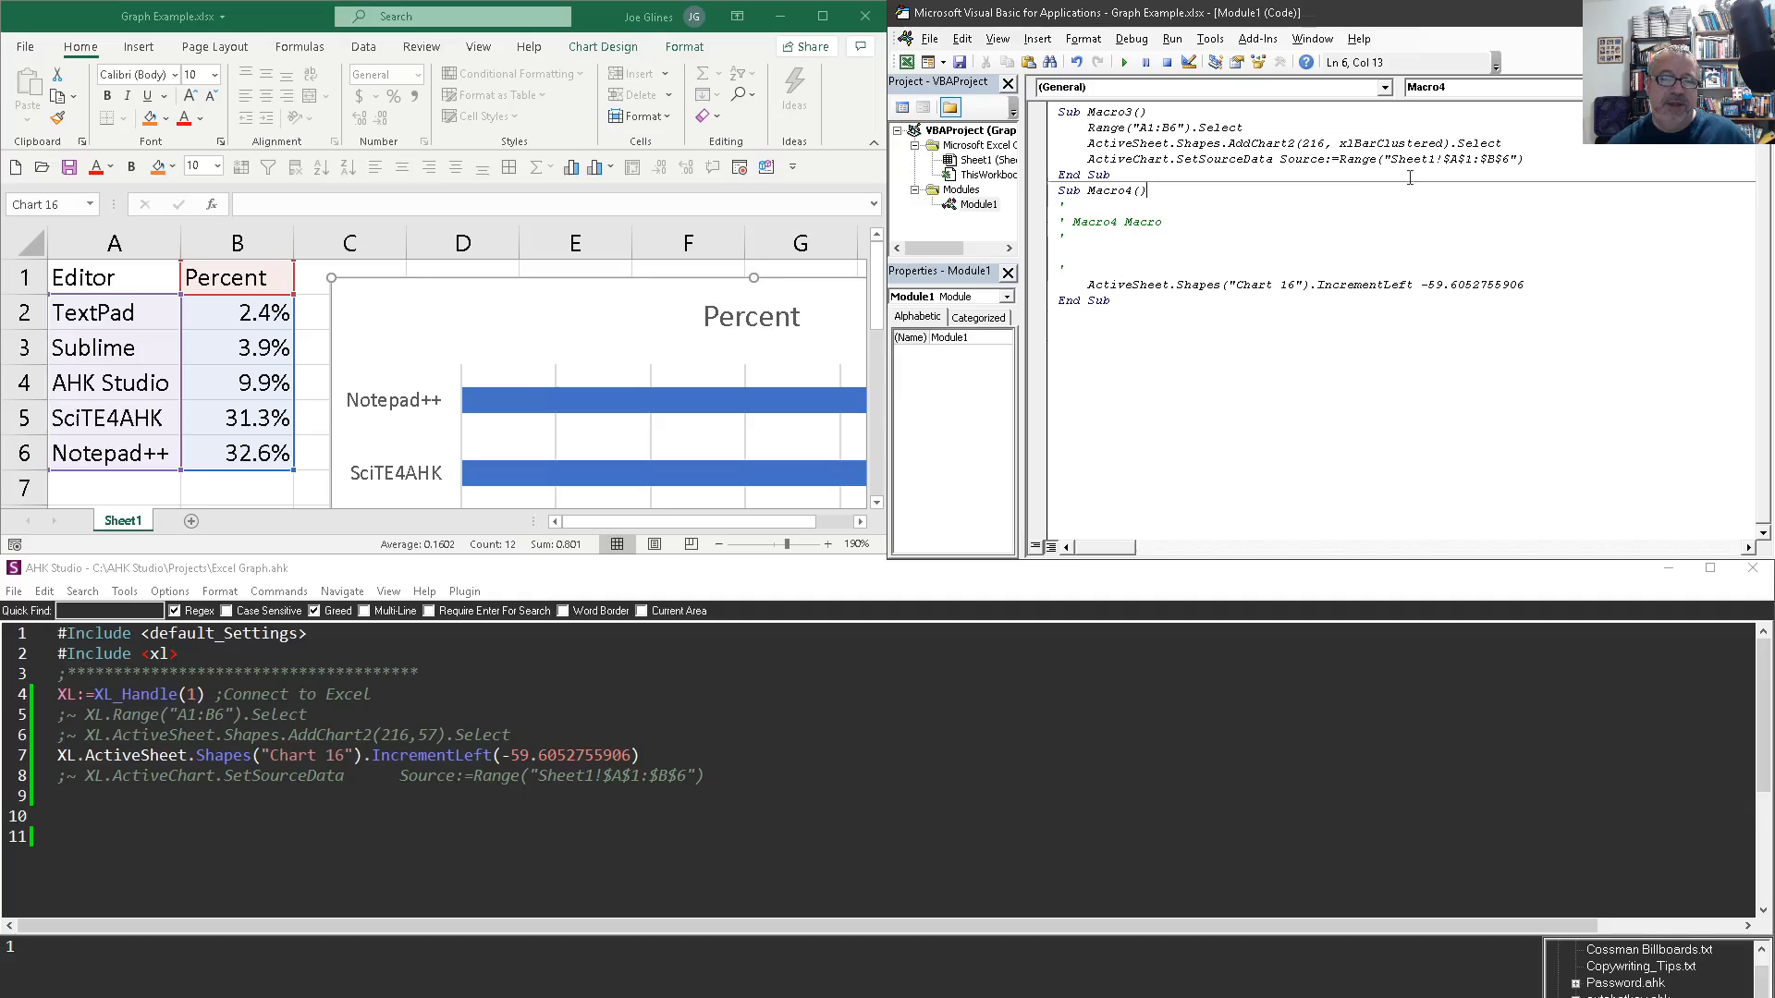
pyautogui.moveTo(1515, 210)
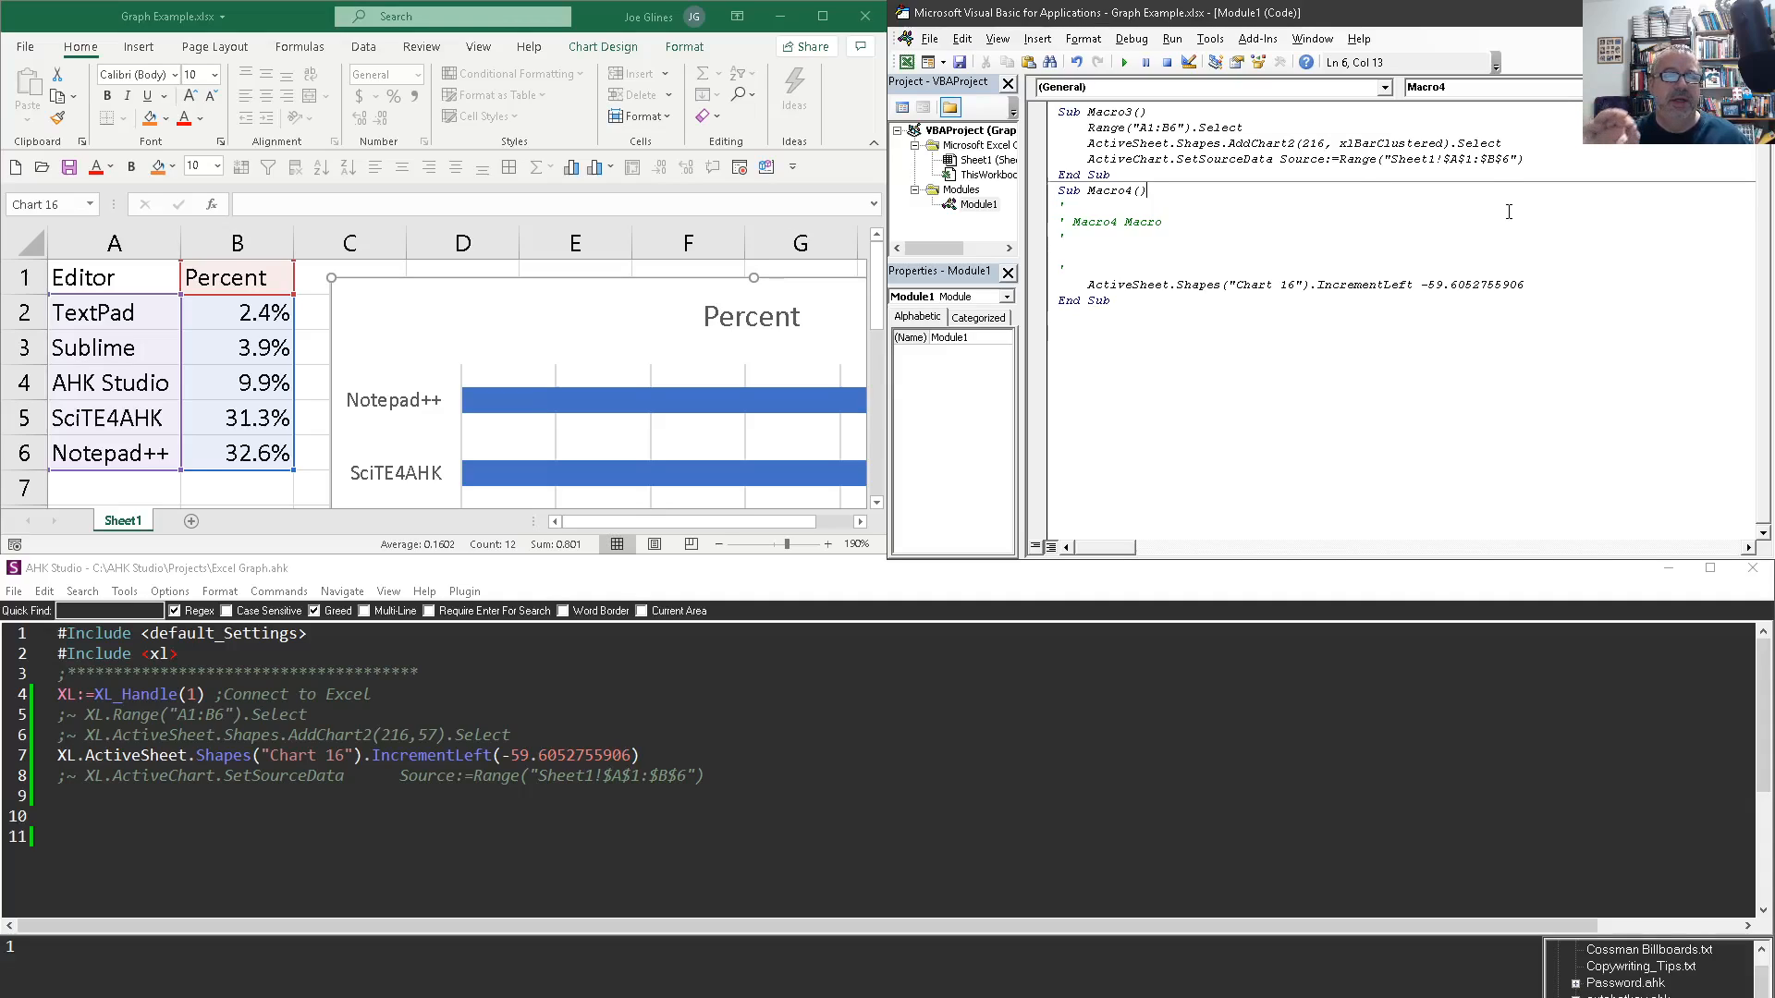
pyautogui.moveTo(1015, 520)
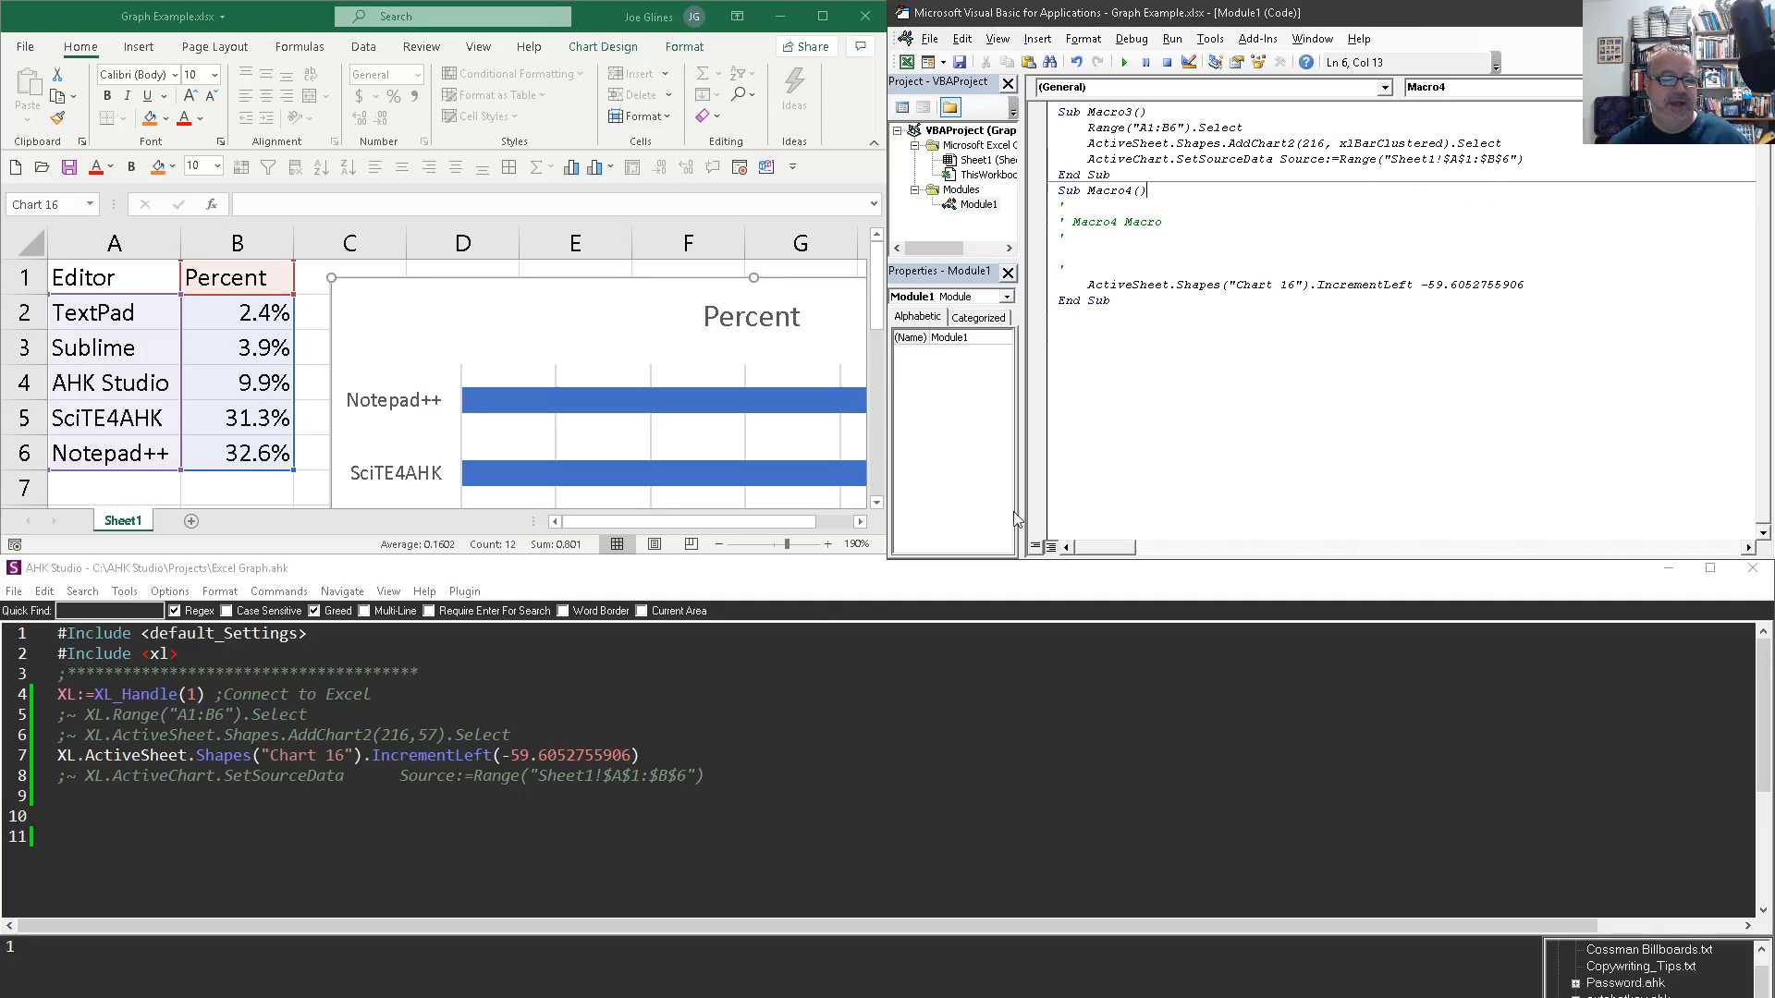
pyautogui.doubleClick(327, 735)
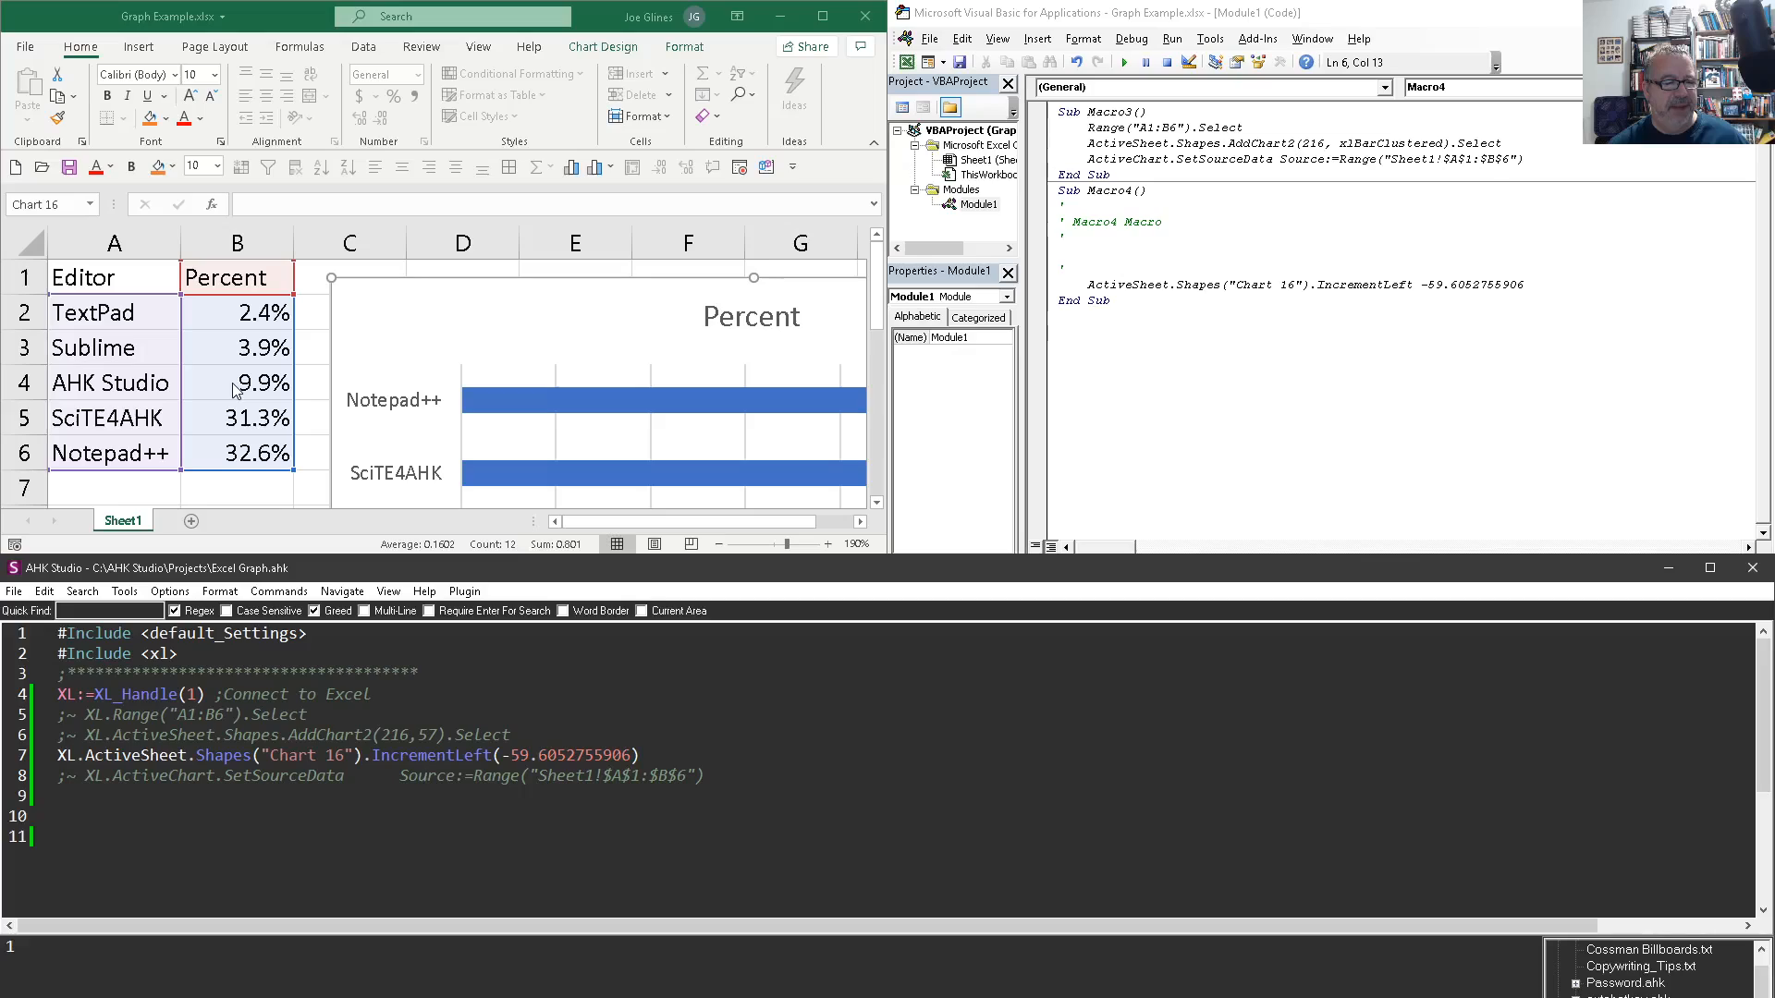
pyautogui.click(424, 776)
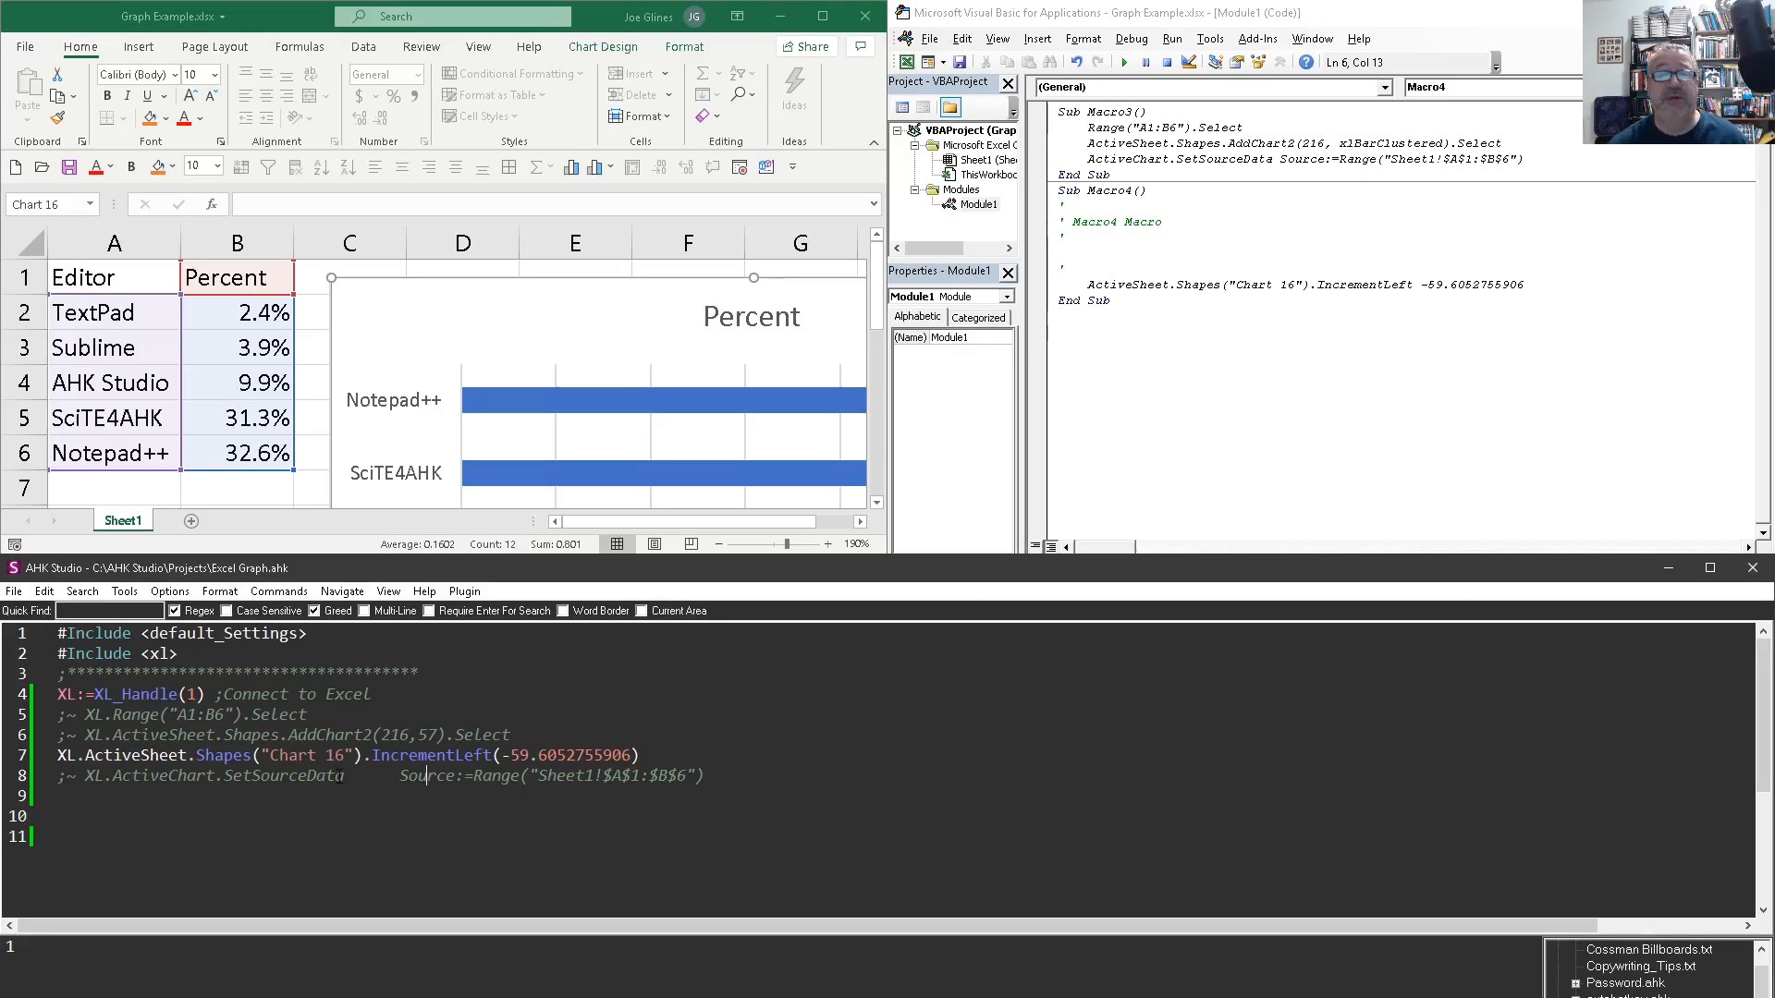